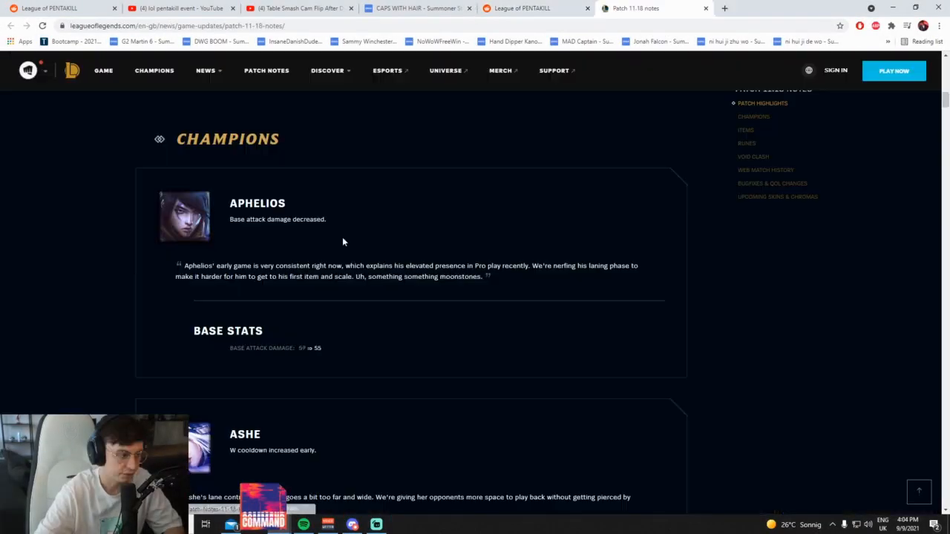
Read the champion changes for Aphelios, Ashe, Camille, Draven and Dr. Mundo's R - Maximum Dosage
scroll(down, 3)
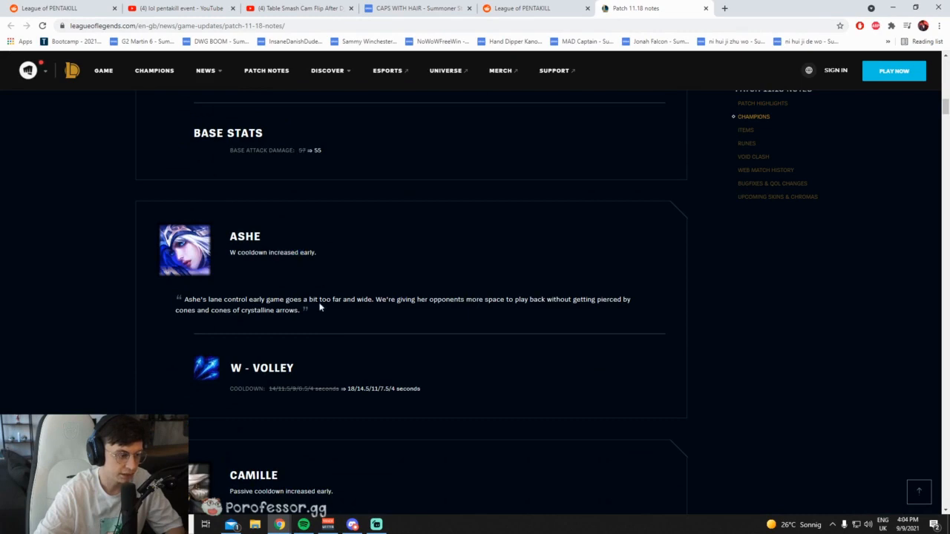
mouse_move(368, 392)
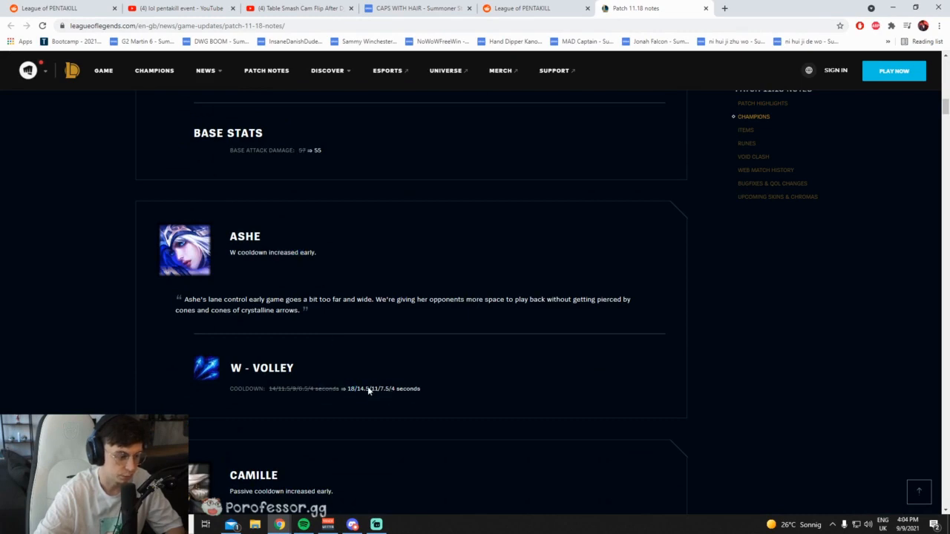
scroll(down, 3)
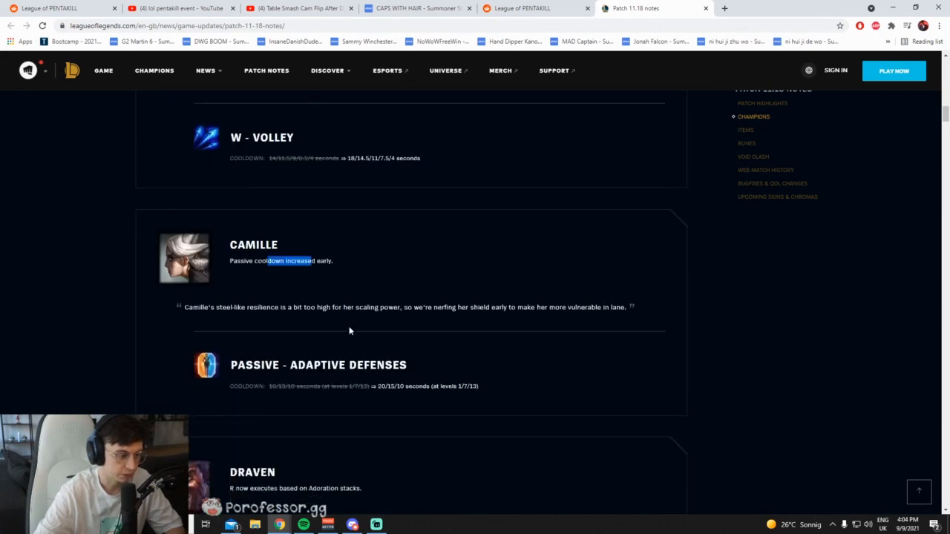
scroll(down, 3)
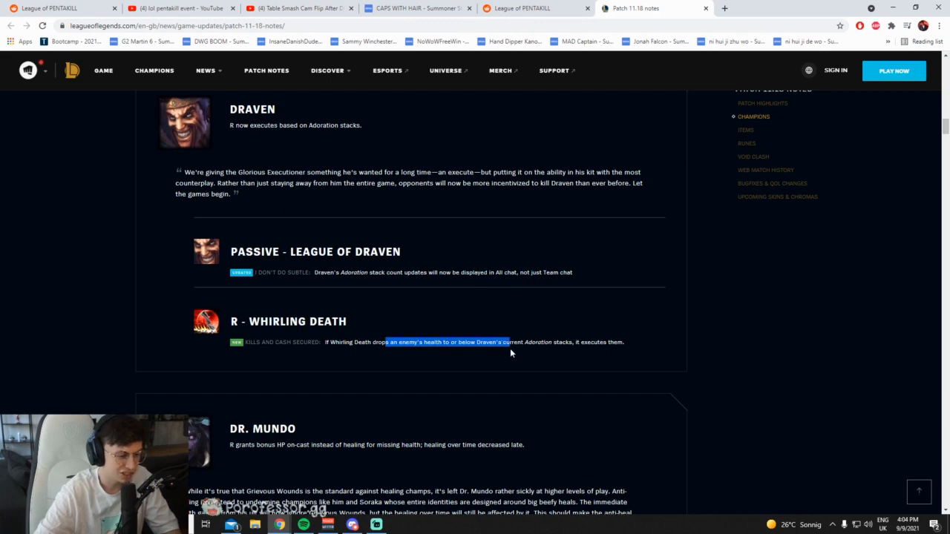
scroll(down, 3)
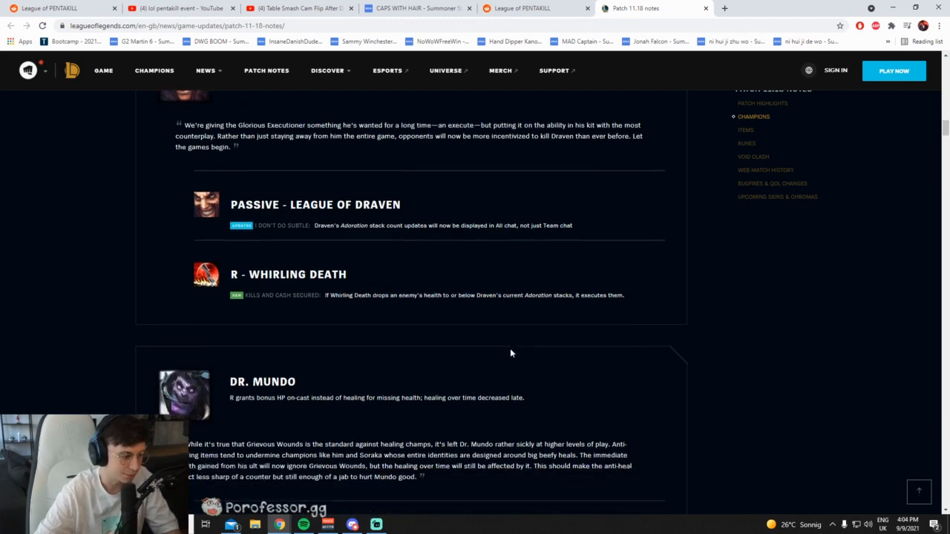
scroll(down, 3)
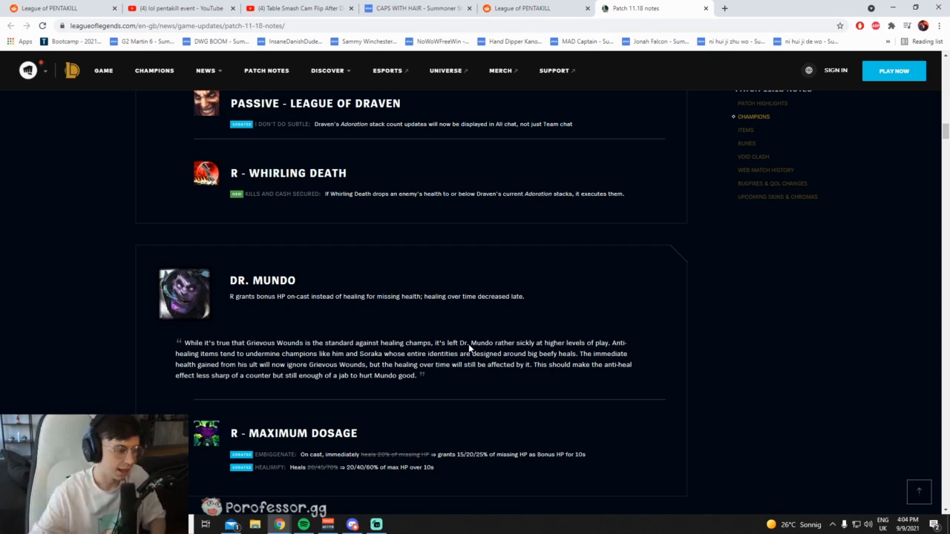
mouse_move(306, 312)
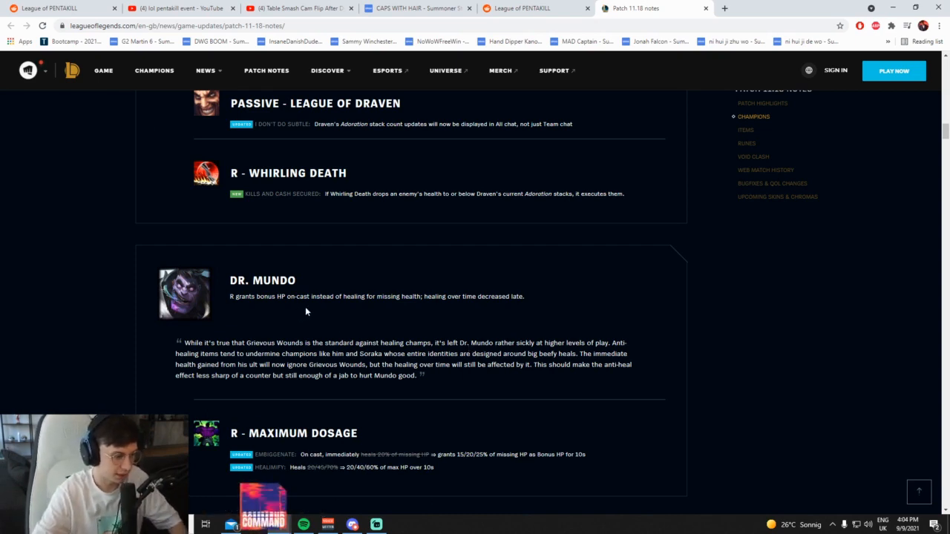
mouse_move(344, 321)
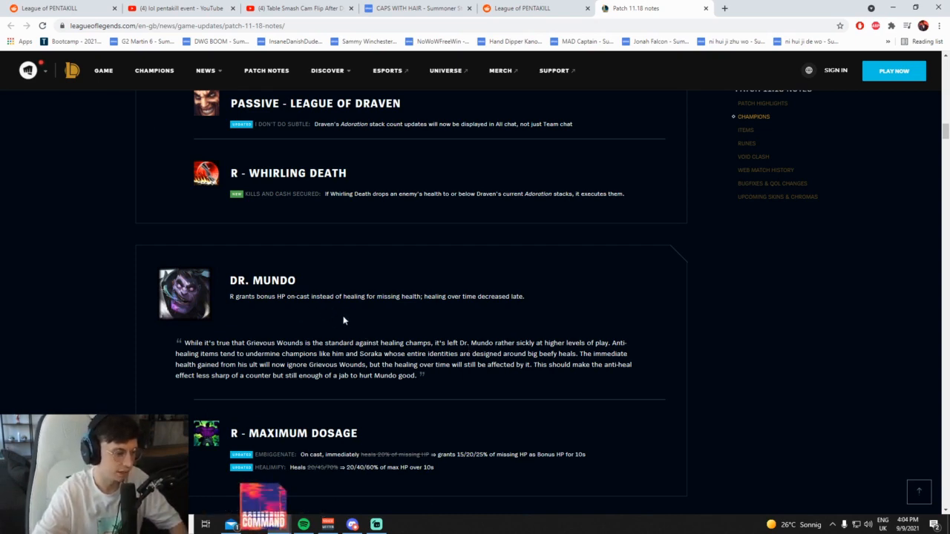
scroll(down, 3)
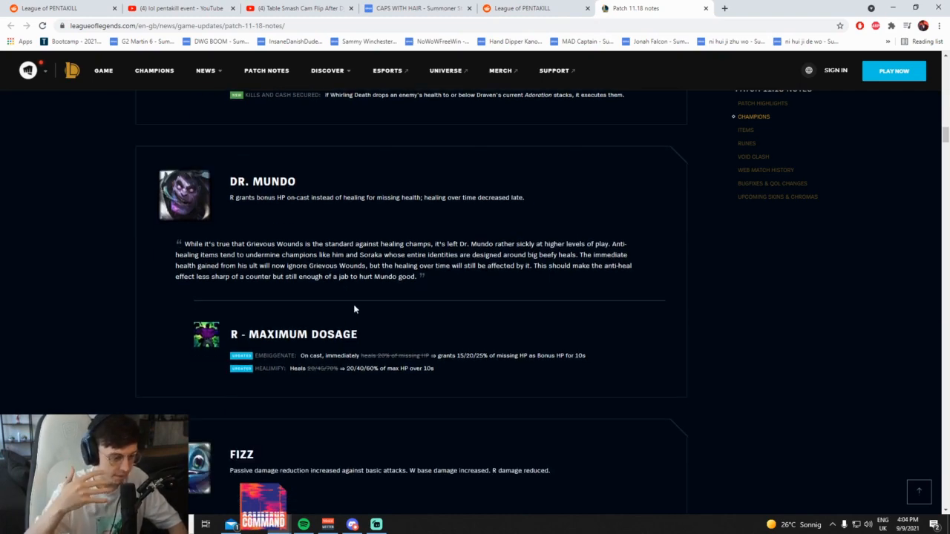
Read Fizz's passive, W and R changes, scrolling back up to recheck the W and R entries
scroll(down, 3)
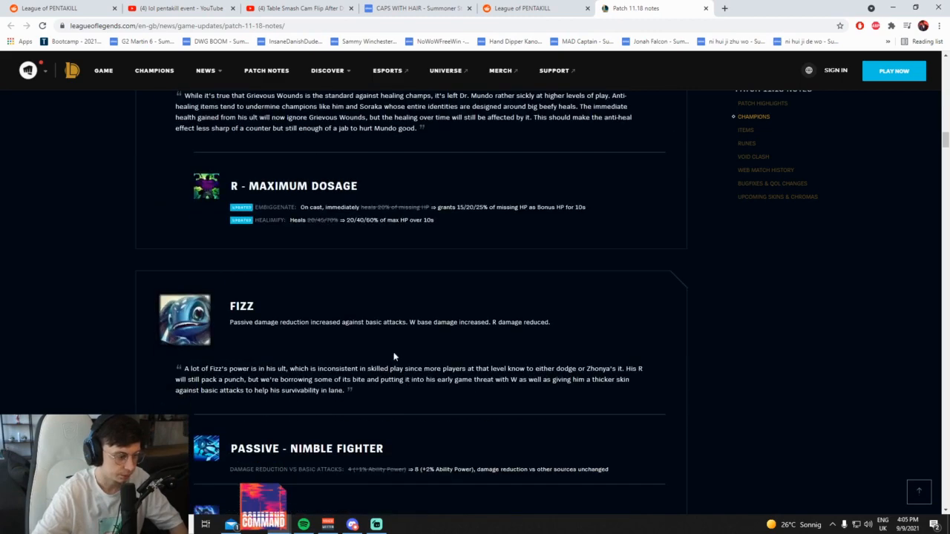
scroll(down, 3)
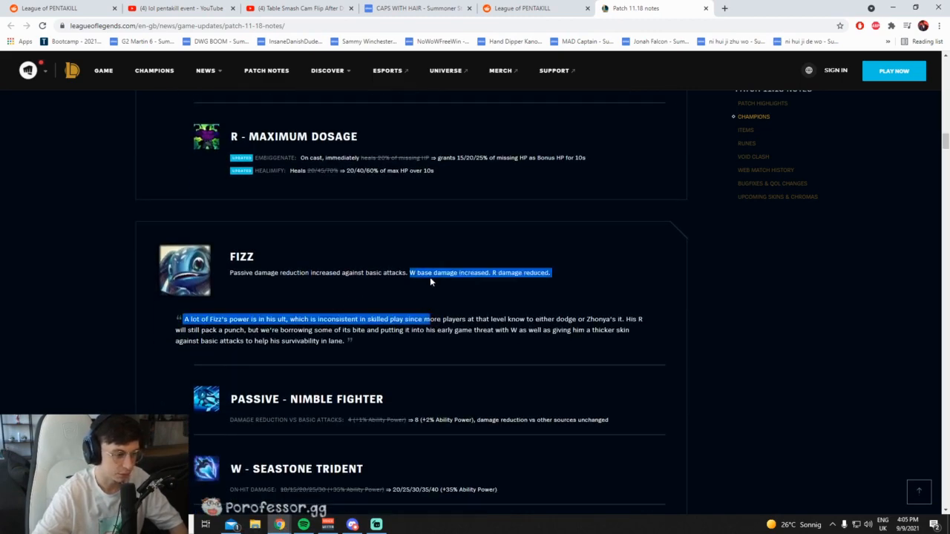
scroll(down, 3)
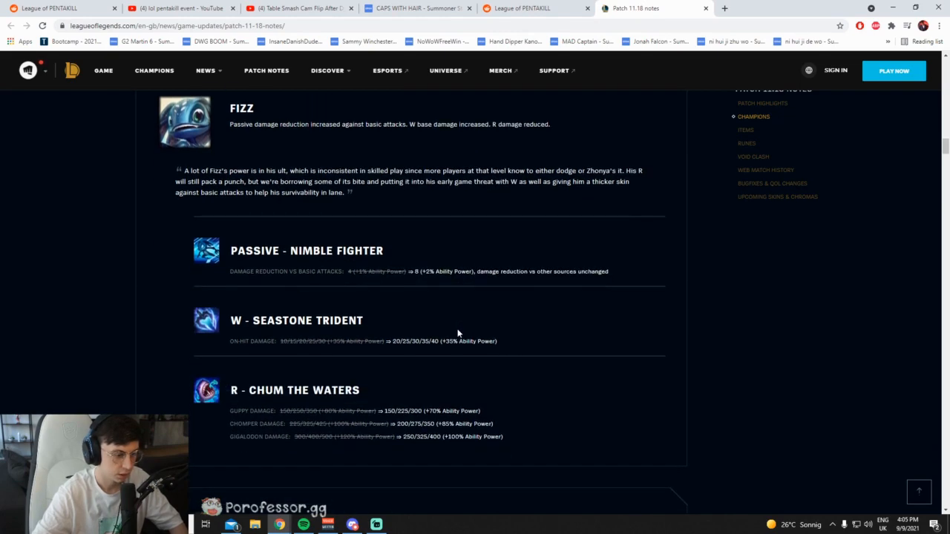
scroll(down, 3)
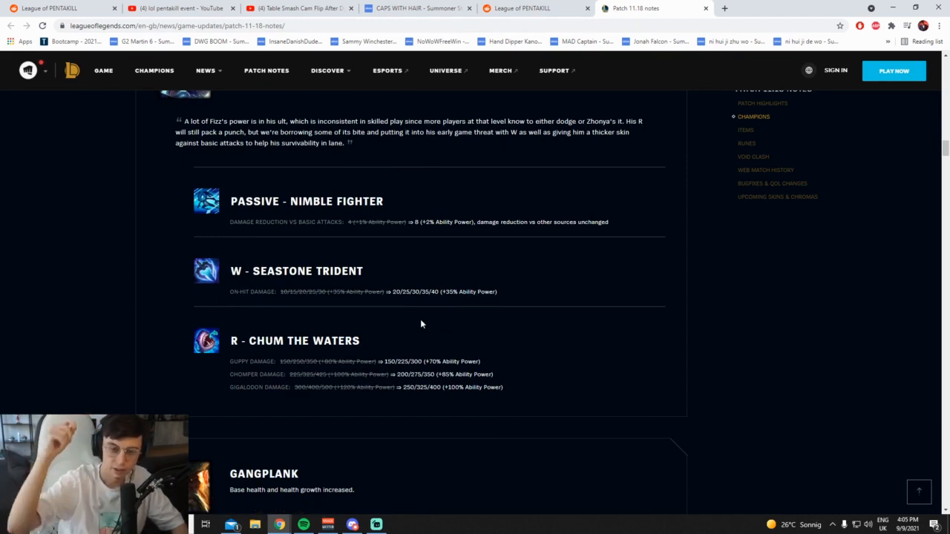
mouse_move(463, 362)
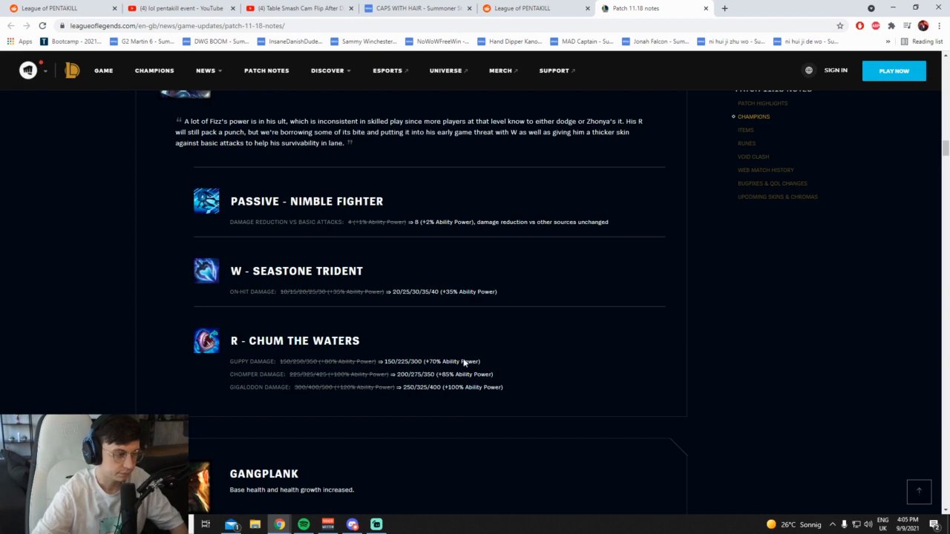
scroll(up, 3)
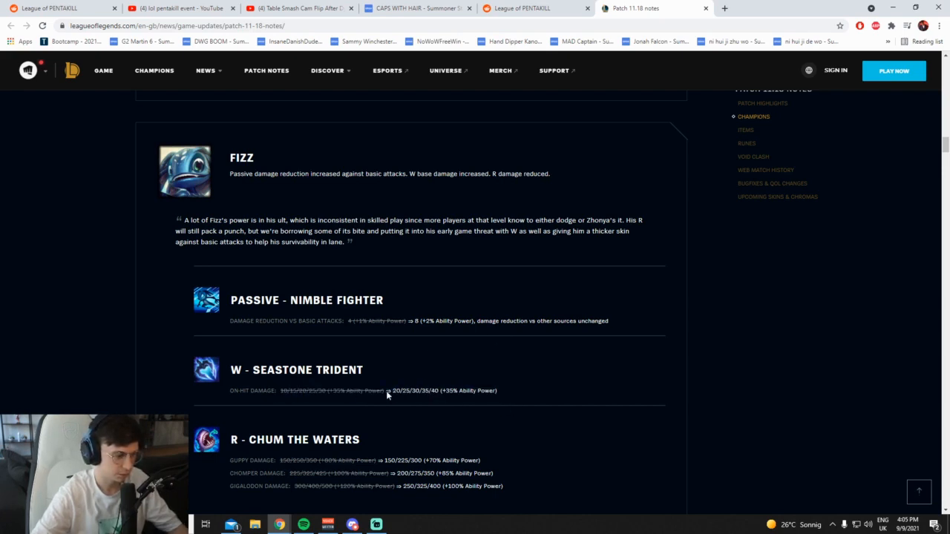
mouse_move(425, 398)
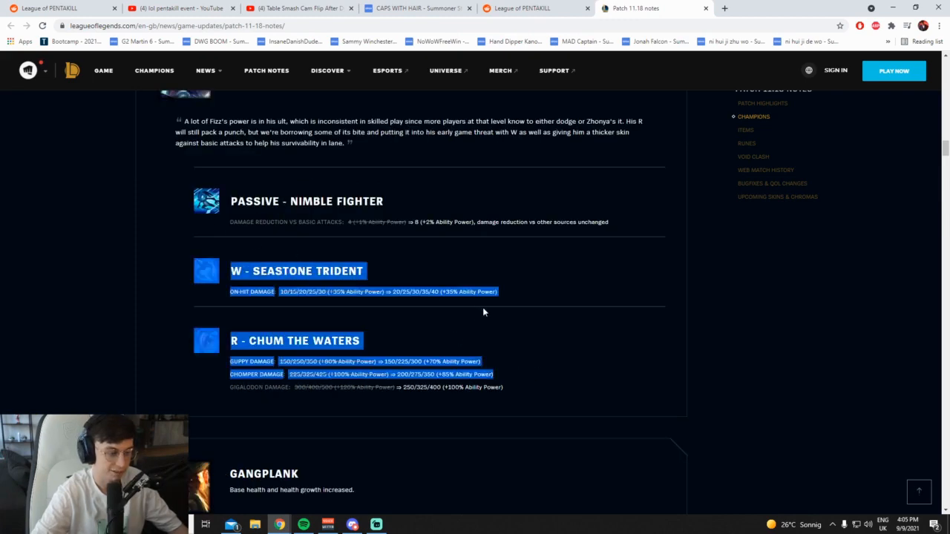
scroll(up, 3)
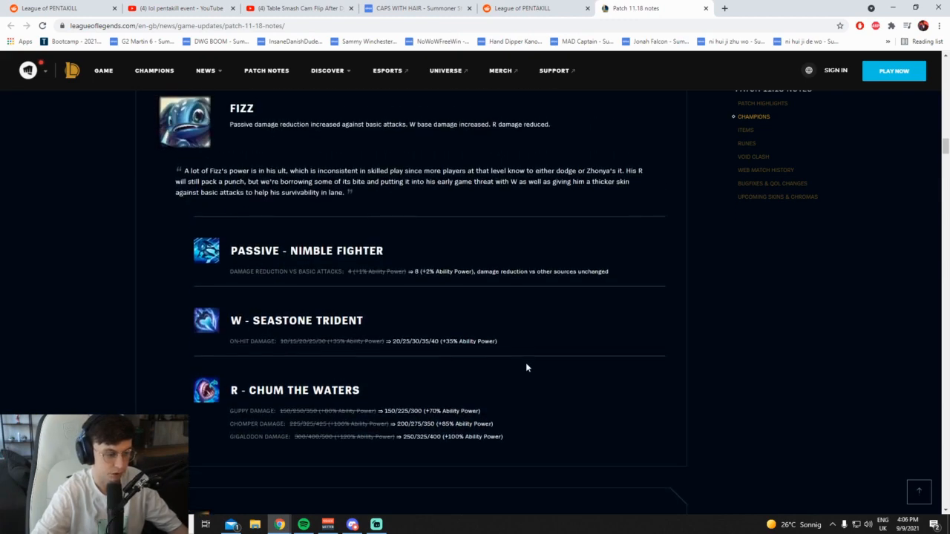
mouse_move(532, 350)
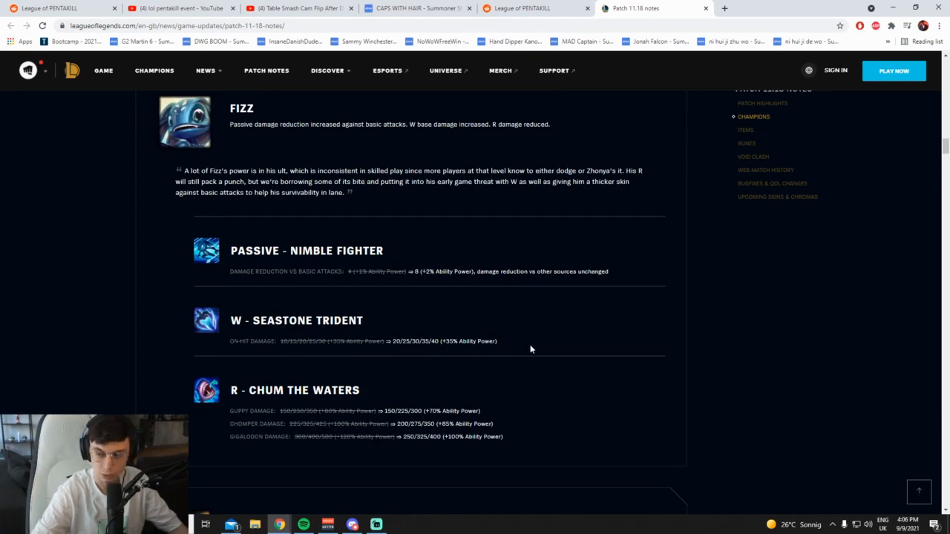
Move down to Gangplank's base stat increases, reaching Jayce
scroll(down, 3)
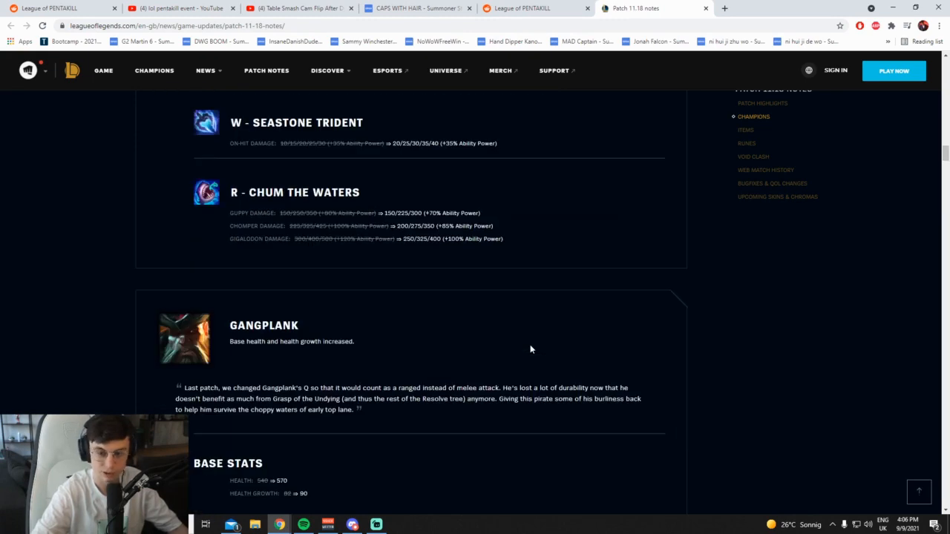
scroll(down, 3)
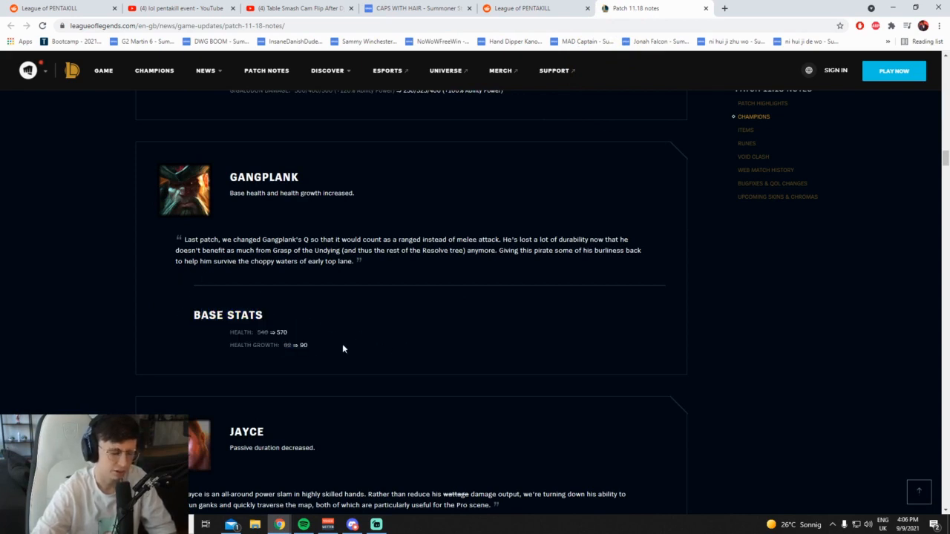
mouse_move(355, 332)
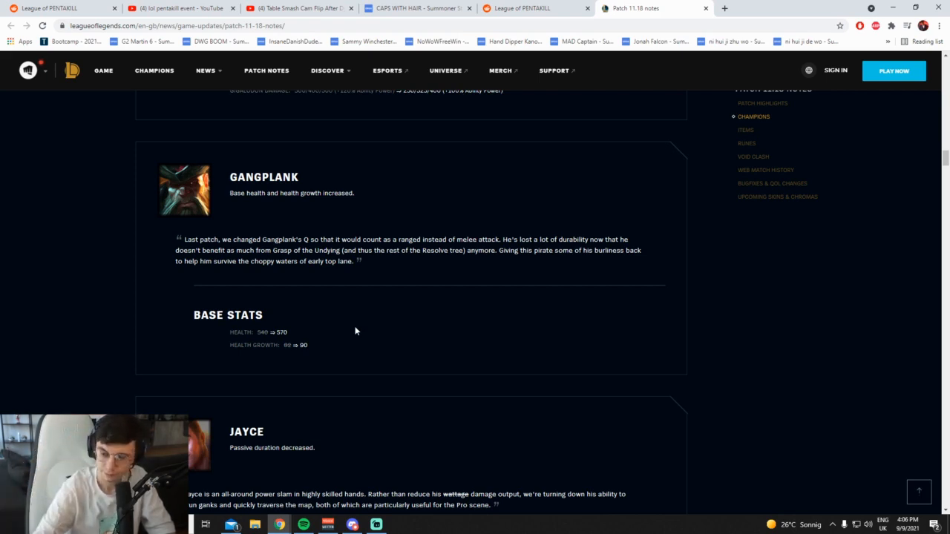
Read Jayce's passive duration cut, Jinx's Q mana cost reduction and Kai'Sa's E - Supercharge cooldown change
scroll(down, 3)
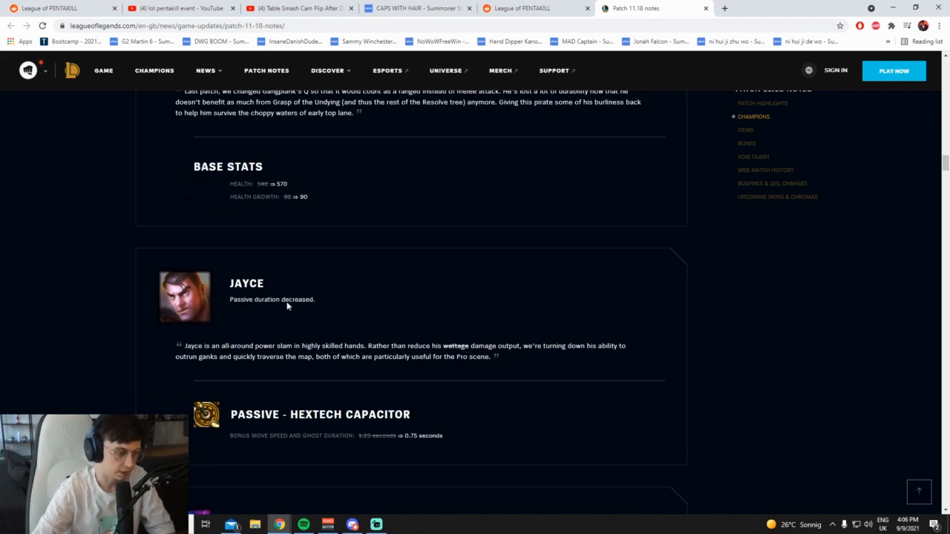
scroll(down, 3)
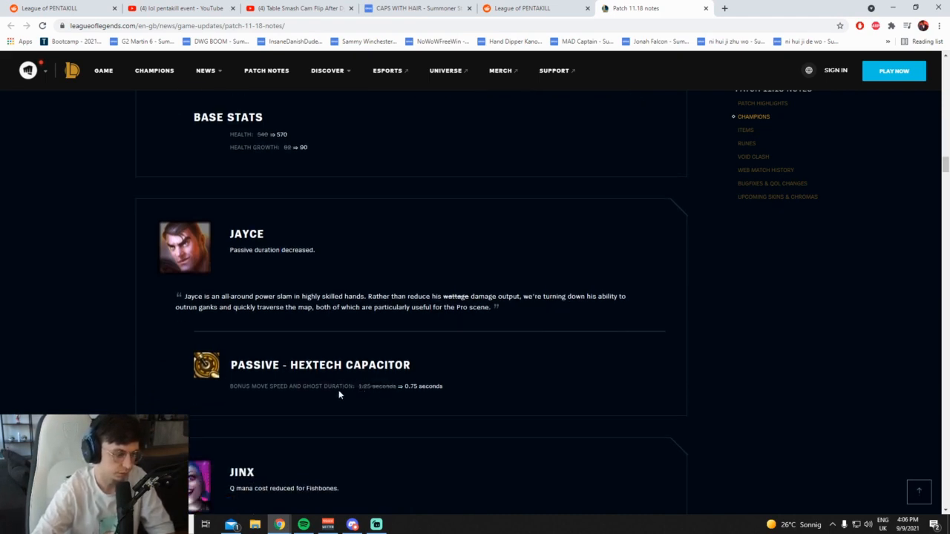
scroll(down, 3)
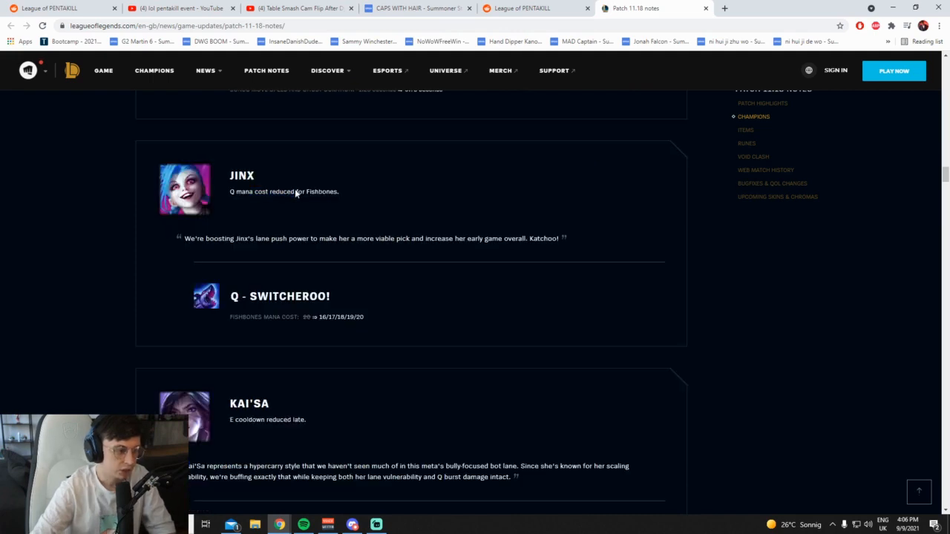
mouse_move(314, 325)
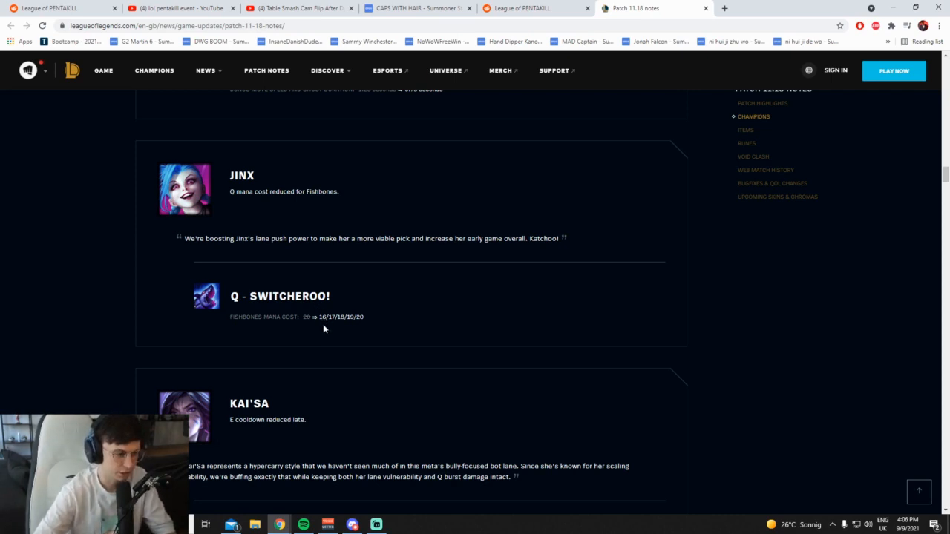
mouse_move(333, 356)
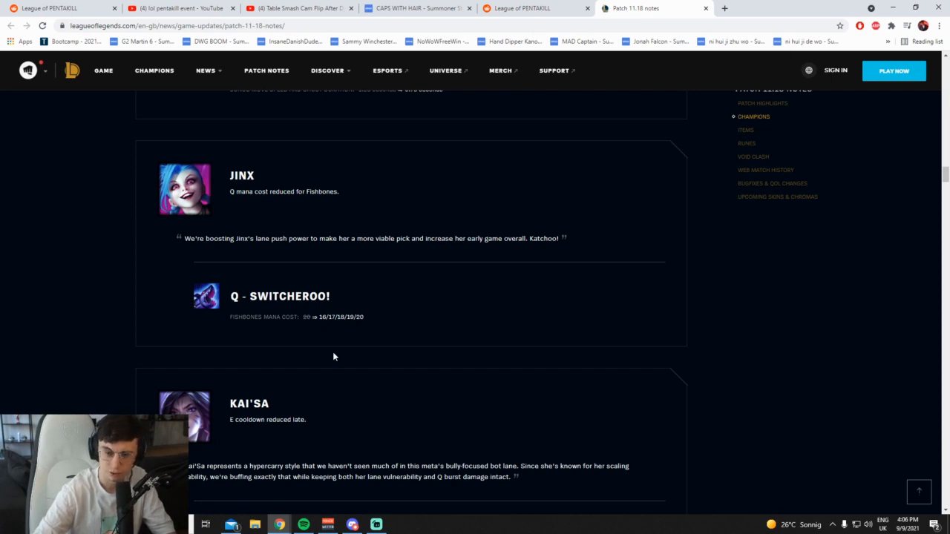
scroll(down, 3)
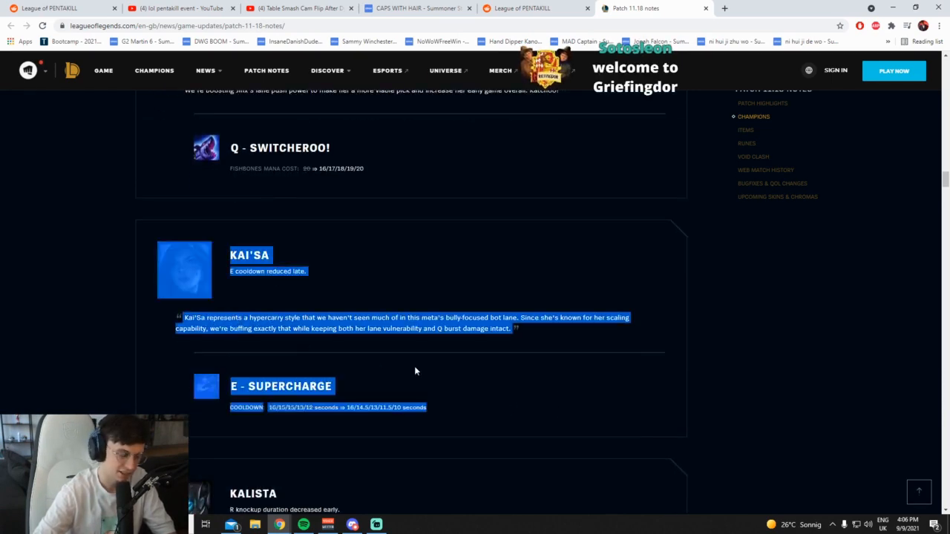
scroll(down, 3)
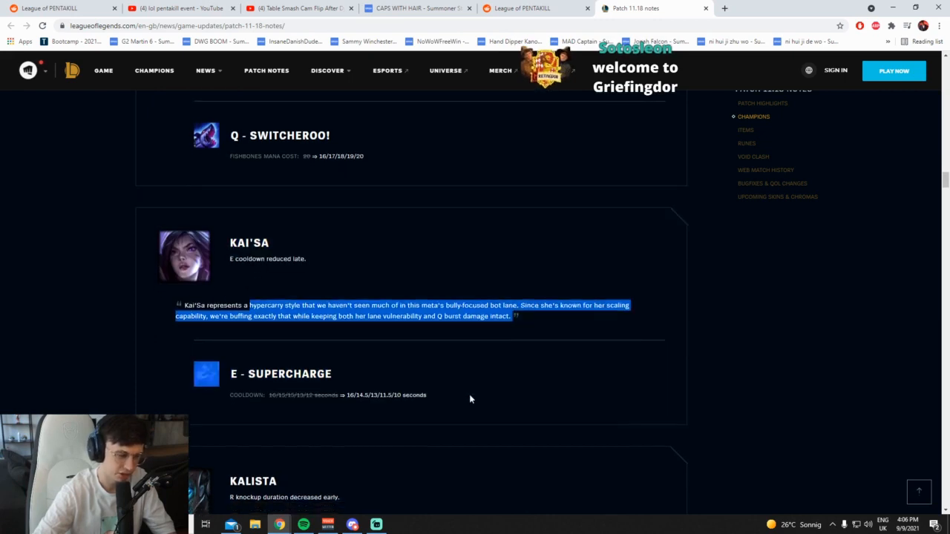
scroll(down, 3)
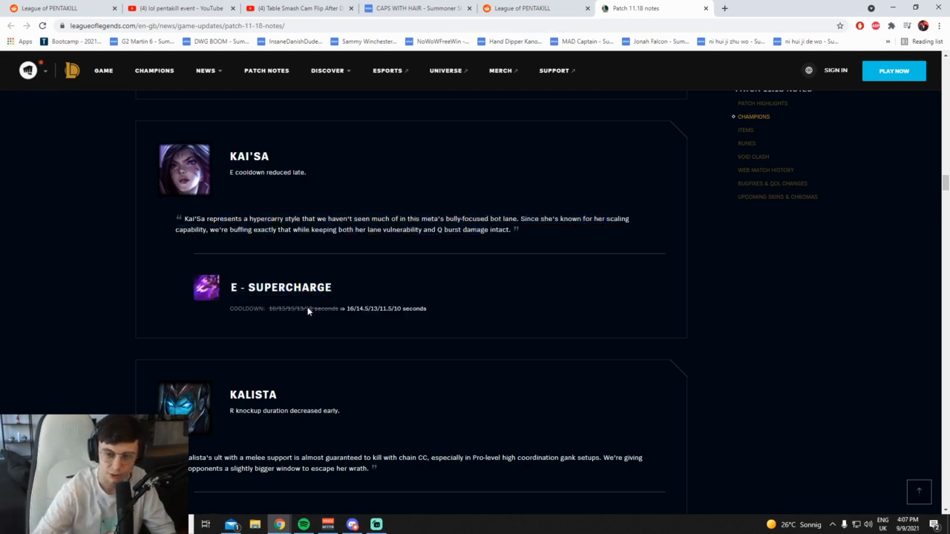
Read Karma's E shield value changes, clearing the text selection on them
scroll(down, 3)
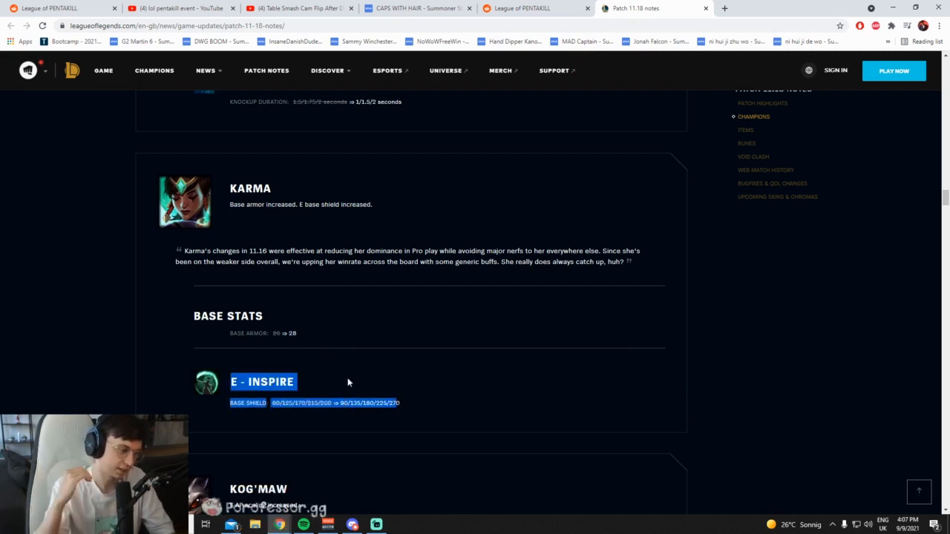
mouse_move(319, 415)
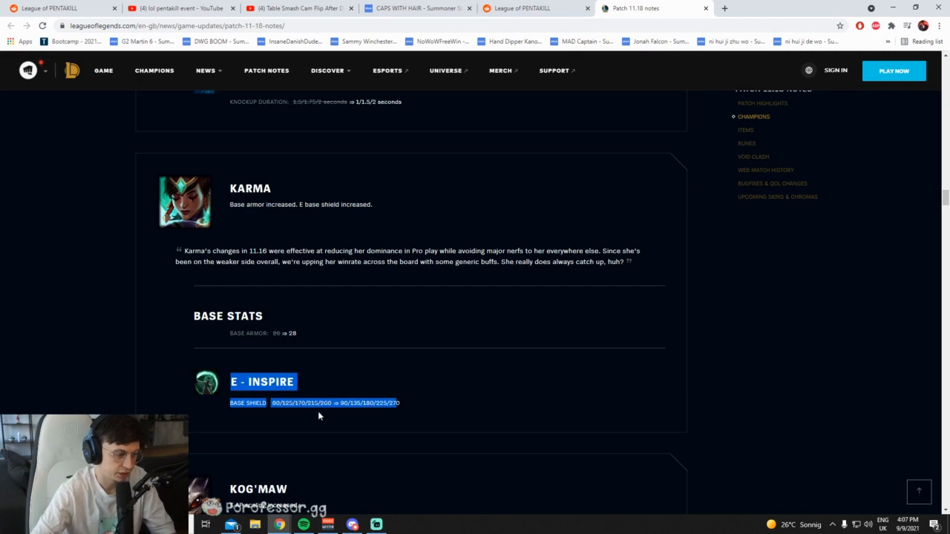
click(466, 406)
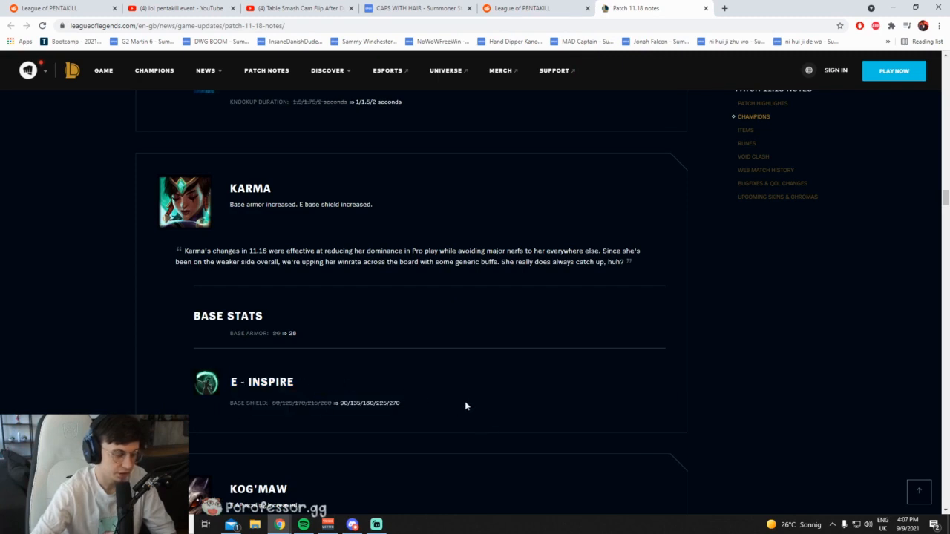
mouse_move(448, 389)
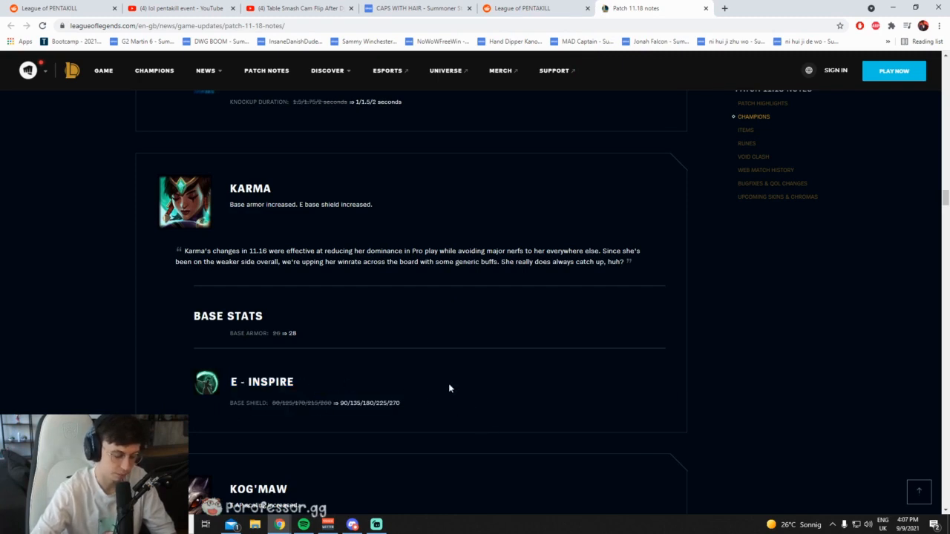
mouse_move(430, 398)
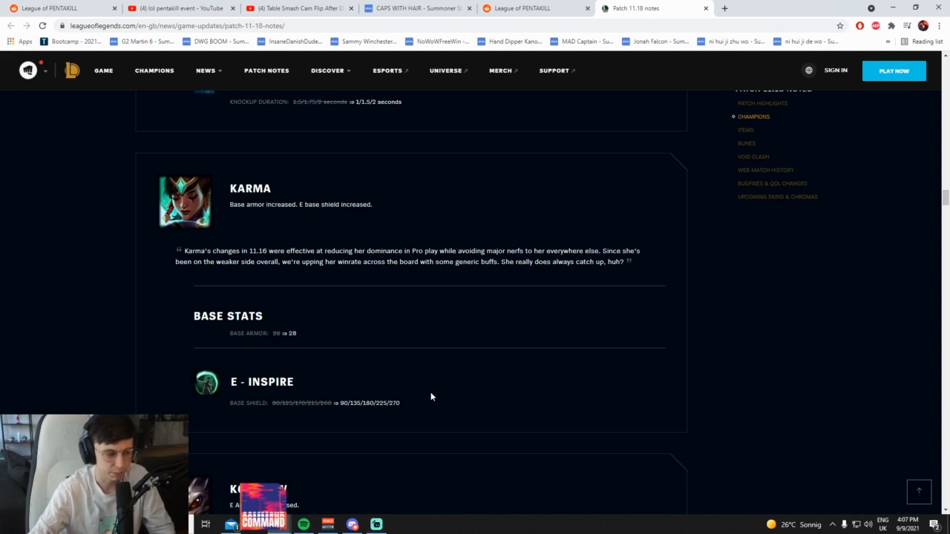
mouse_move(371, 265)
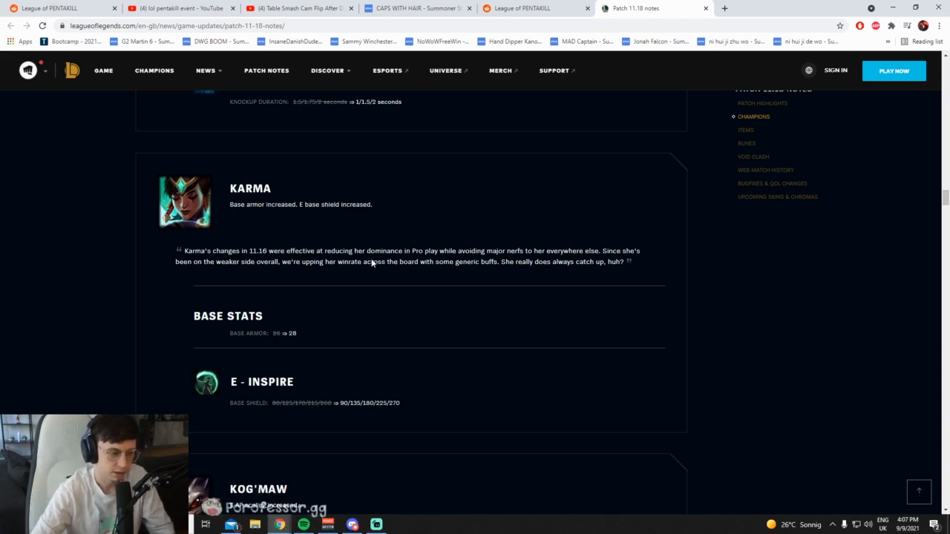
mouse_move(327, 264)
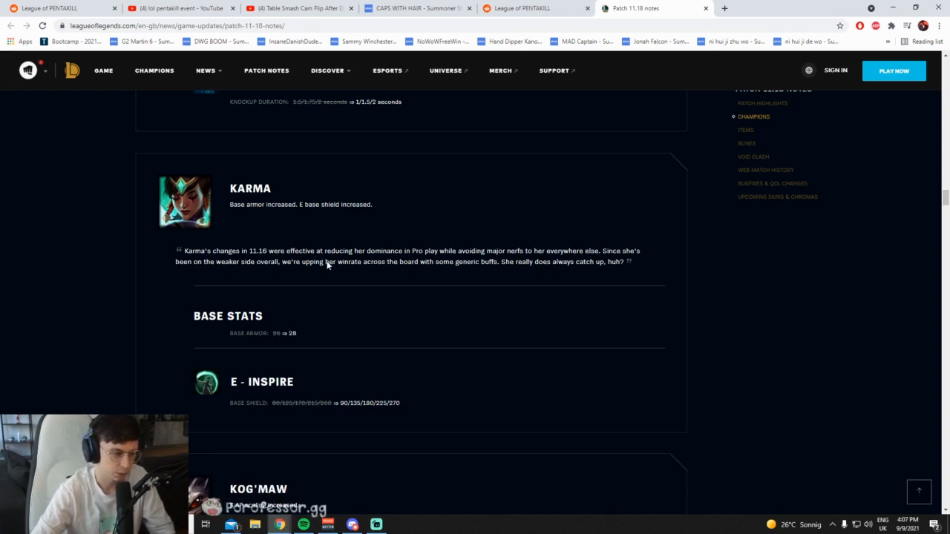
scroll(down, 3)
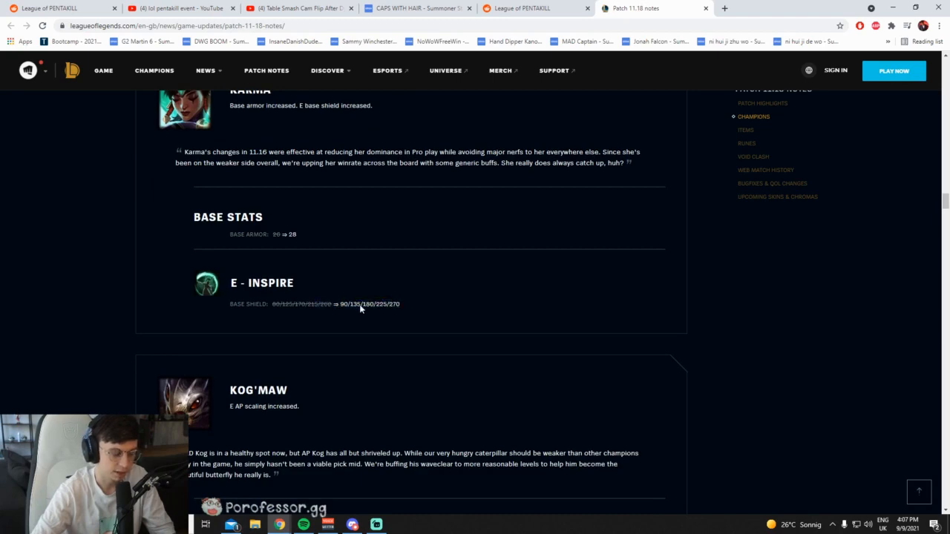
mouse_move(388, 306)
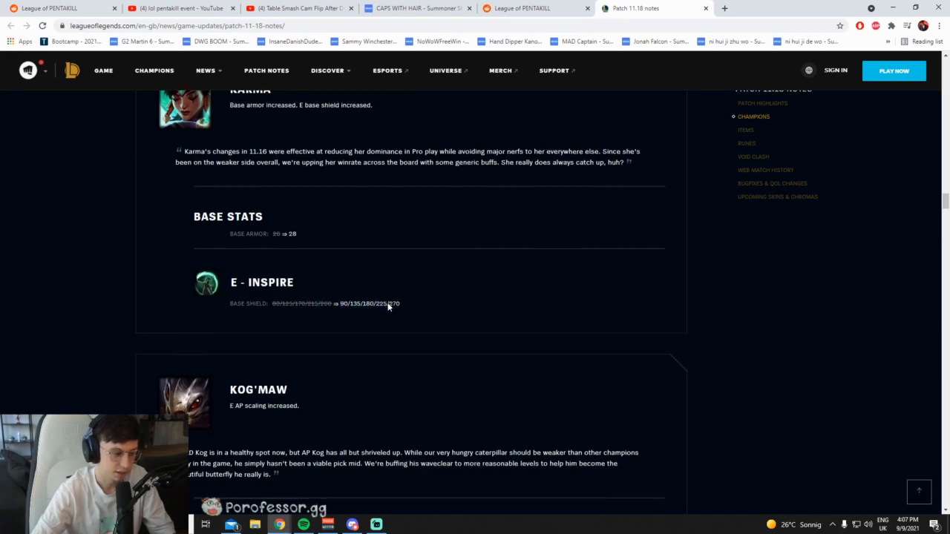
scroll(down, 3)
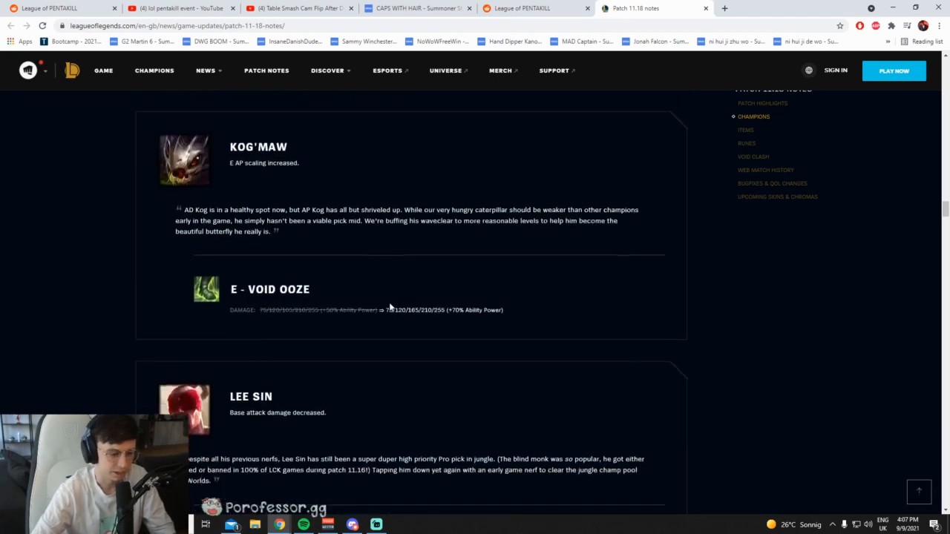
Read Kog'Maw's E AP scaling change and Lee Sin's base attack damage decrease
scroll(up, 3)
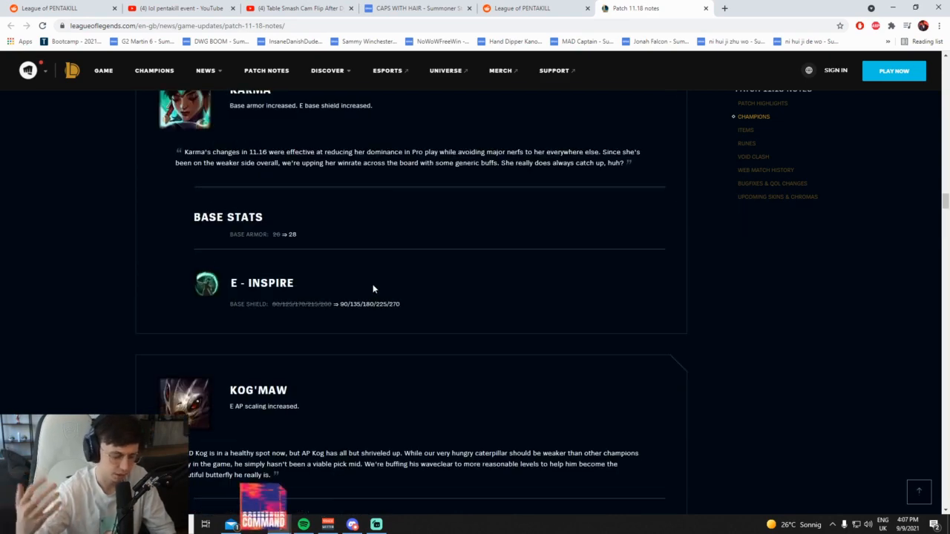
scroll(down, 3)
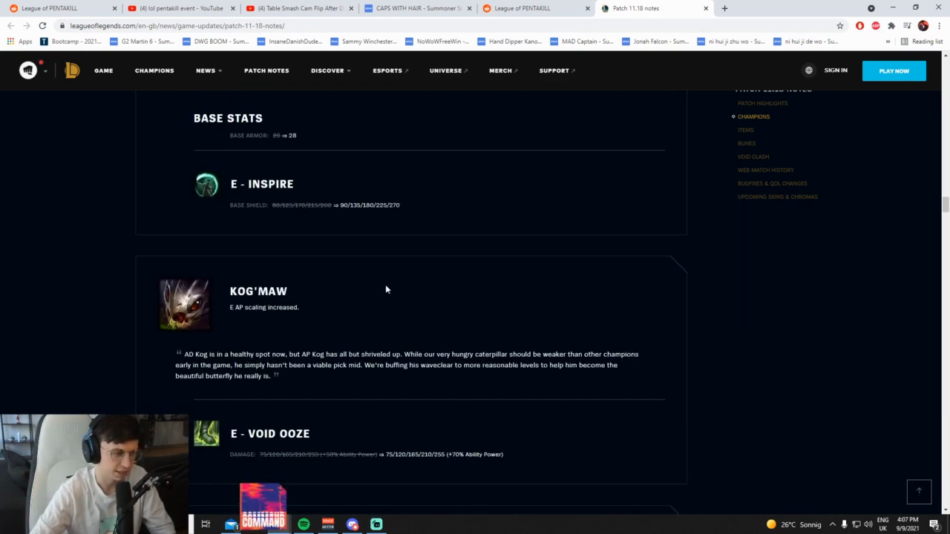
mouse_move(489, 425)
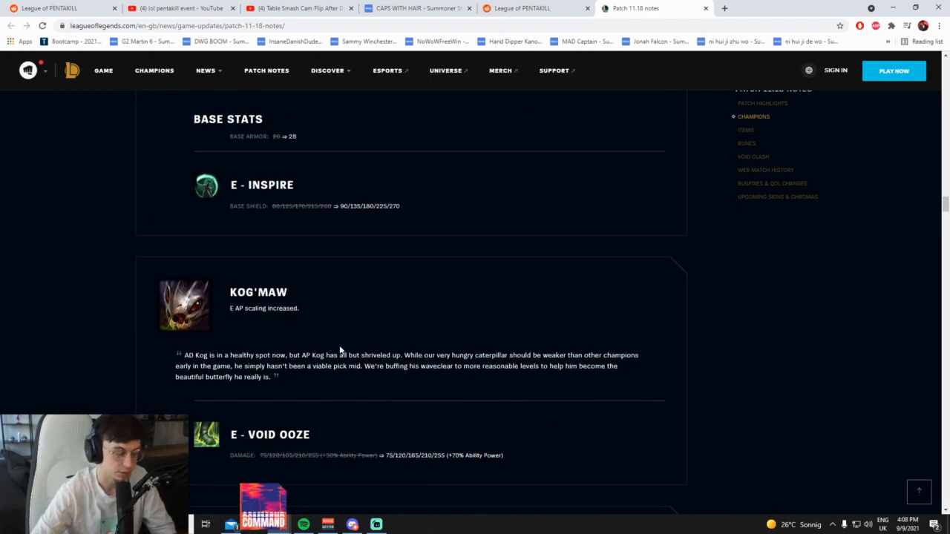
scroll(down, 3)
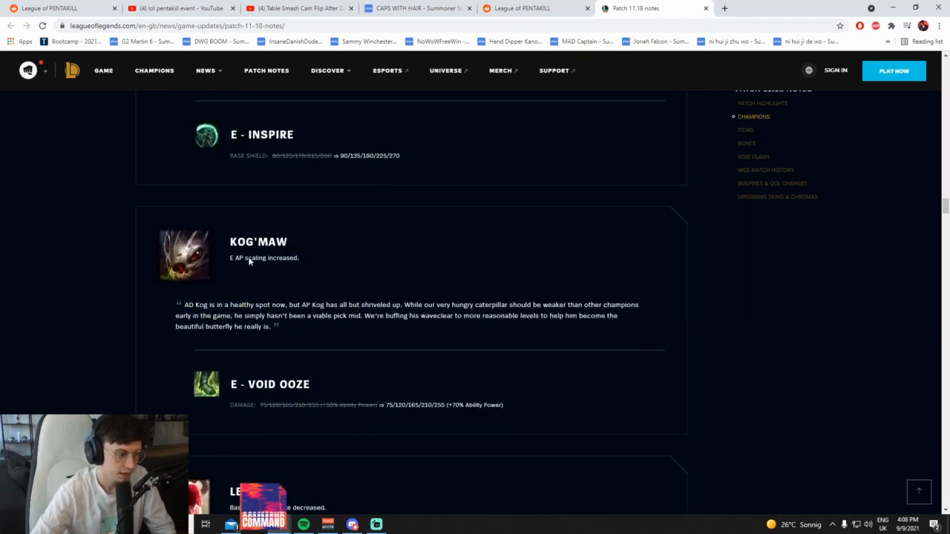
scroll(down, 3)
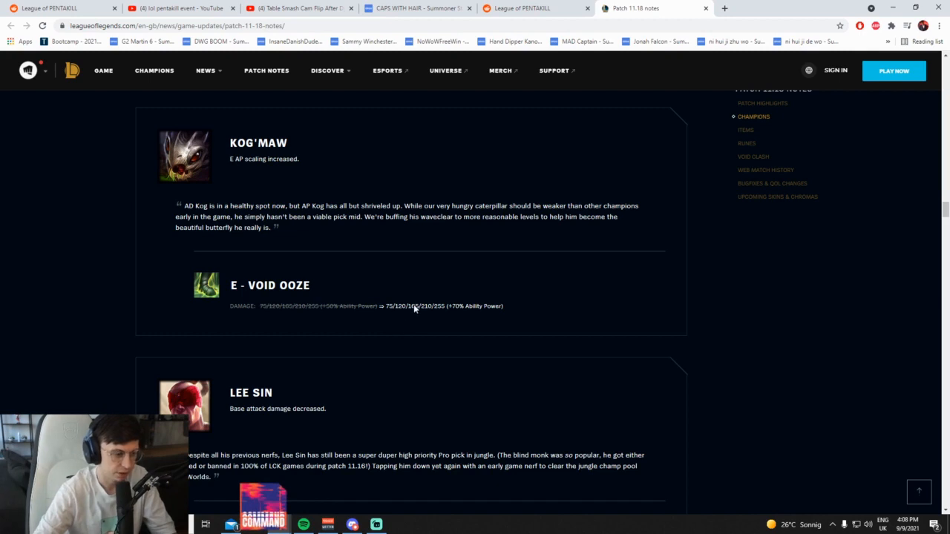
mouse_move(421, 309)
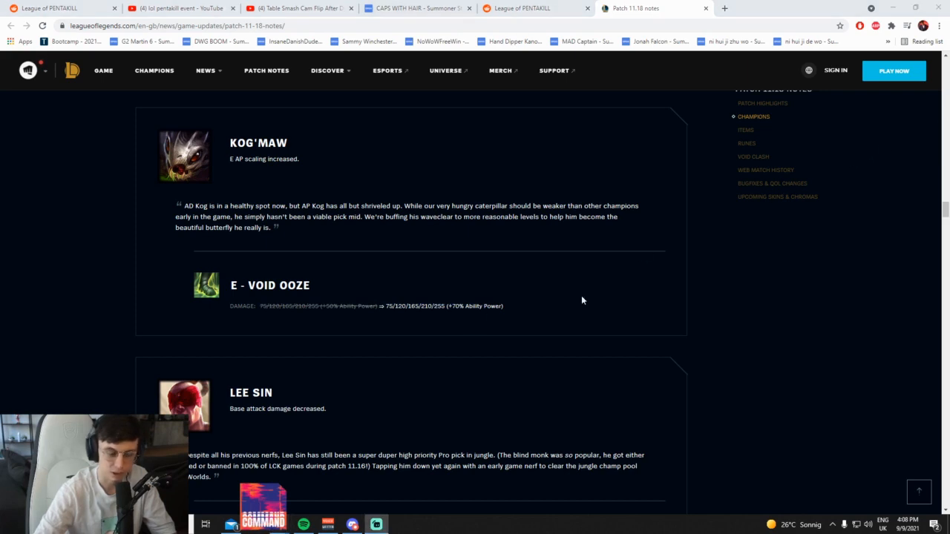
scroll(down, 3)
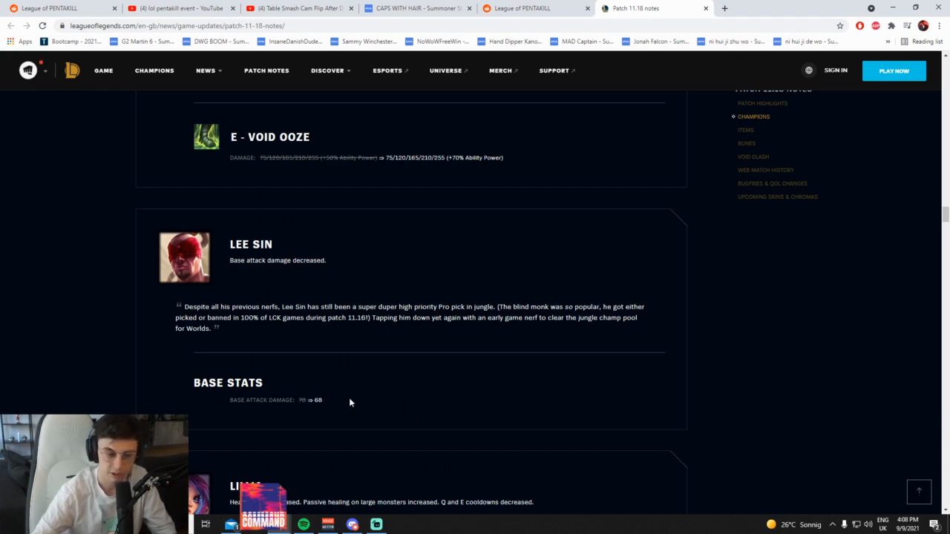
Reach Lillia's notes, then switch to the op.gg summoner match history page
scroll(down, 3)
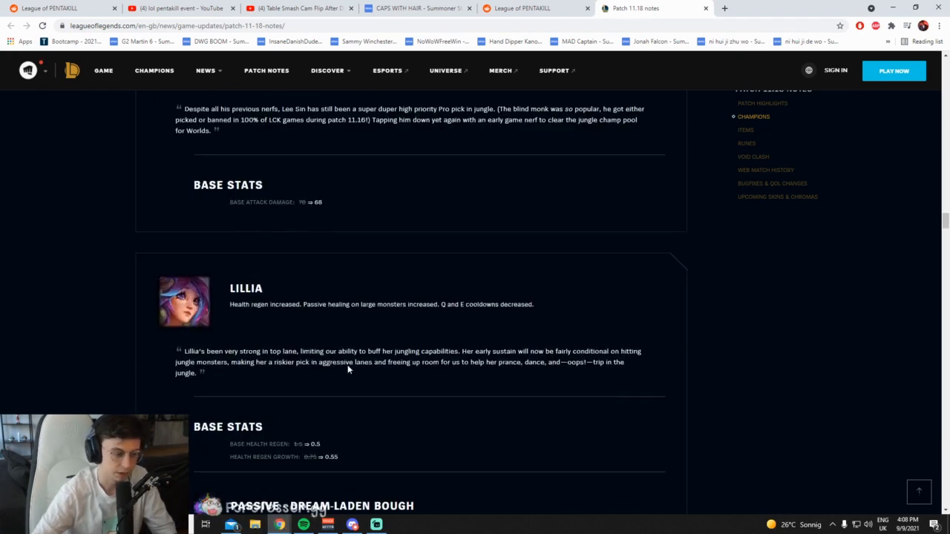
mouse_move(359, 355)
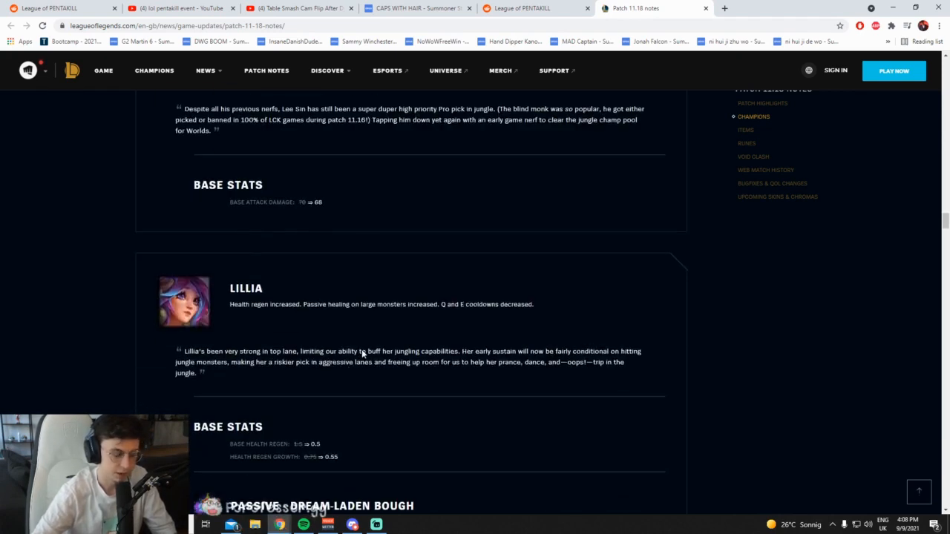
mouse_move(334, 207)
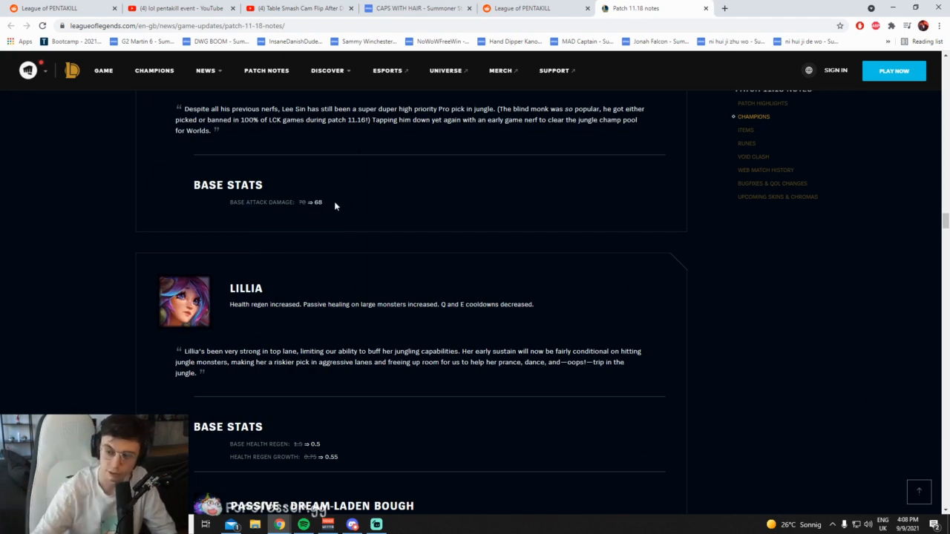
scroll(down, 3)
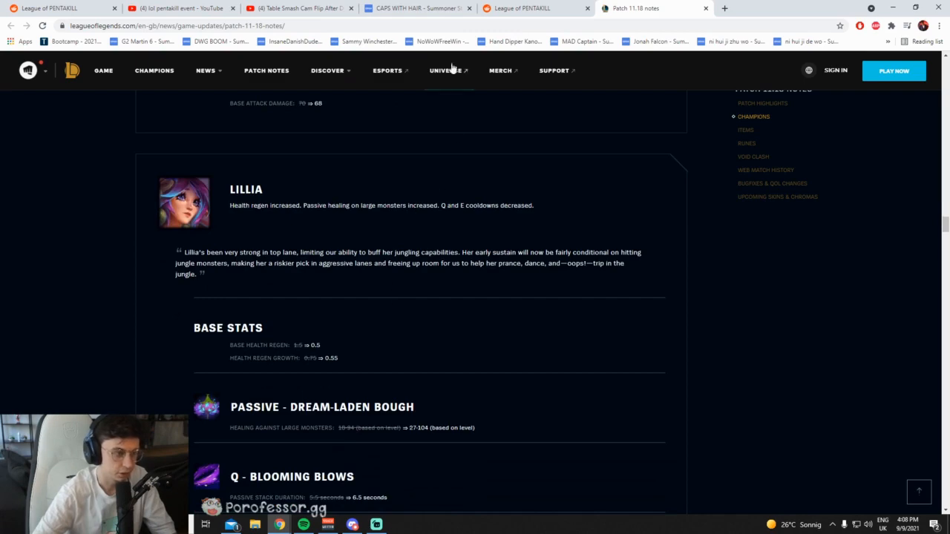
click(416, 9)
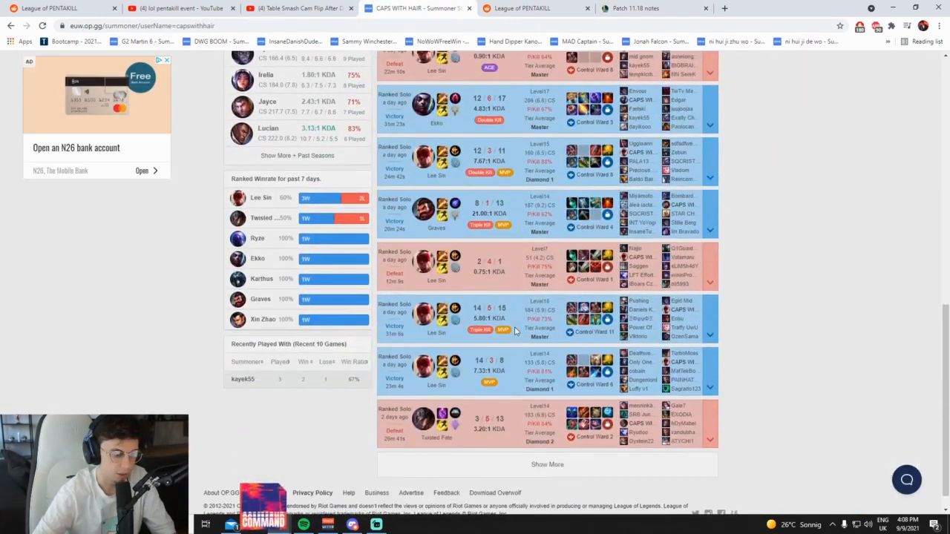
click(547, 464)
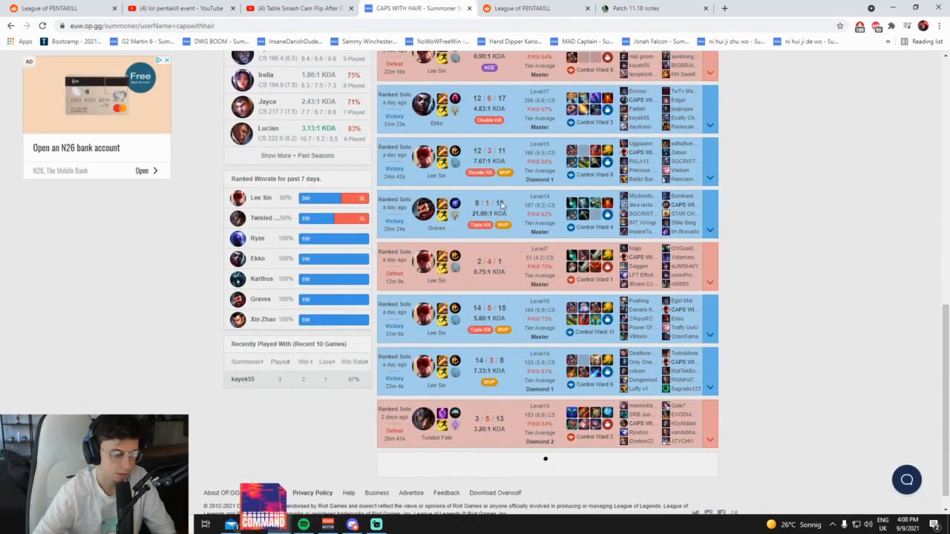
Return to the Patch 11.18 notes and select parts of Lillia's base stats and passive entries
click(635, 9)
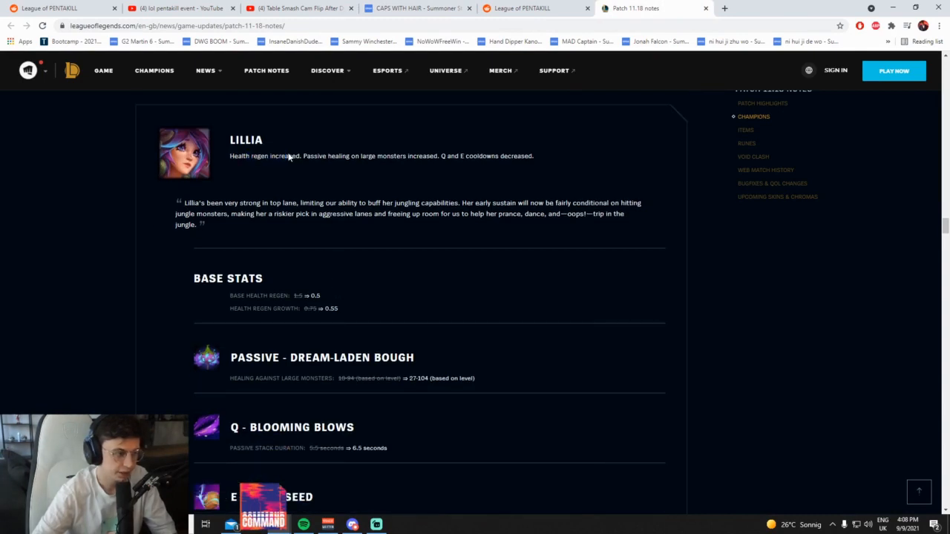
drag(365, 156, 463, 156)
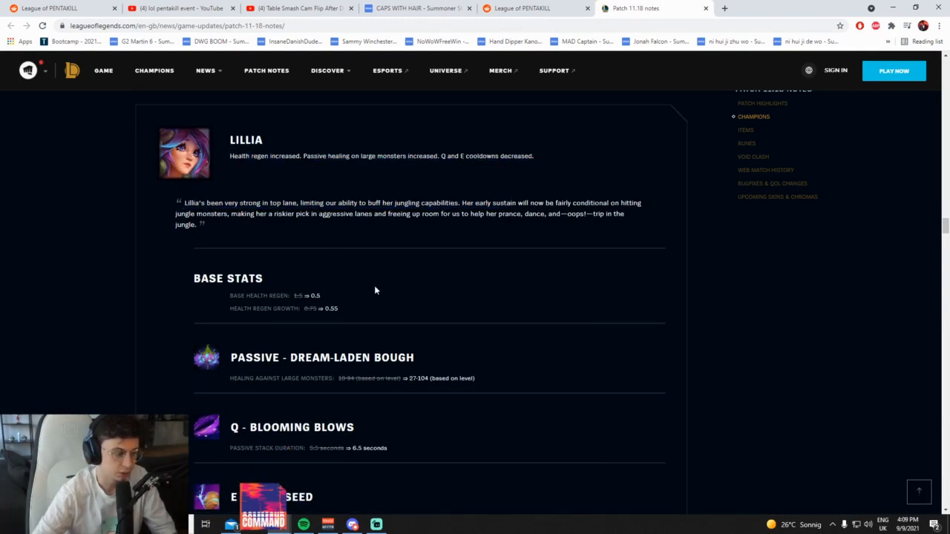
double_click(304, 296)
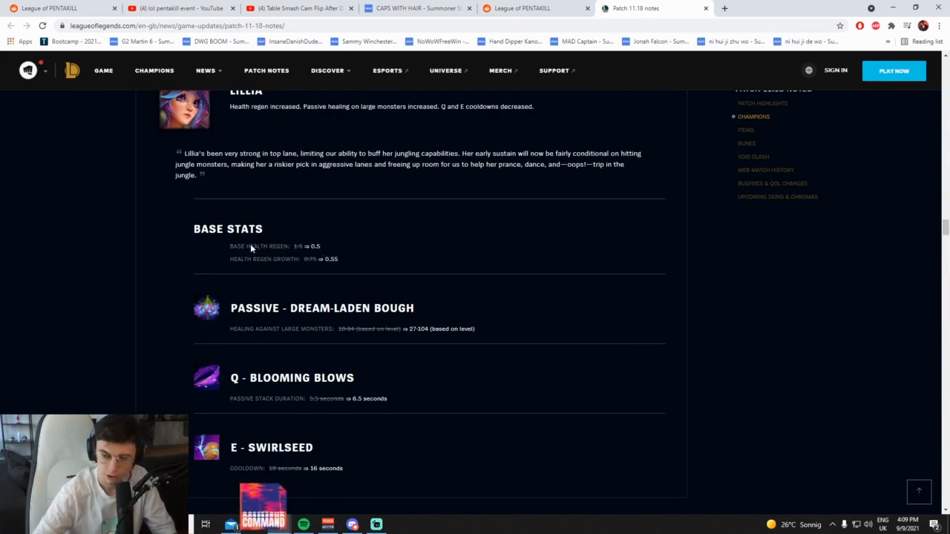
scroll(up, 3)
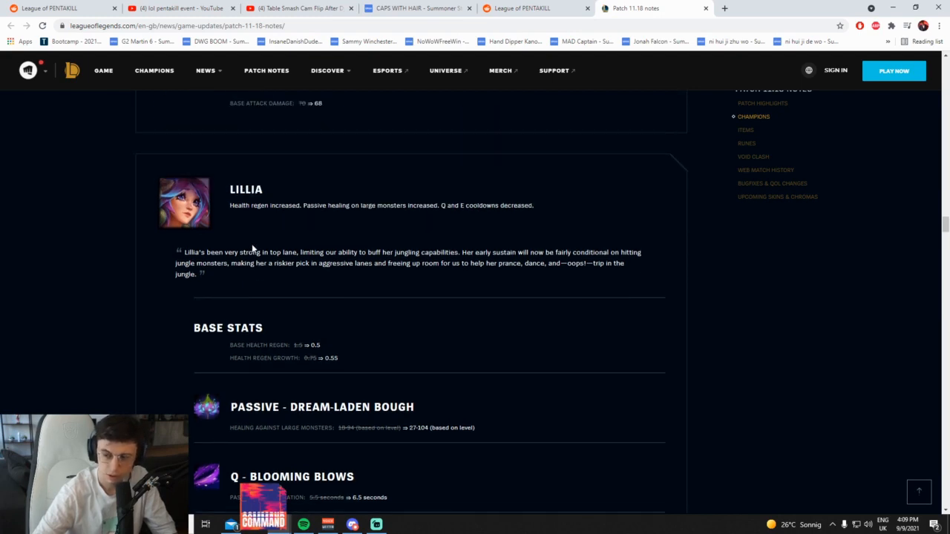
double_click(264, 205)
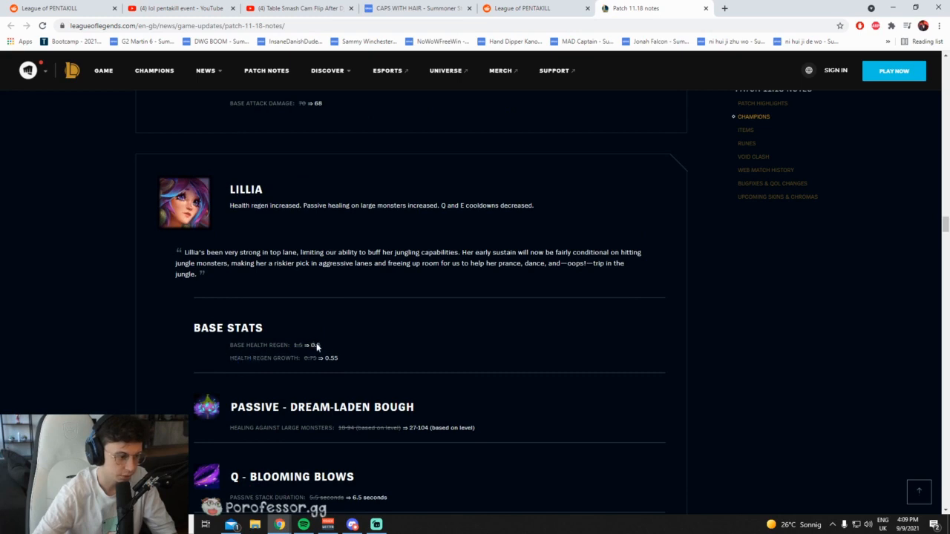
double_click(321, 358)
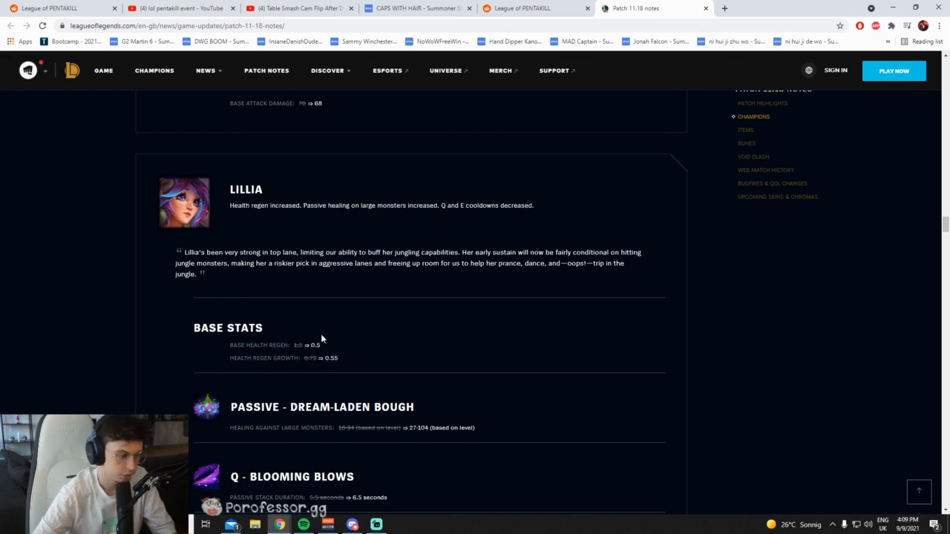
mouse_move(315, 327)
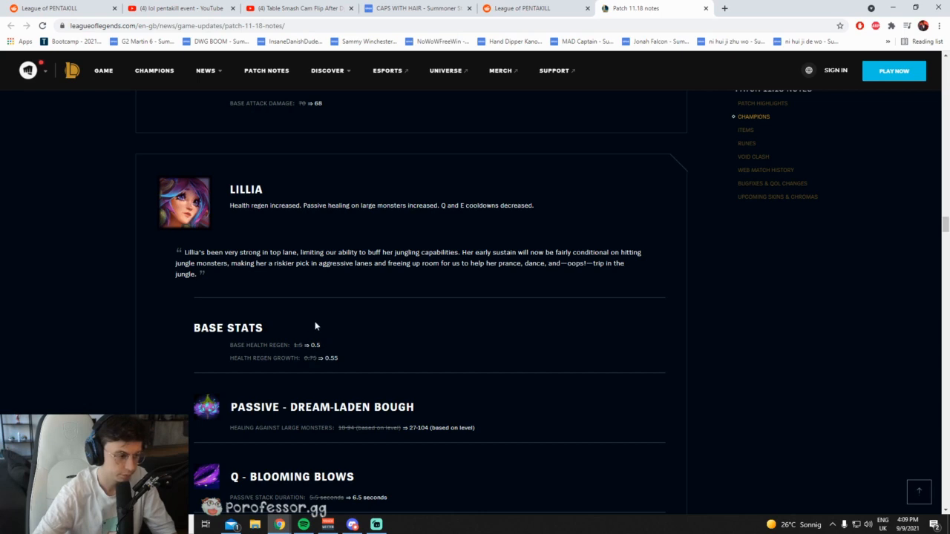
mouse_move(319, 260)
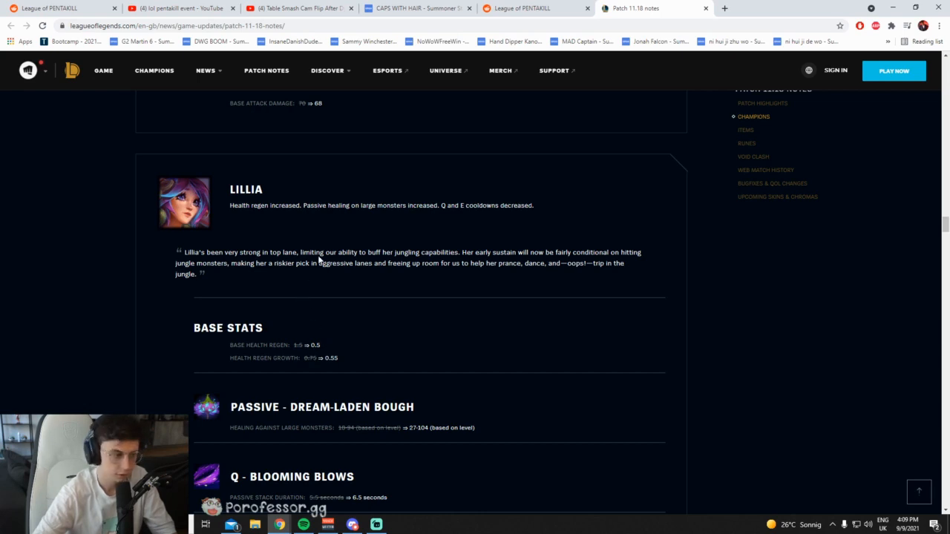
mouse_move(315, 214)
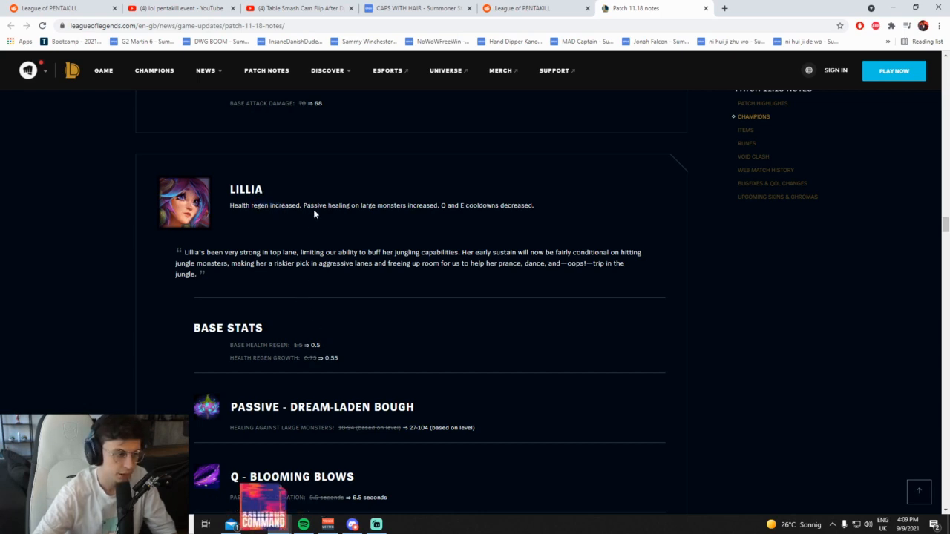
mouse_move(374, 213)
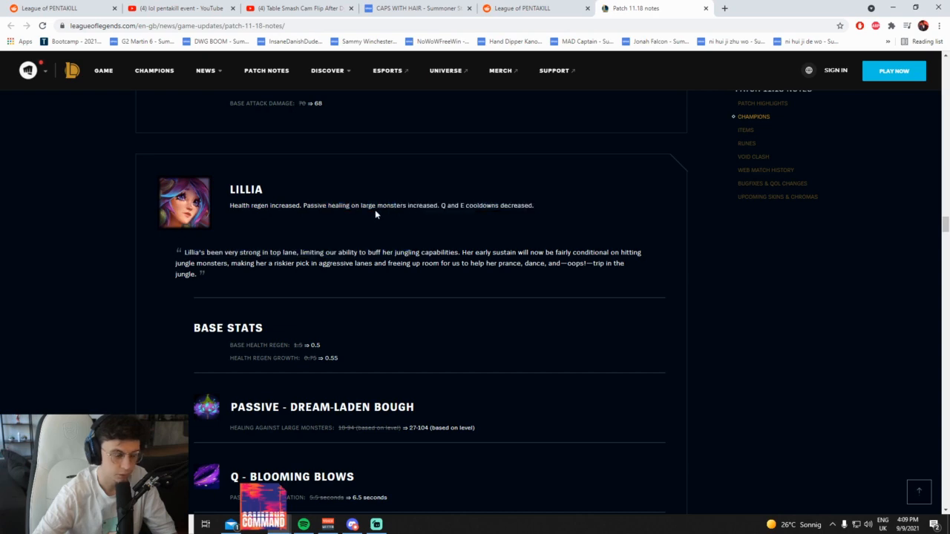
mouse_move(341, 211)
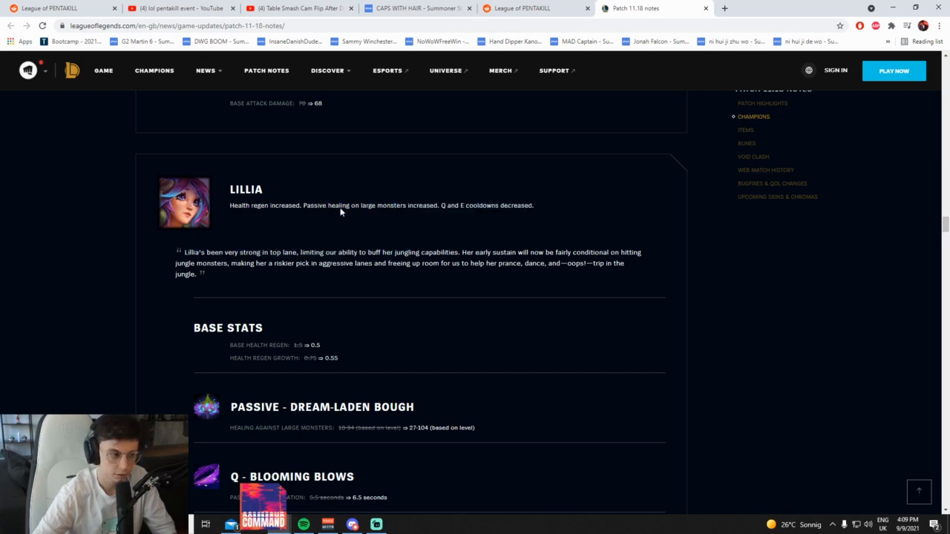
Bring Lillia's Q and E Swirlseed cooldown changes into view together with her base stats
scroll(down, 3)
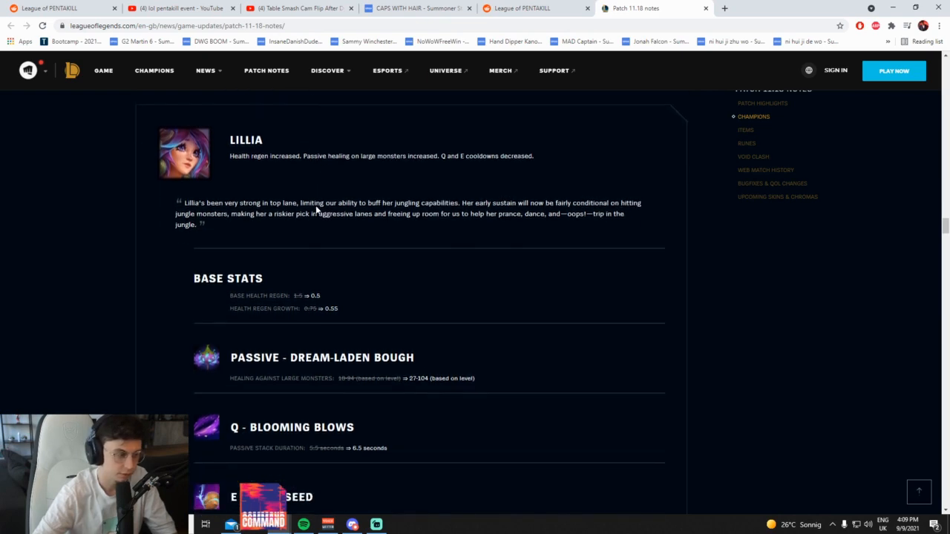
scroll(down, 3)
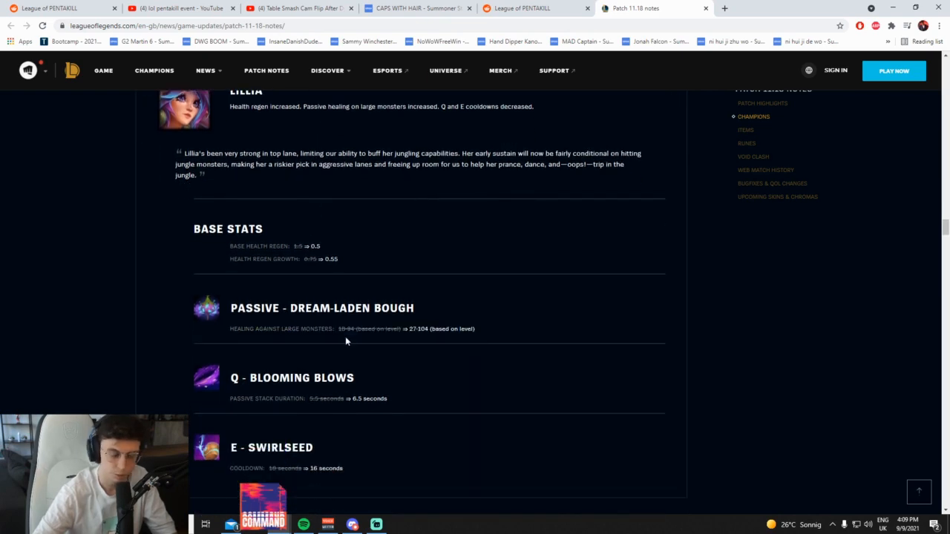
mouse_move(438, 319)
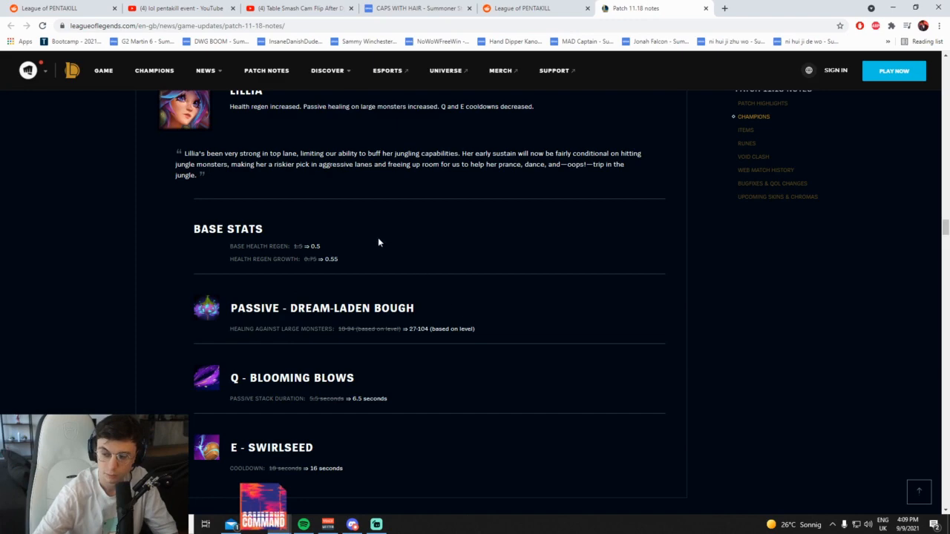
scroll(up, 3)
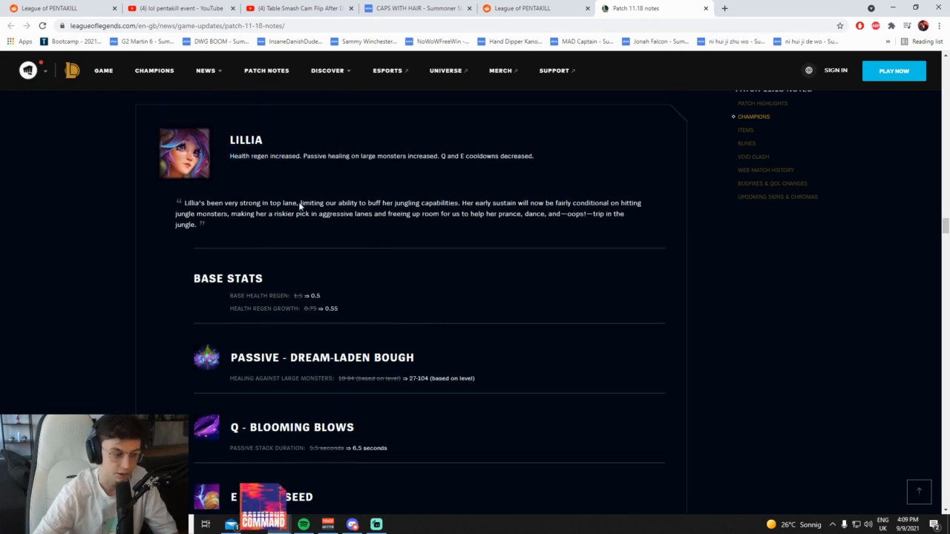
scroll(down, 3)
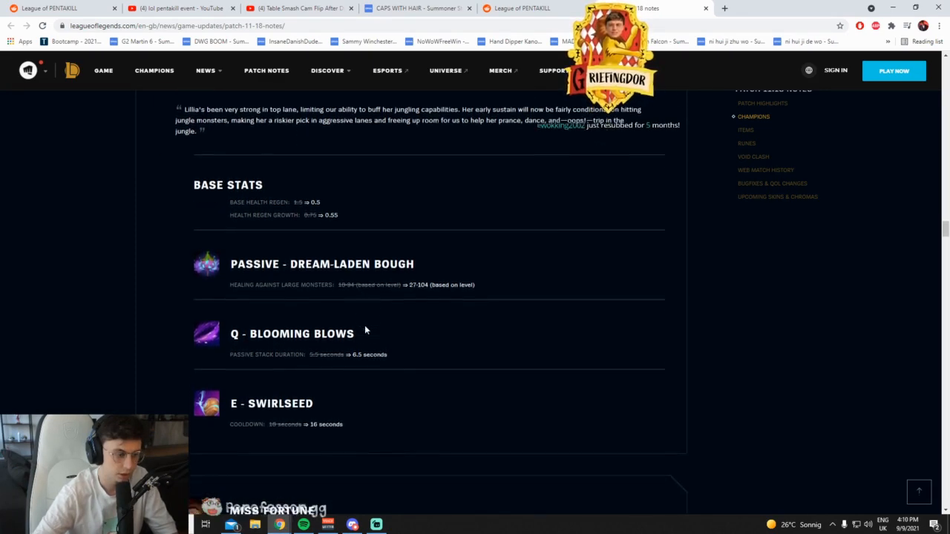
scroll(up, 3)
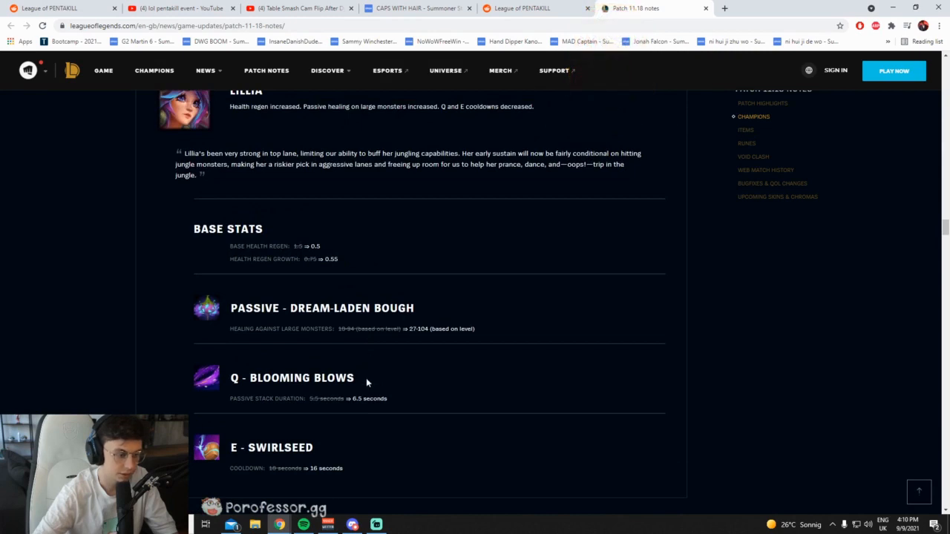
mouse_move(392, 393)
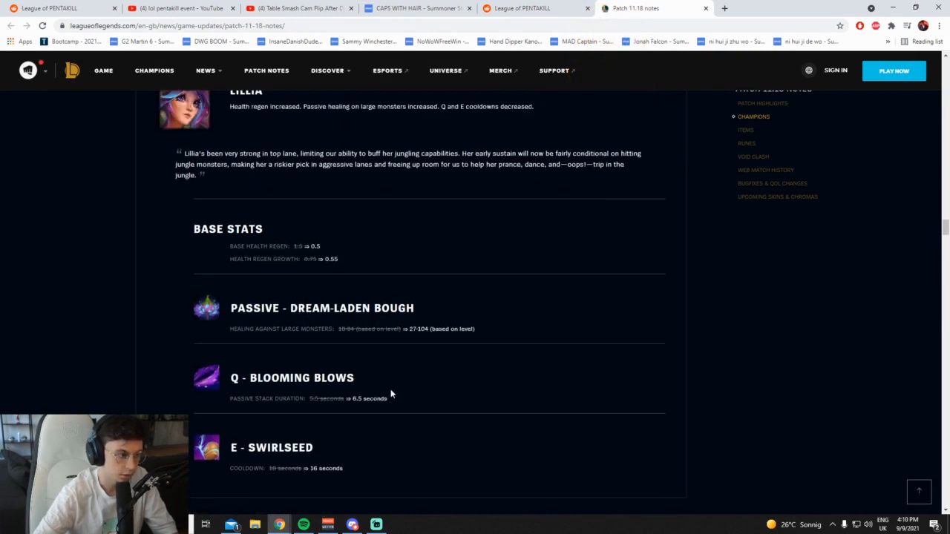
mouse_move(379, 404)
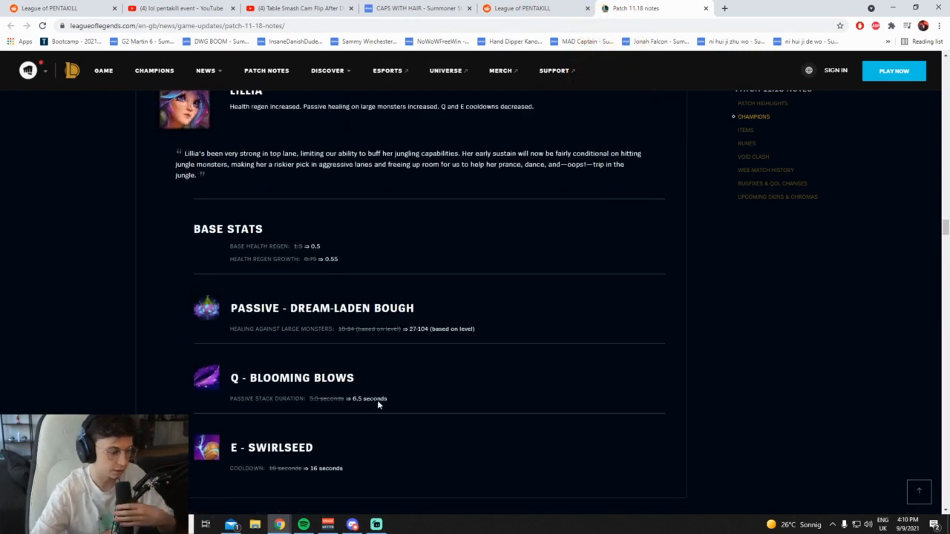
mouse_move(398, 400)
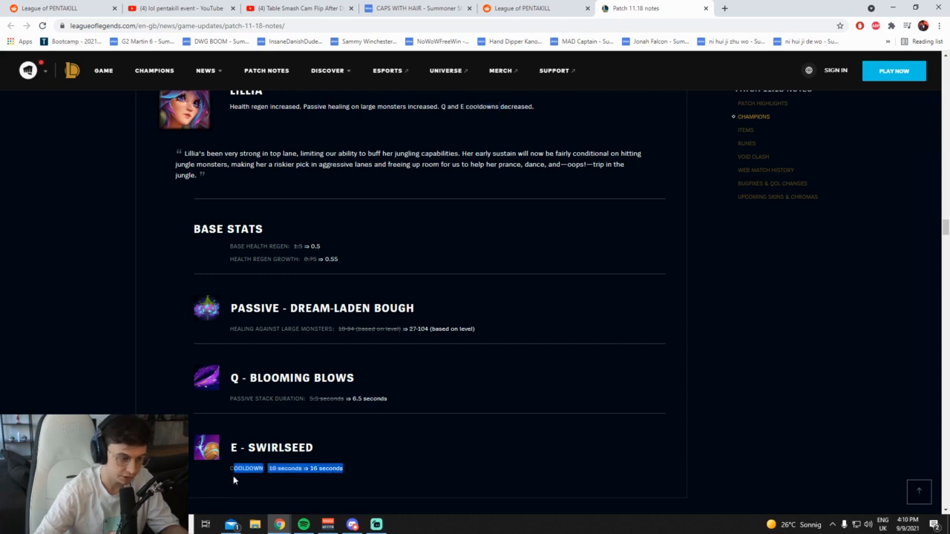
click(398, 409)
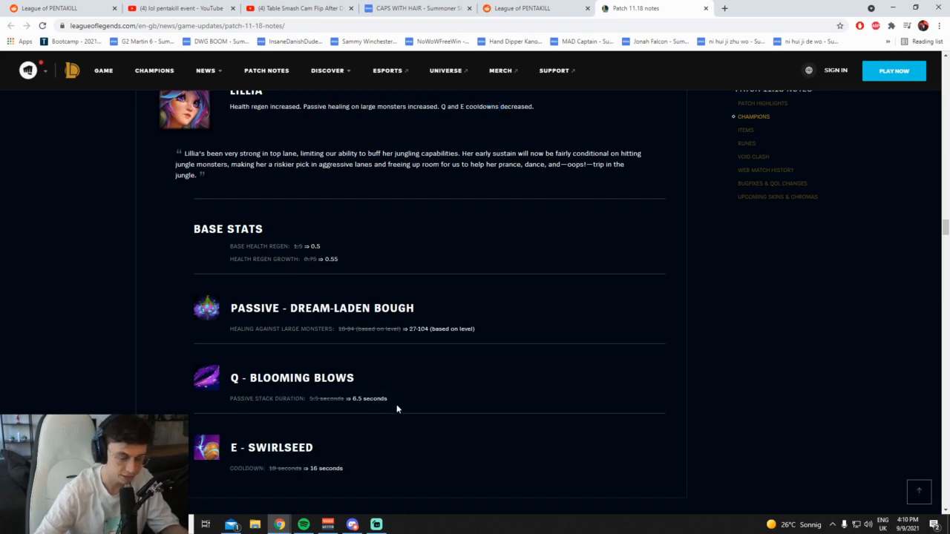
drag(231, 91, 438, 107)
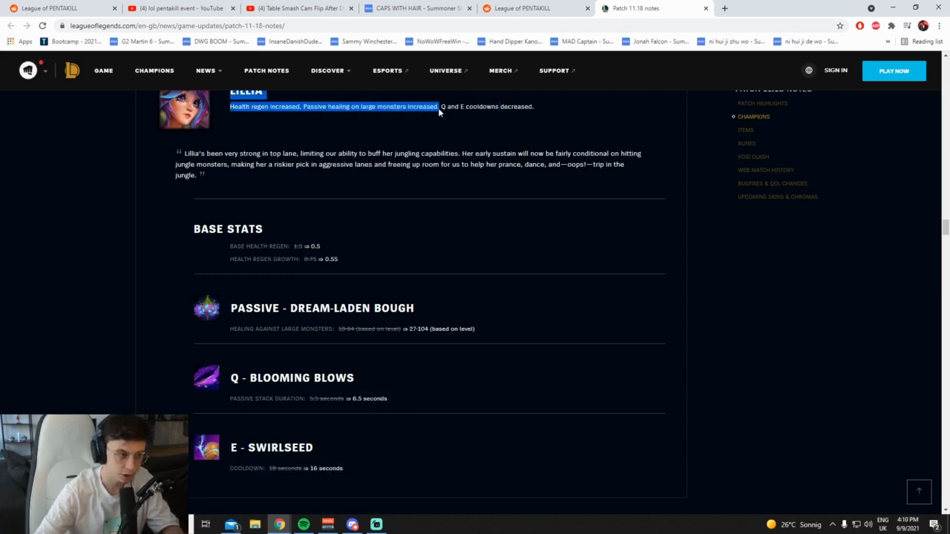
drag(438, 106, 533, 107)
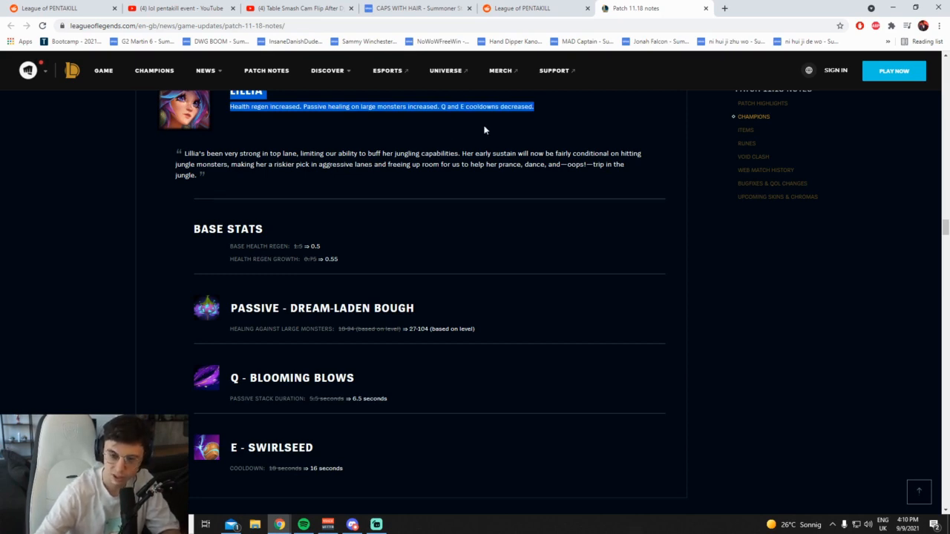
click(320, 247)
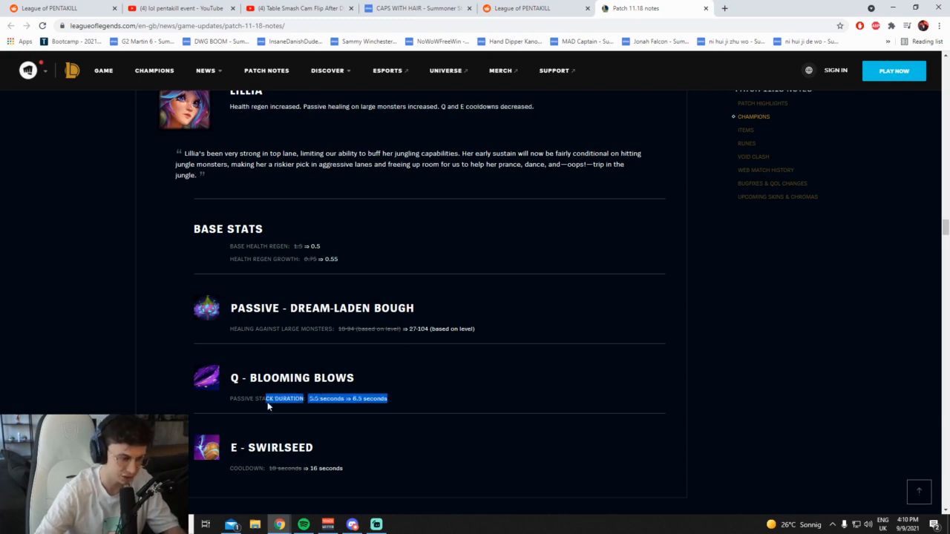
click(283, 398)
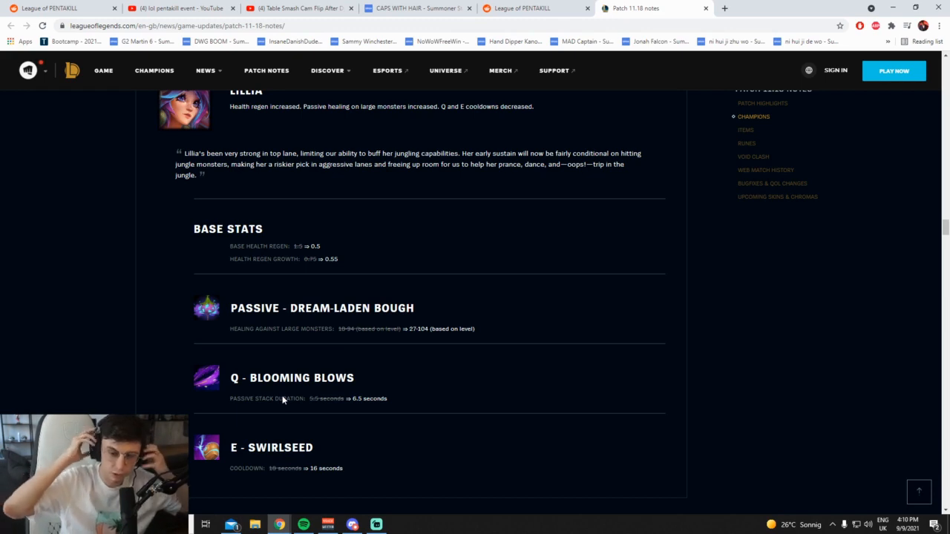
mouse_move(360, 297)
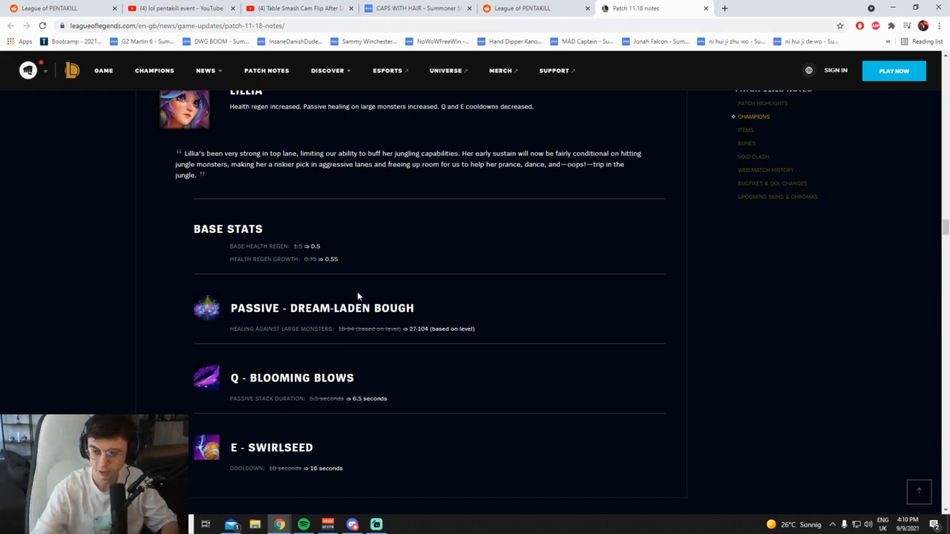
Read past Lillia into Miss Fortune's R wave increase
scroll(down, 3)
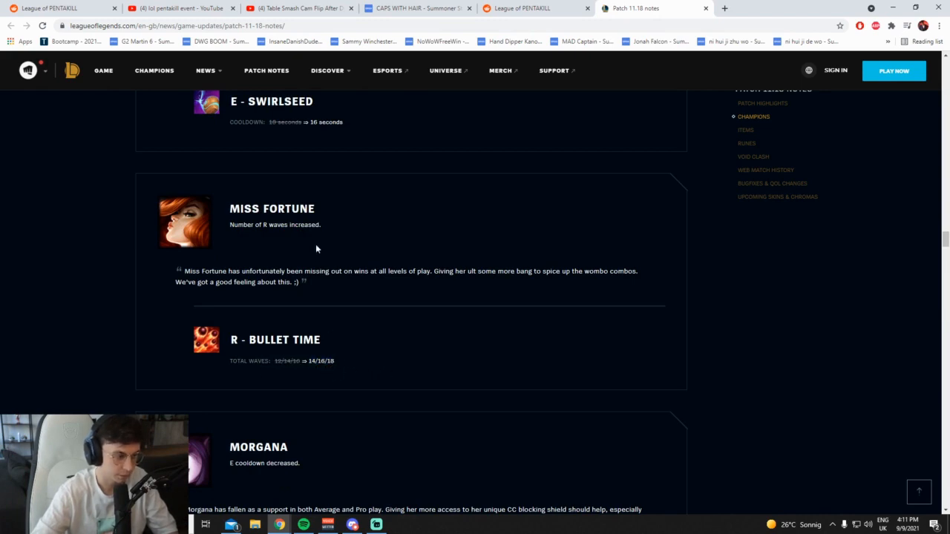
scroll(up, 3)
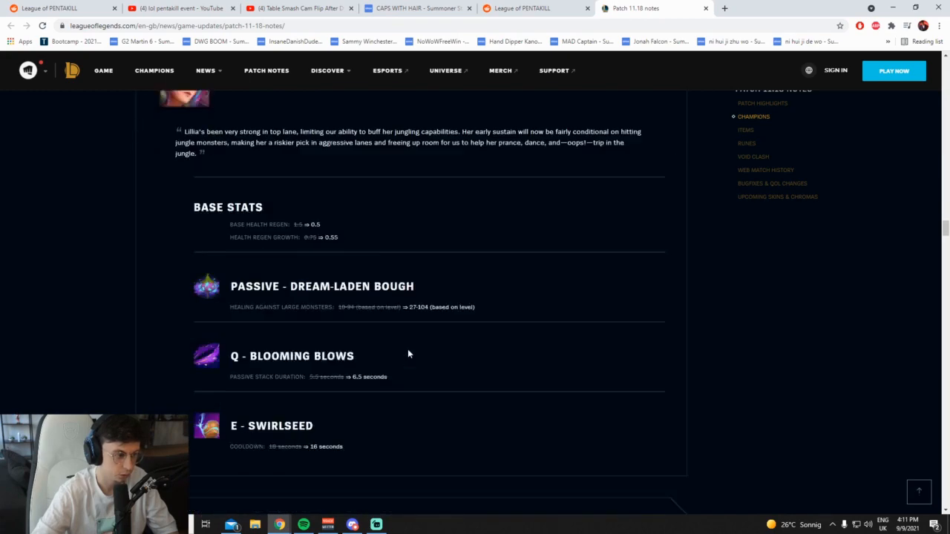
scroll(down, 3)
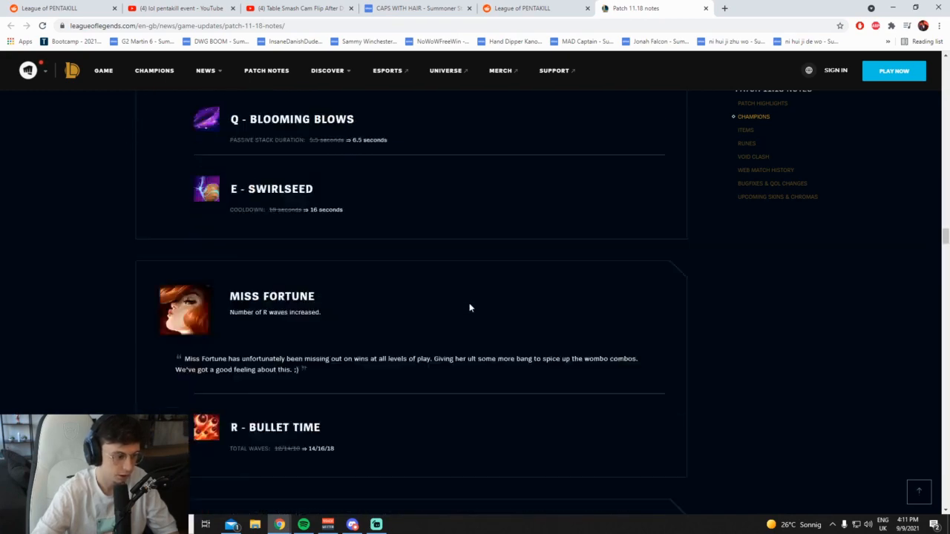
scroll(up, 3)
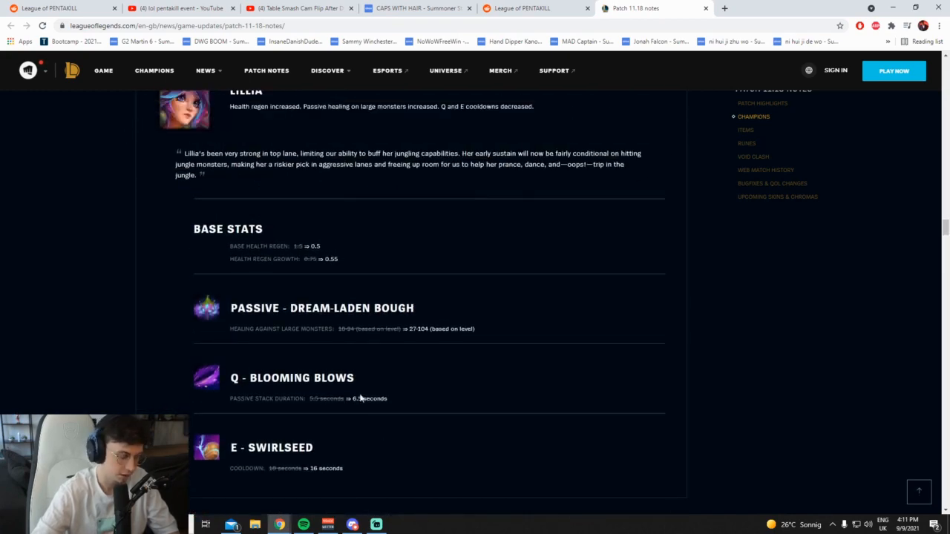
mouse_move(297, 371)
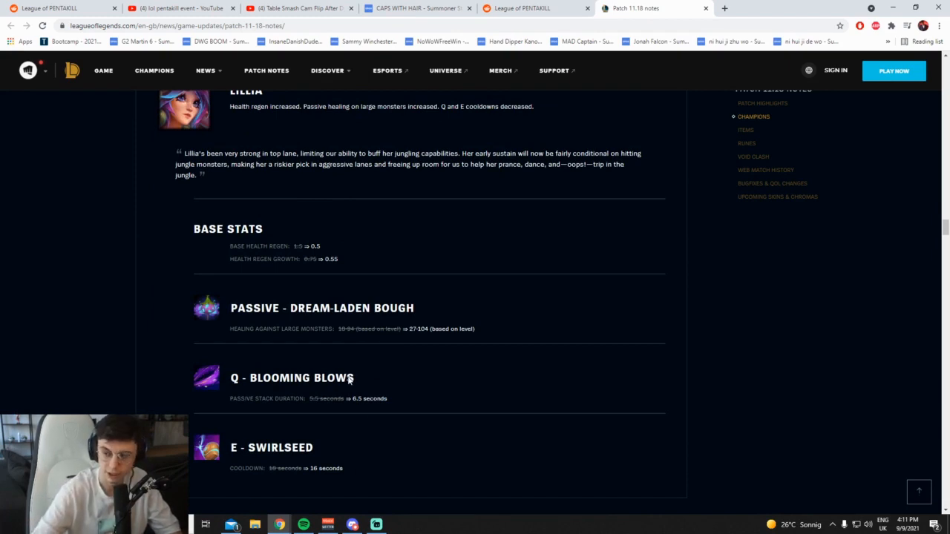
mouse_move(349, 380)
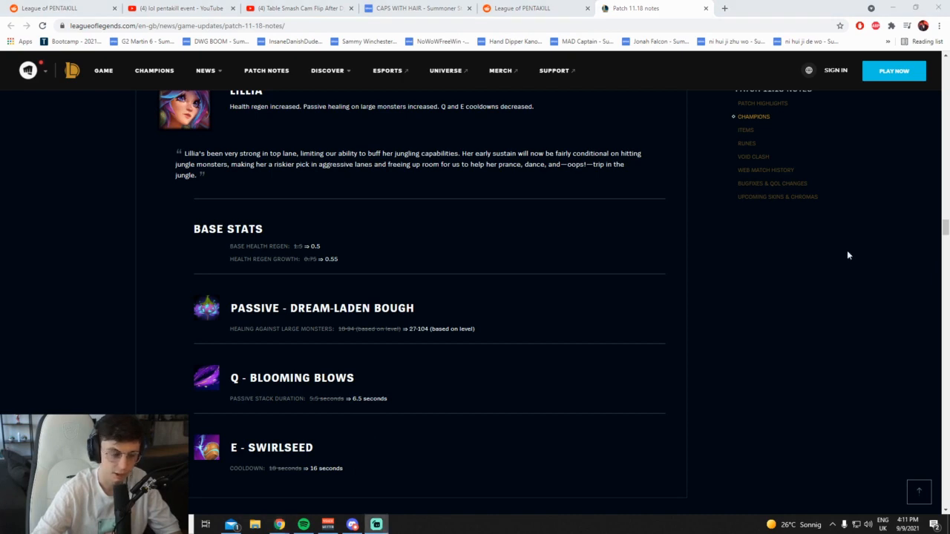
mouse_move(671, 303)
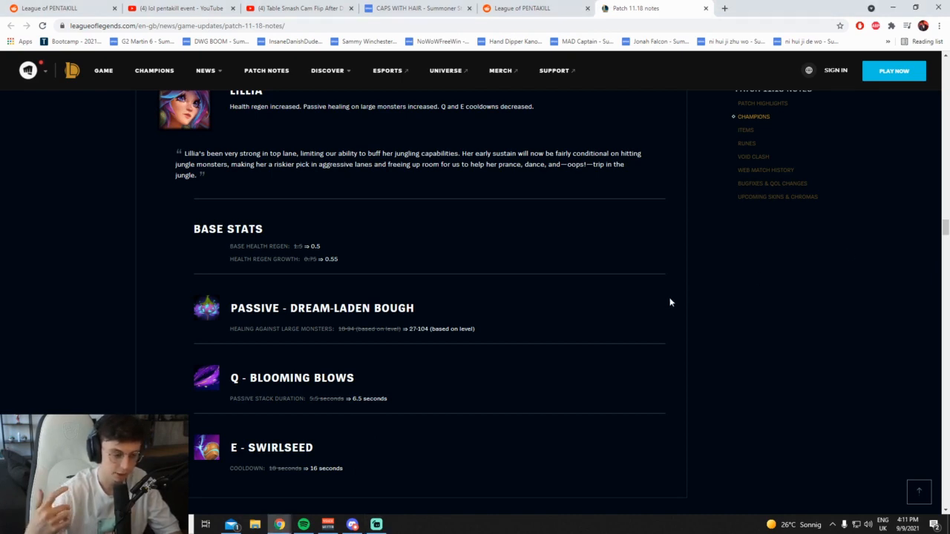
scroll(down, 3)
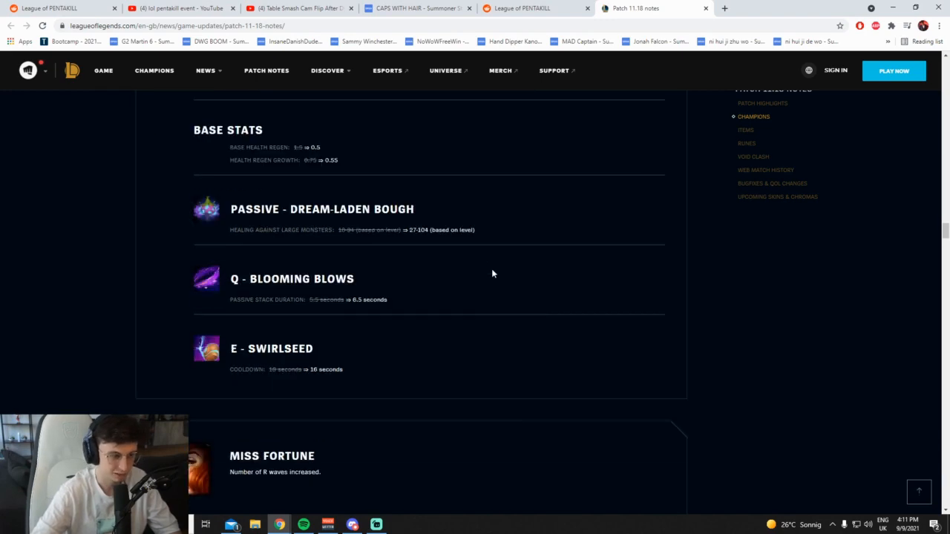
scroll(down, 3)
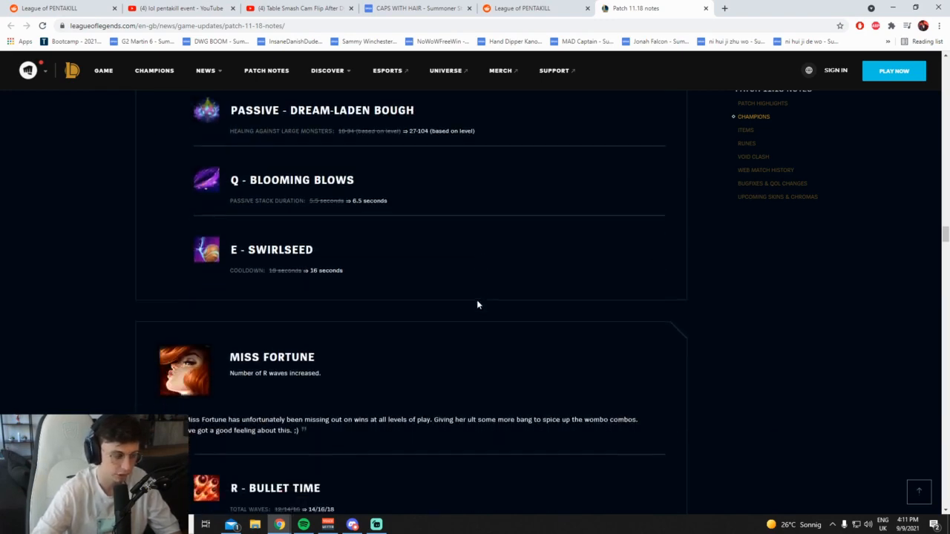
Bring Morgana's E - Black Shield cooldown cut into view
scroll(down, 3)
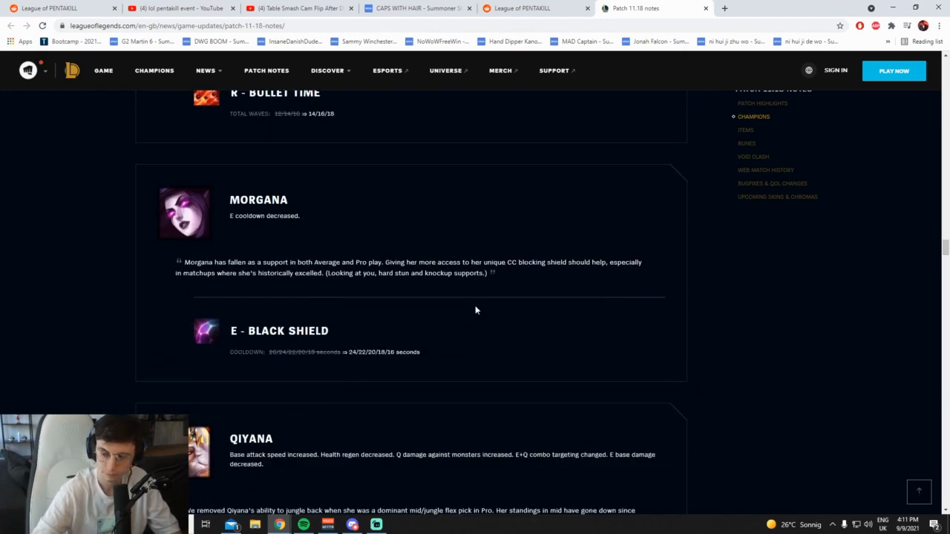
scroll(up, 3)
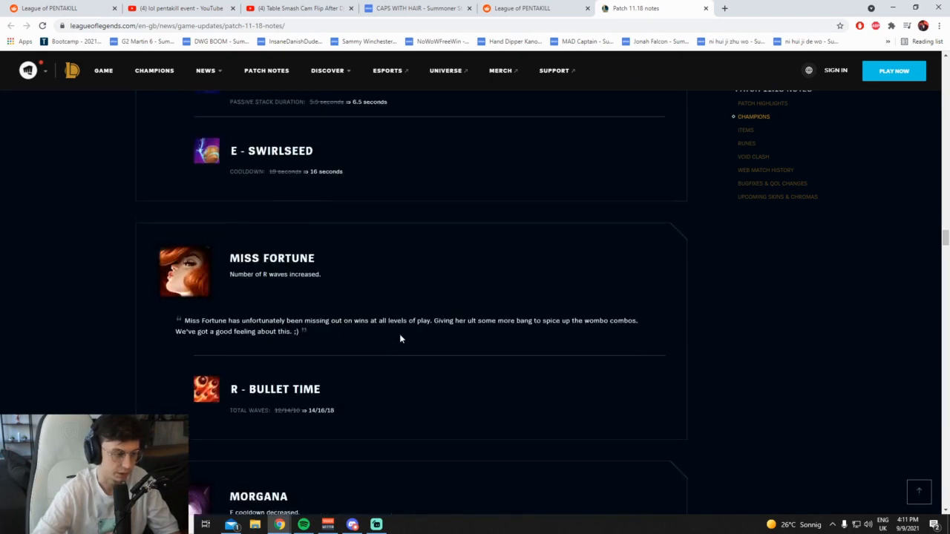
scroll(up, 3)
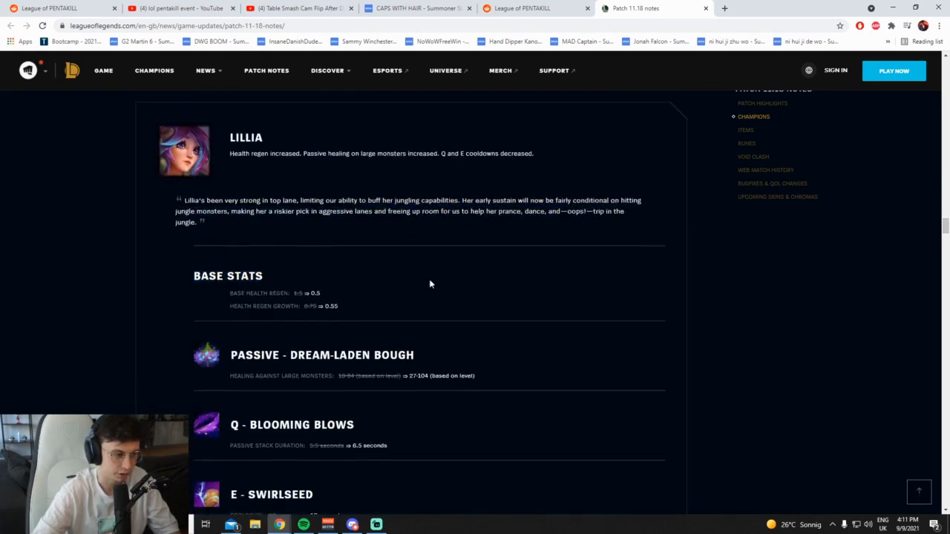
scroll(down, 3)
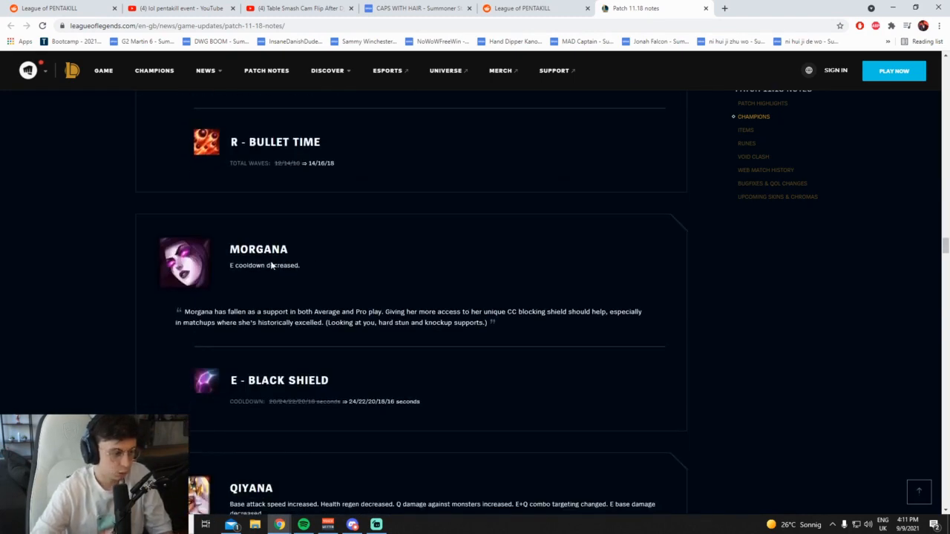
scroll(down, 3)
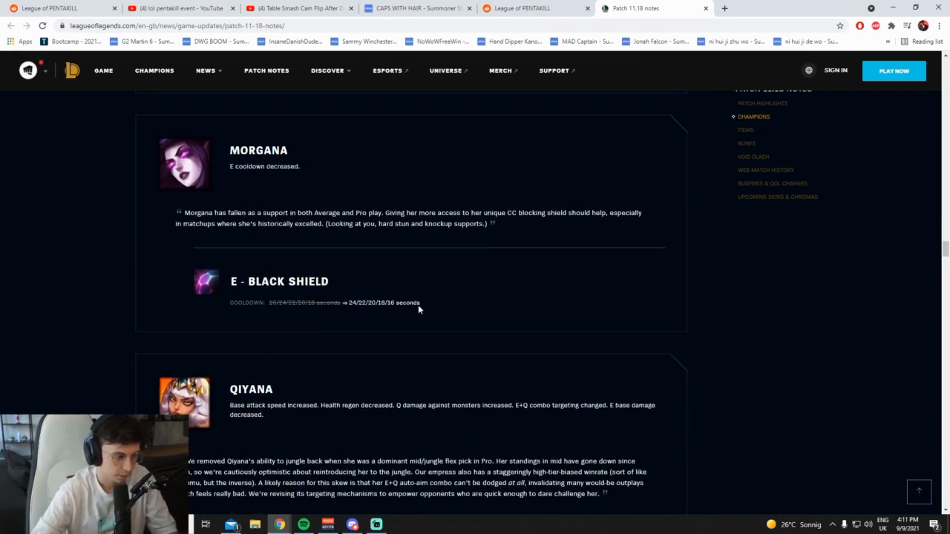
Reach Qiyana's section and select a line in her base stats and Q - Edge of Ixtal changes
scroll(down, 3)
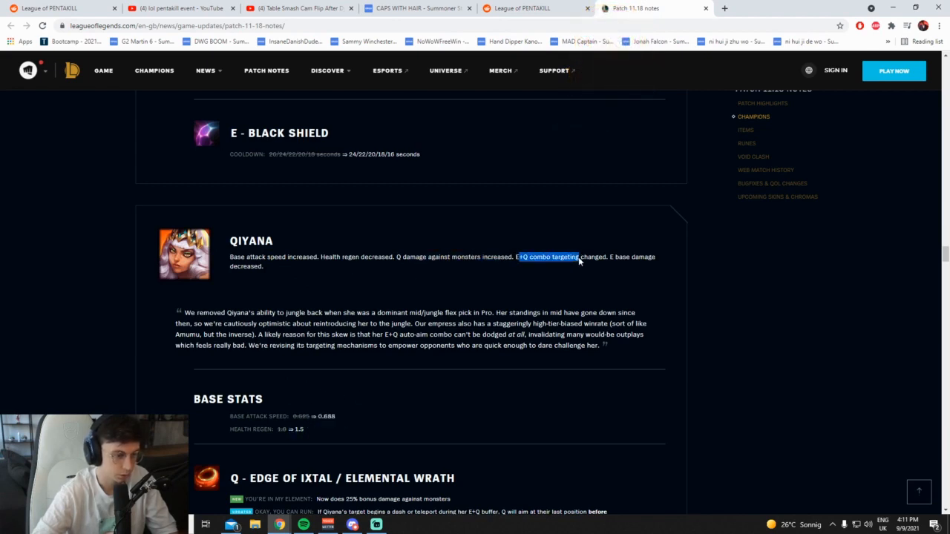
scroll(down, 3)
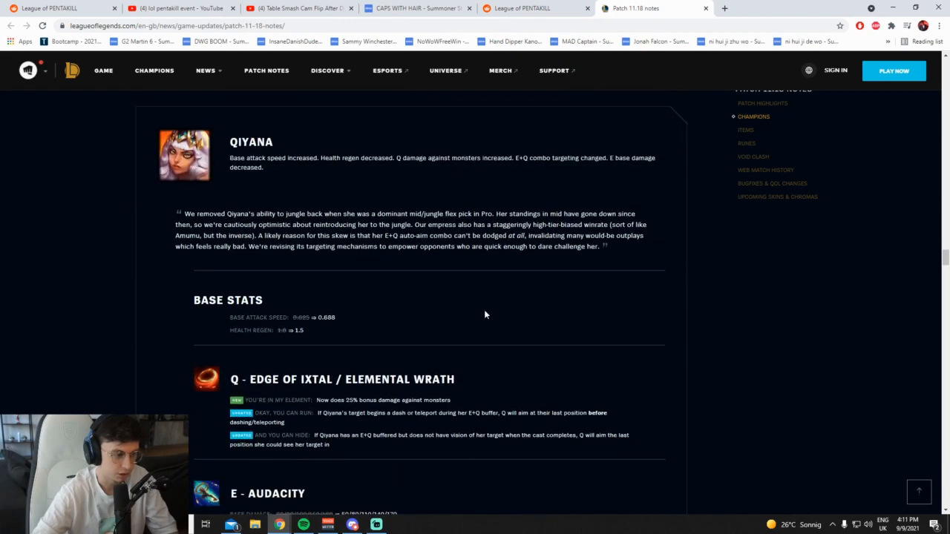
scroll(down, 3)
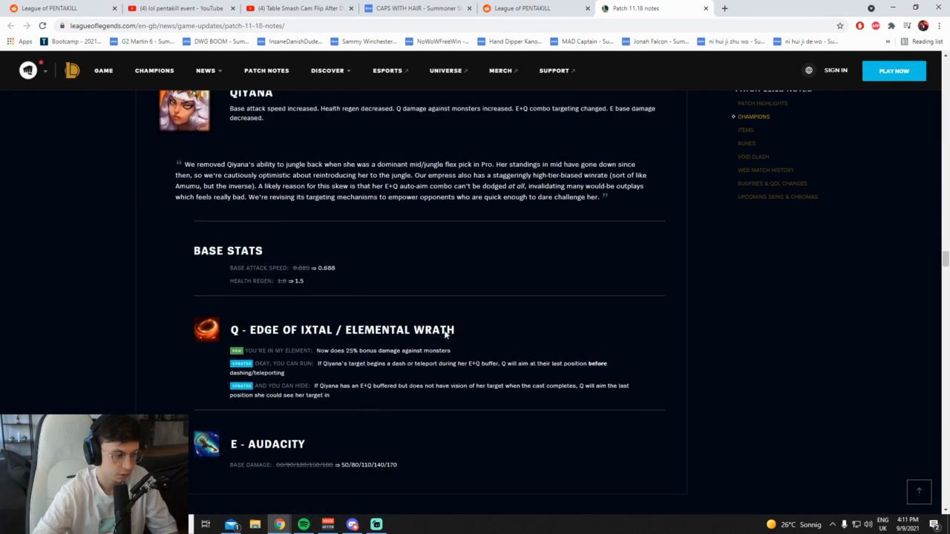
double_click(365, 364)
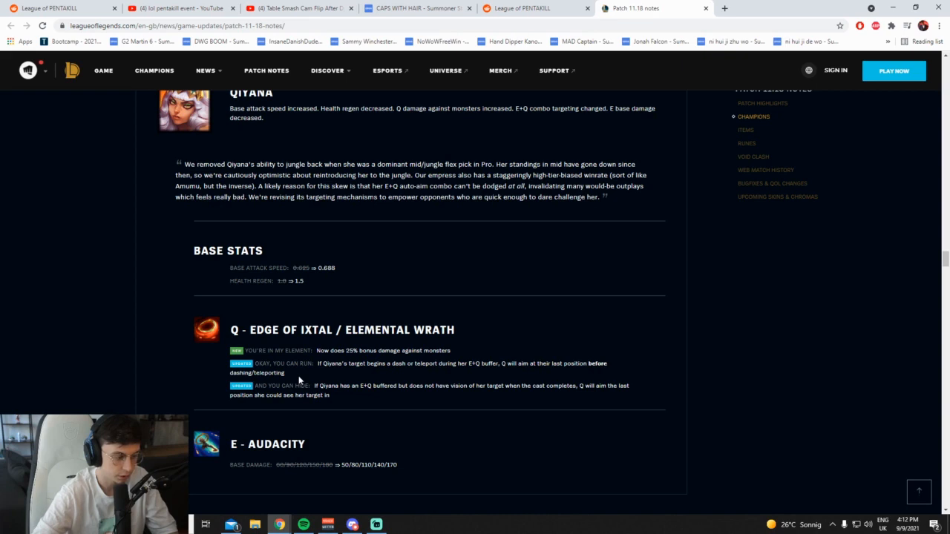
mouse_move(321, 345)
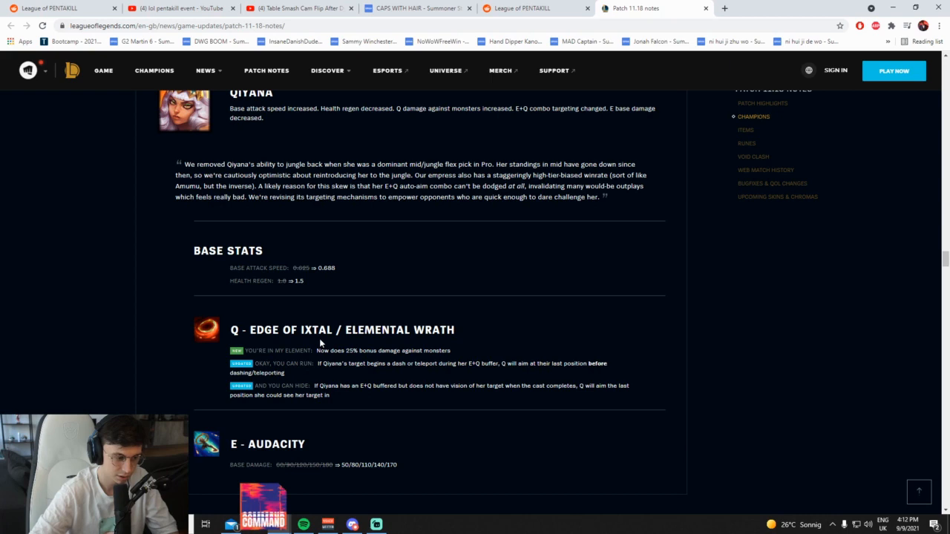
mouse_move(350, 347)
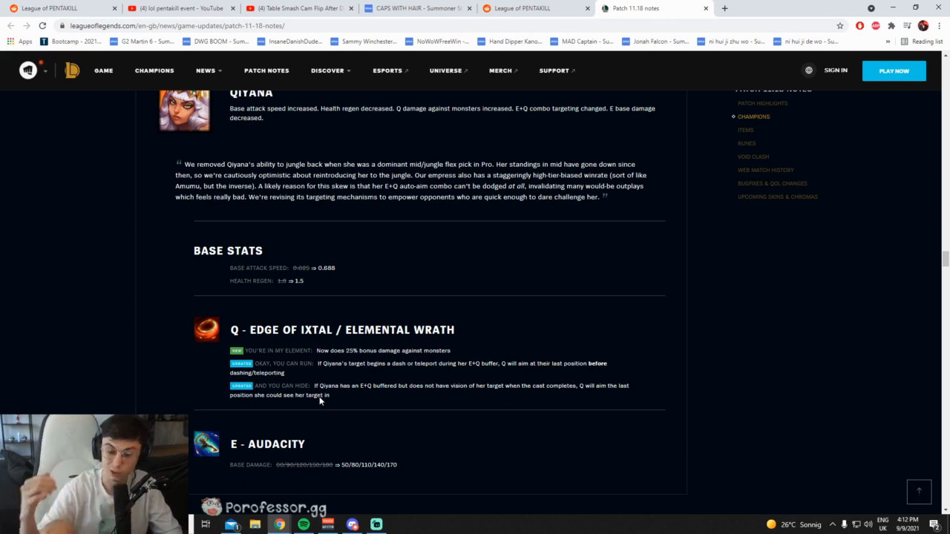
mouse_move(424, 445)
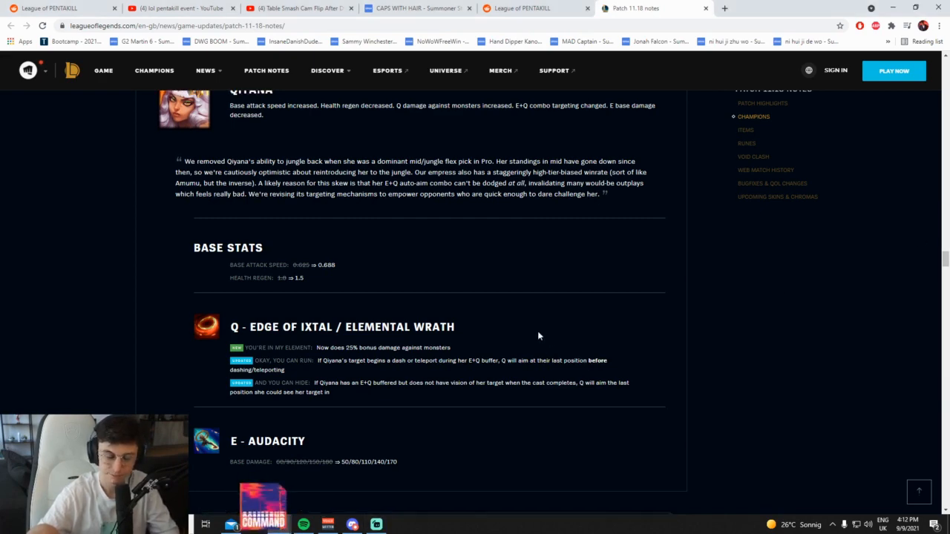
Read Qiyana's E - Audacity base damage cut, selecting the damage line
scroll(down, 3)
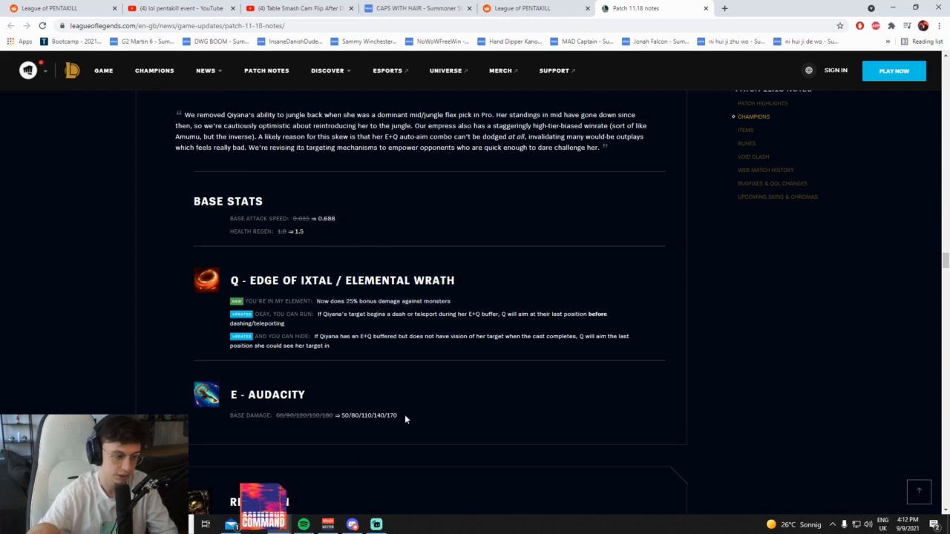
scroll(up, 3)
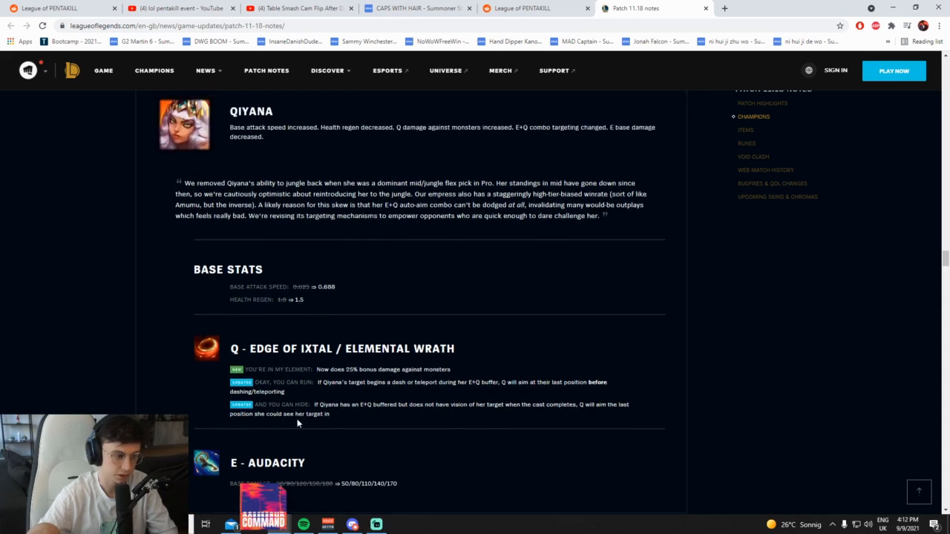
scroll(up, 3)
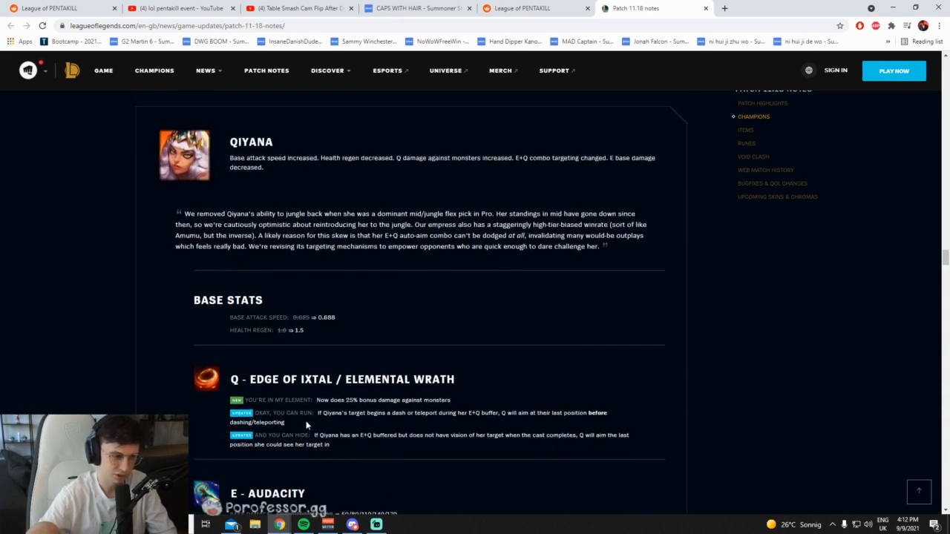
double_click(401, 401)
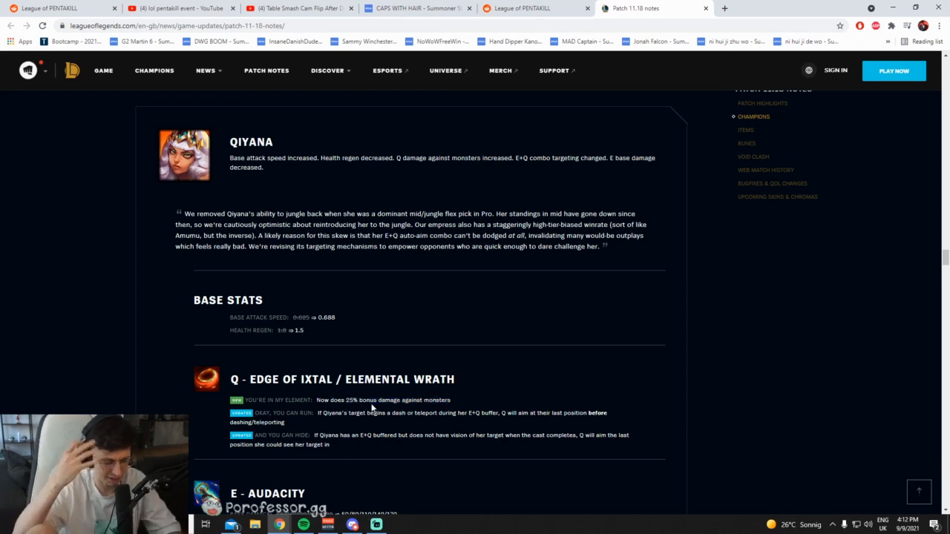
mouse_move(392, 396)
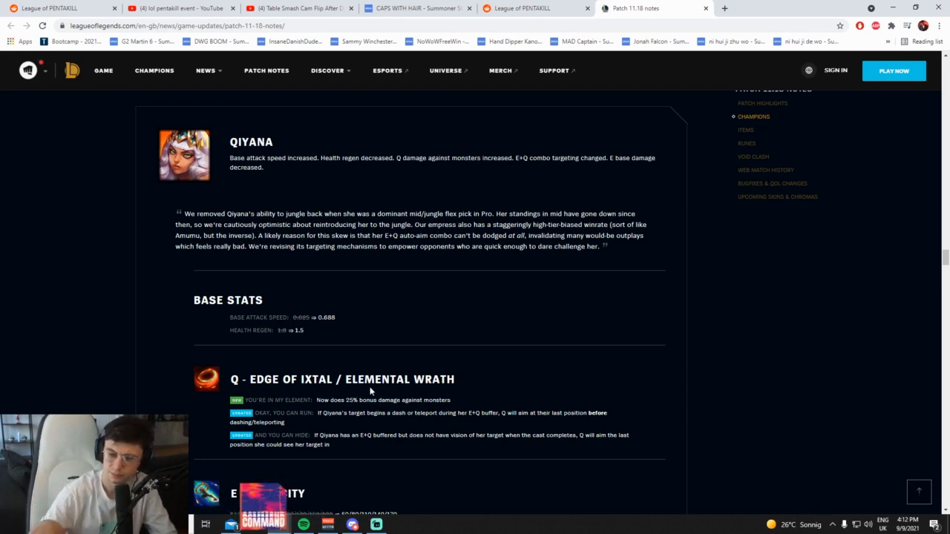
Read Renekton's empowered W - Ruthless Predator stun cut and self-lockout duration change
scroll(down, 3)
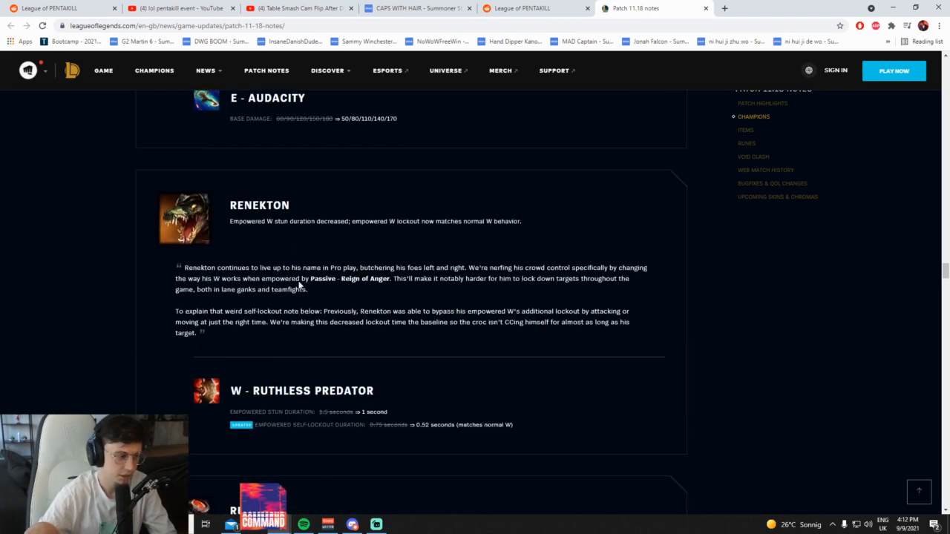
mouse_move(344, 225)
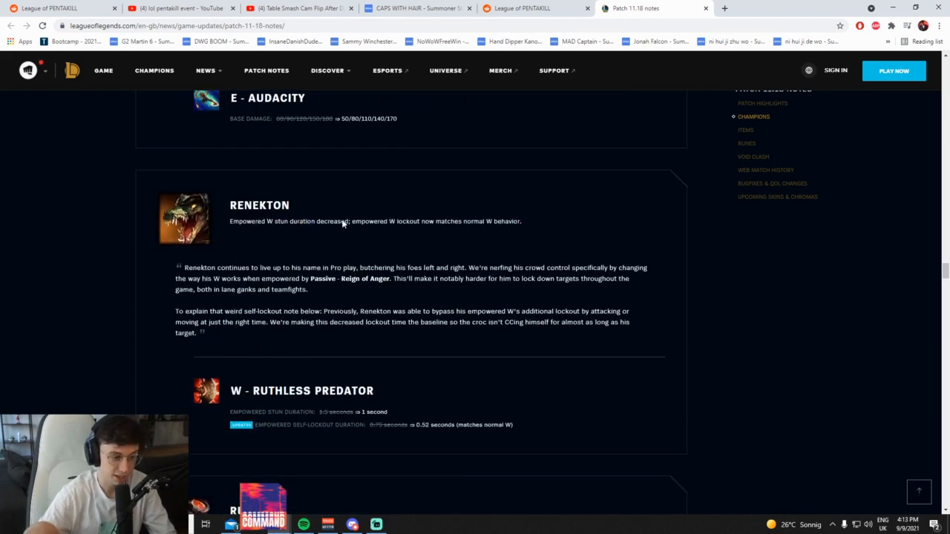
mouse_move(419, 227)
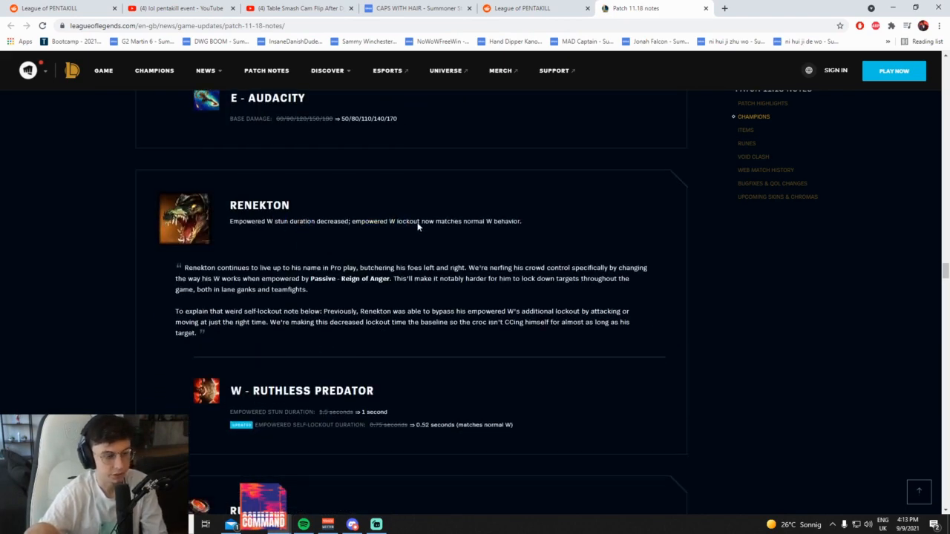
scroll(down, 3)
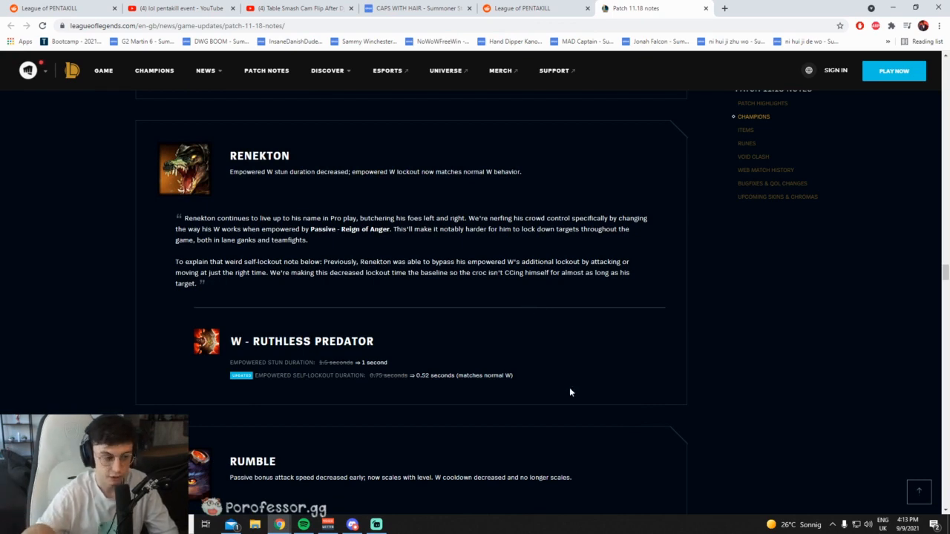
mouse_move(474, 329)
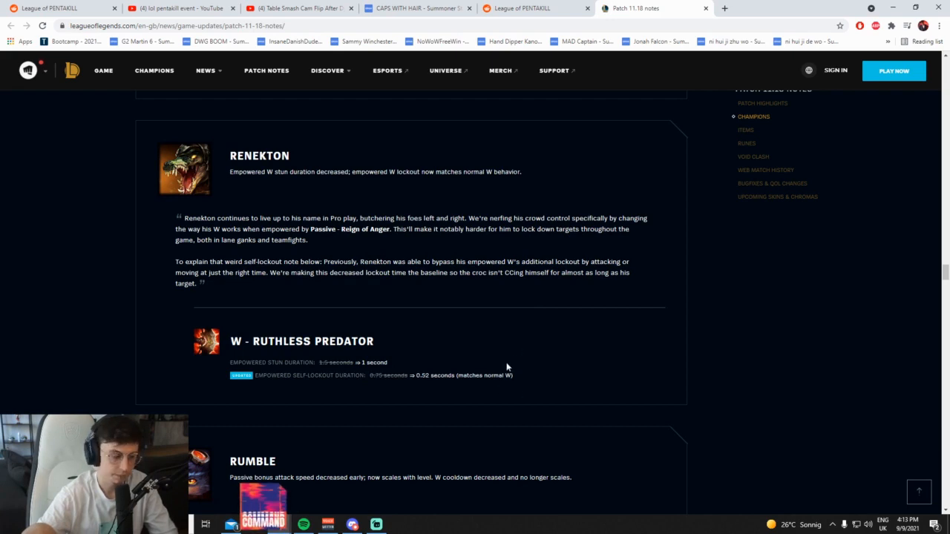
mouse_move(336, 371)
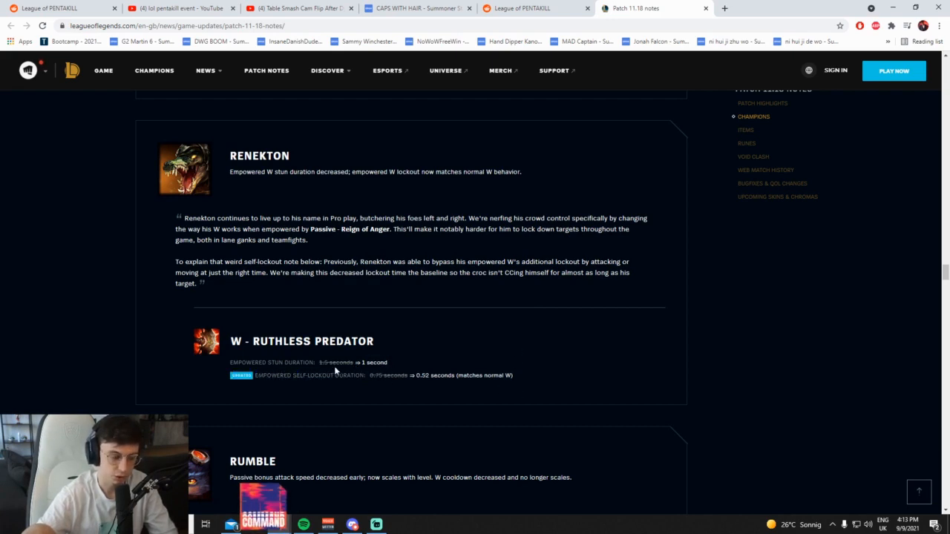
mouse_move(318, 371)
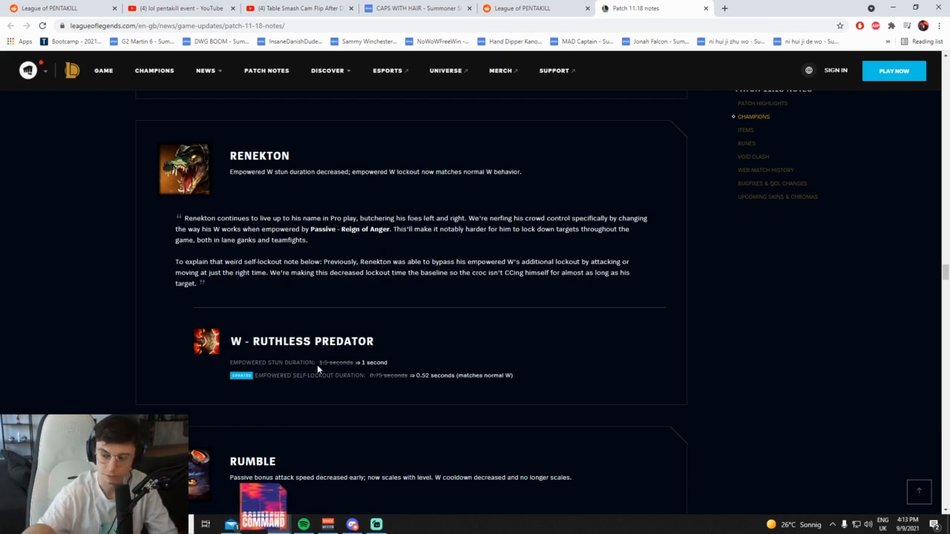
scroll(down, 3)
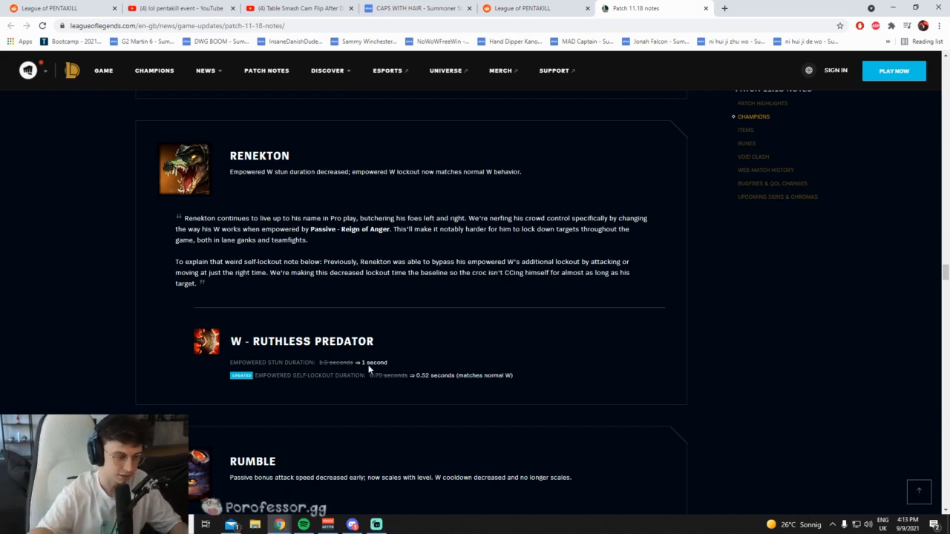
mouse_move(490, 318)
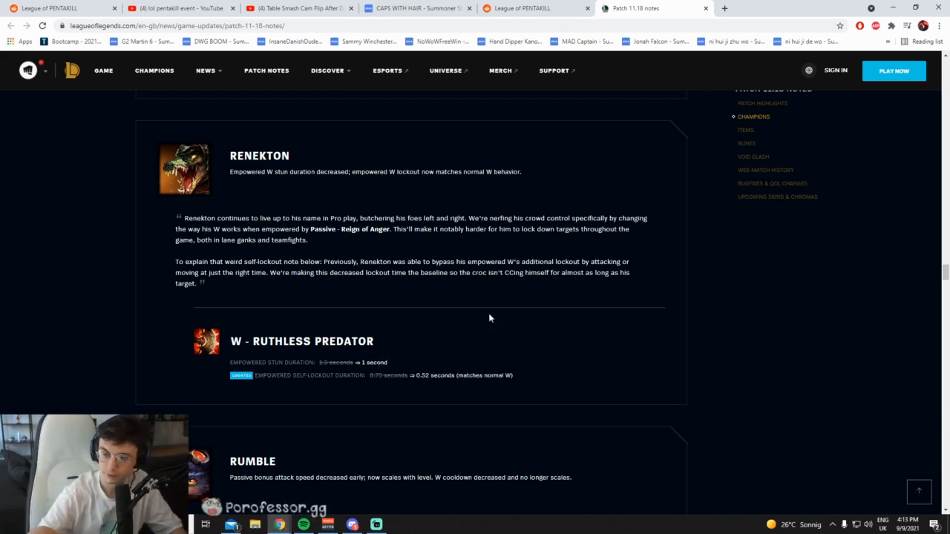
mouse_move(334, 410)
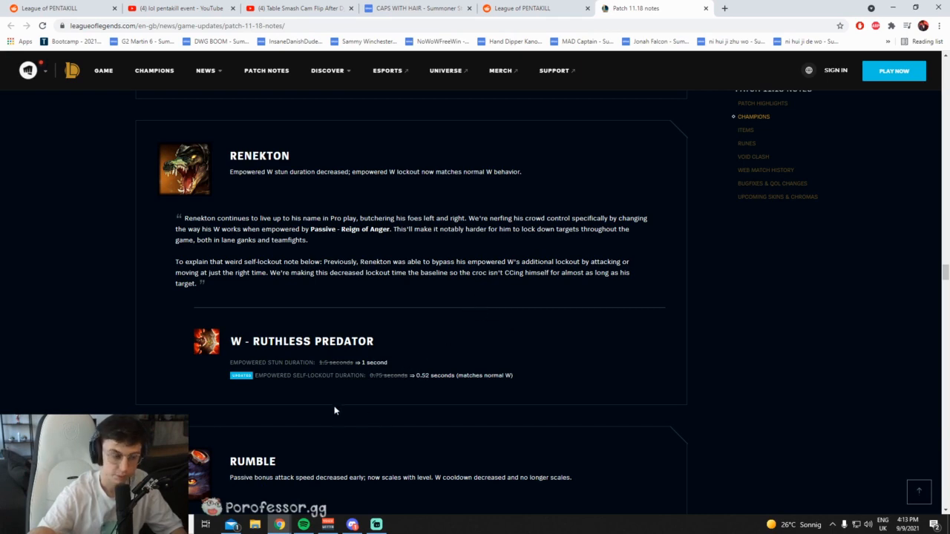
mouse_move(349, 380)
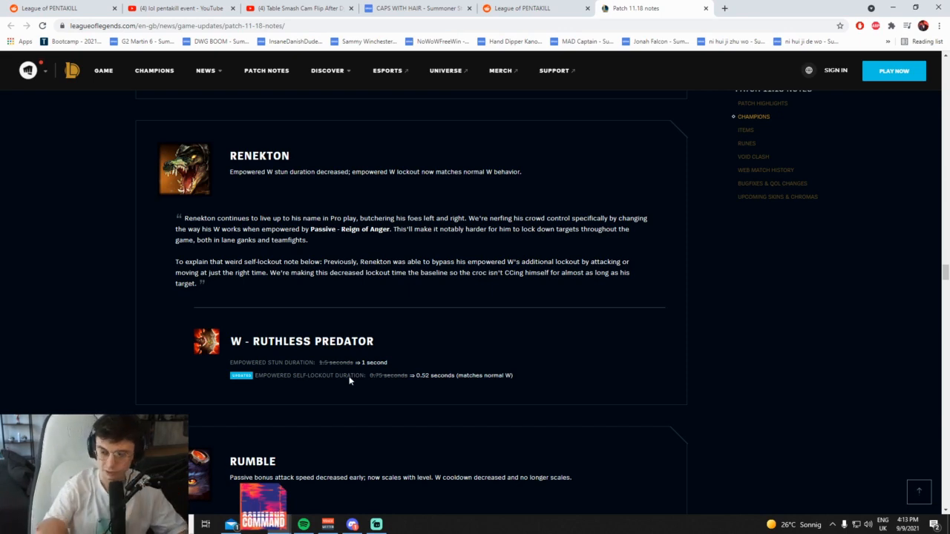
mouse_move(377, 377)
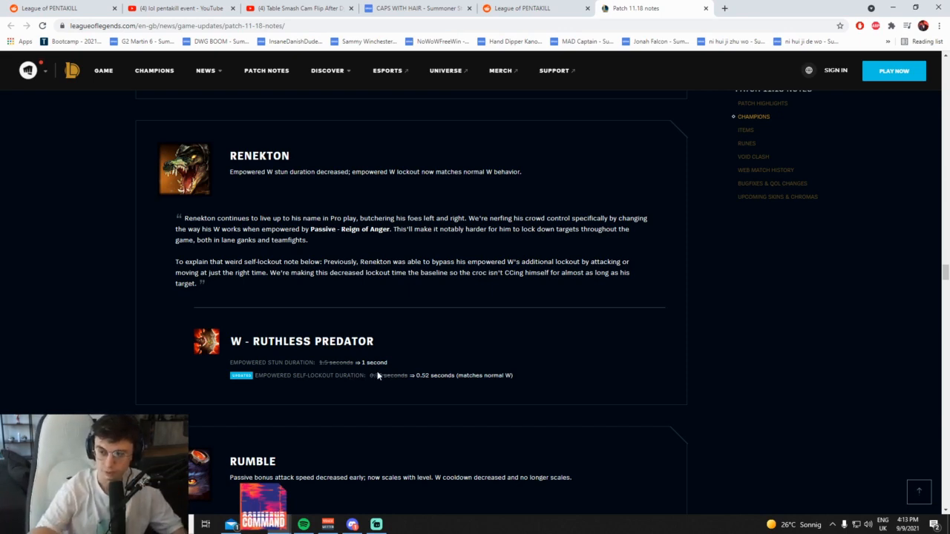
Select Rumble's W - Scrap Shield cooldown change and search Google for 'rumble lol'
scroll(down, 3)
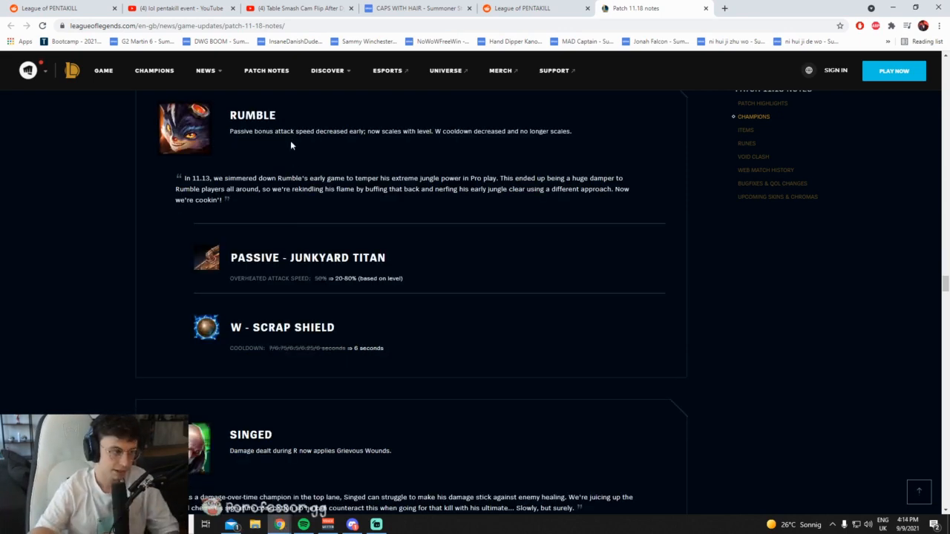
mouse_move(371, 152)
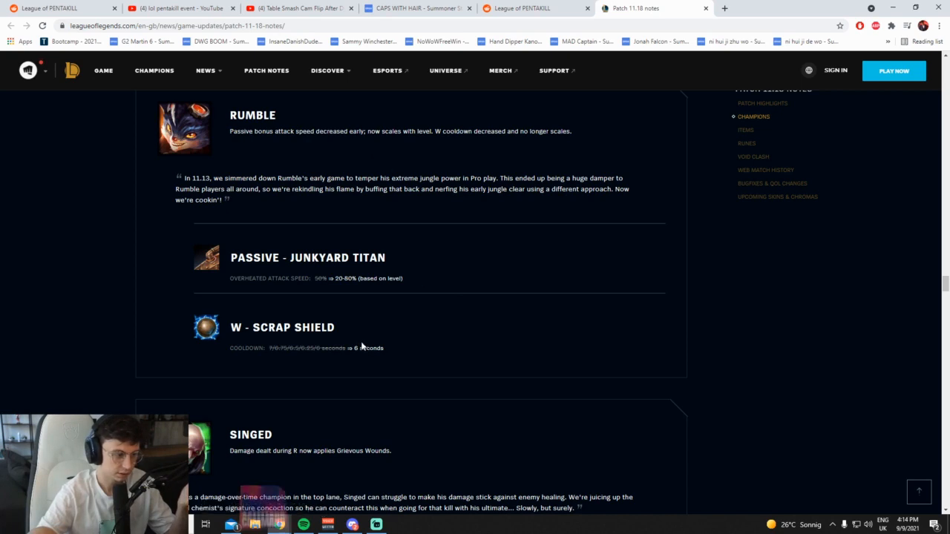
mouse_move(342, 312)
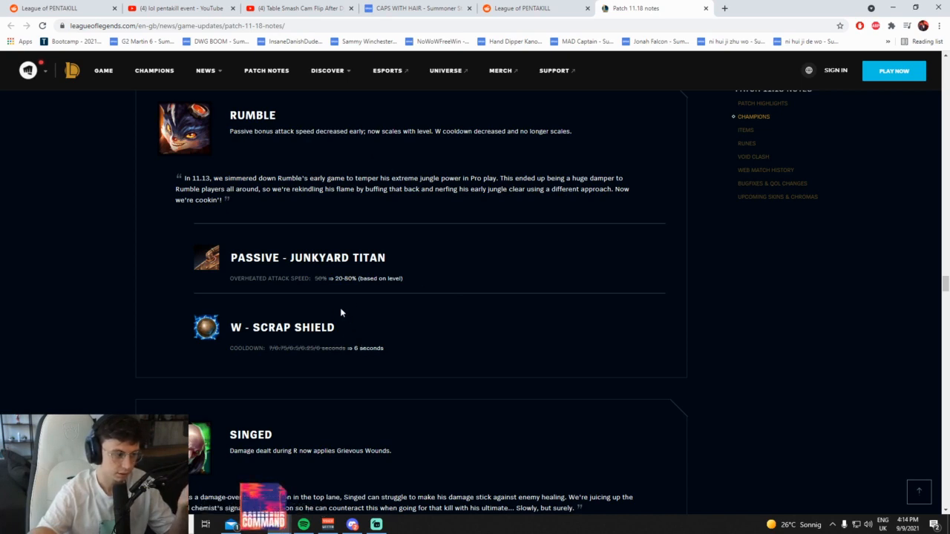
mouse_move(423, 282)
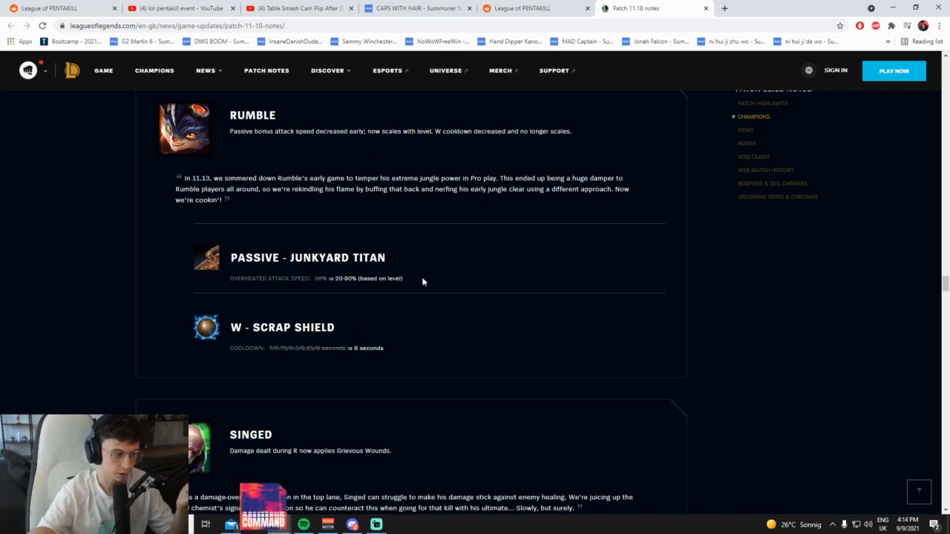
double_click(282, 328)
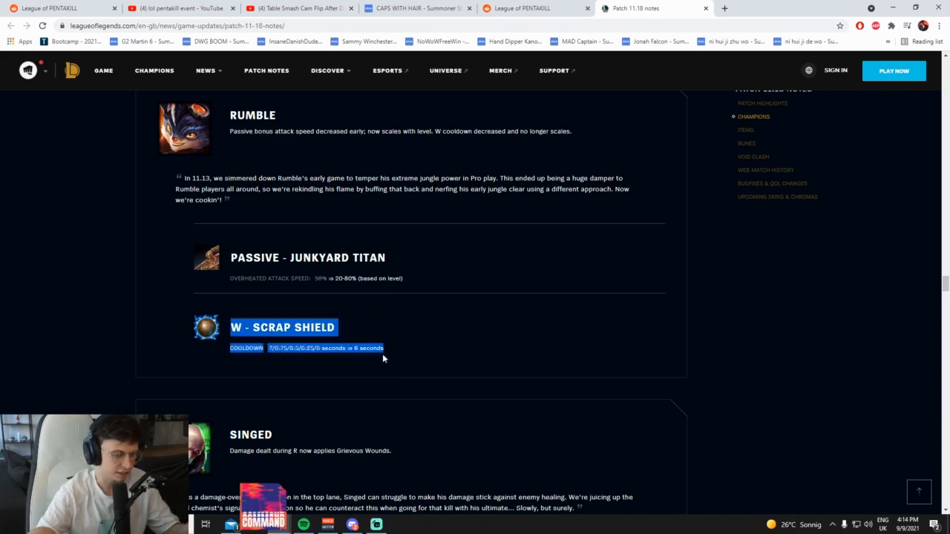
click(448, 332)
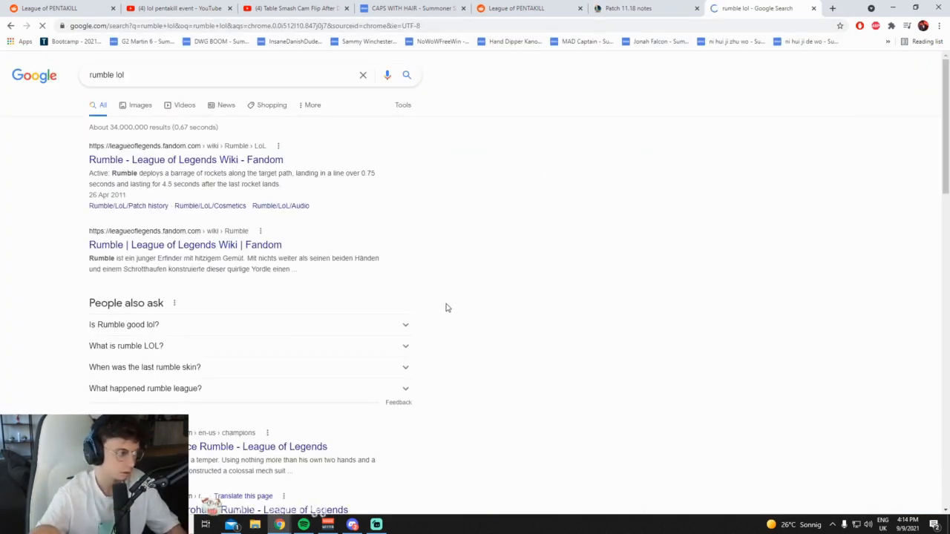
Read down Rumble's League of Legends Wiki page to the V11.18 patch history entry
click(185, 161)
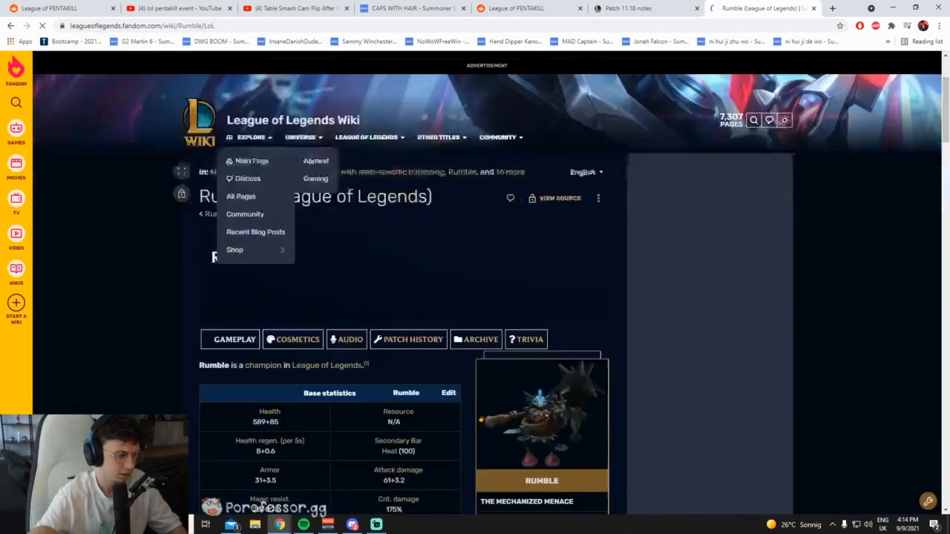
scroll(down, 3)
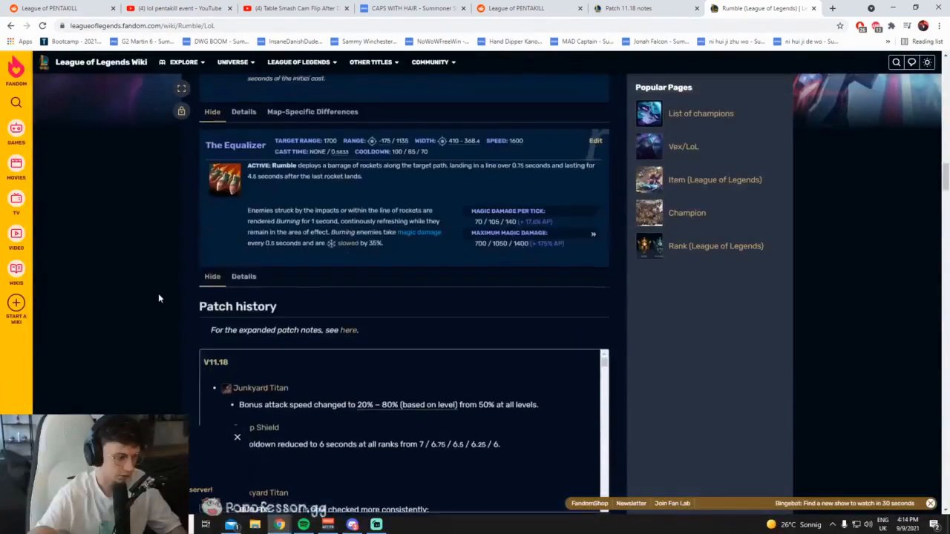
scroll(down, 3)
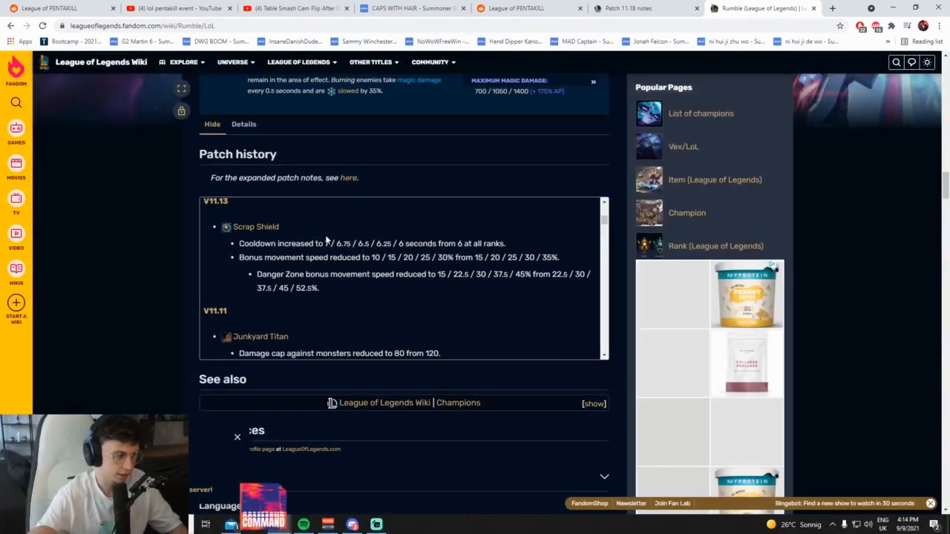
scroll(up, 3)
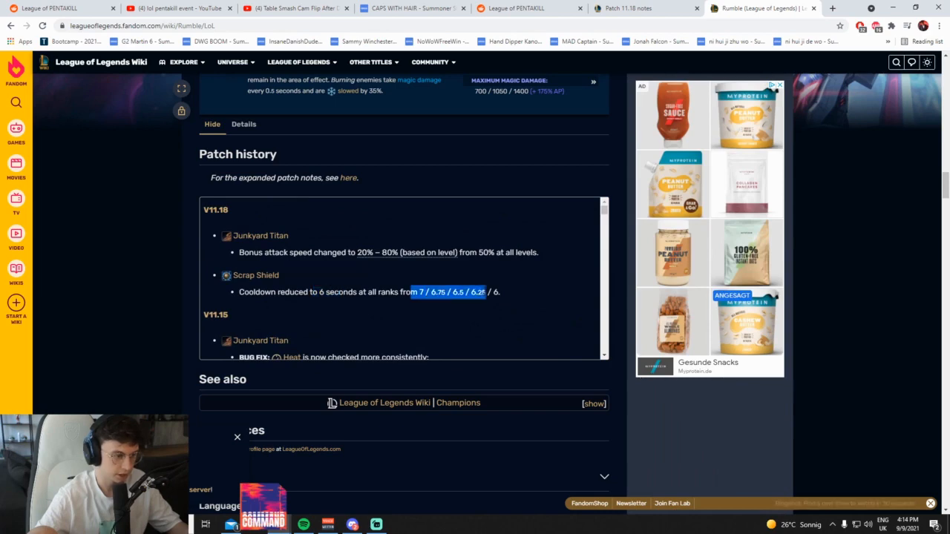
scroll(down, 3)
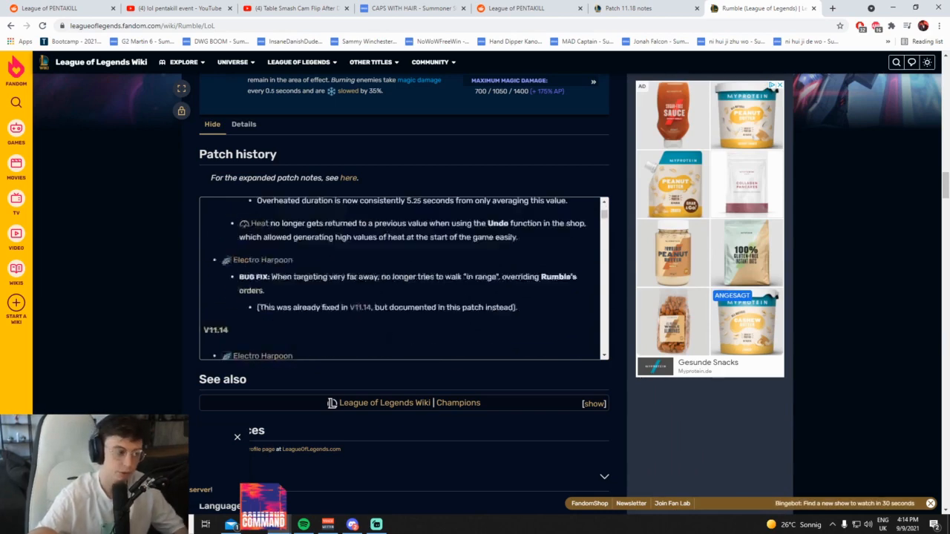
scroll(down, 3)
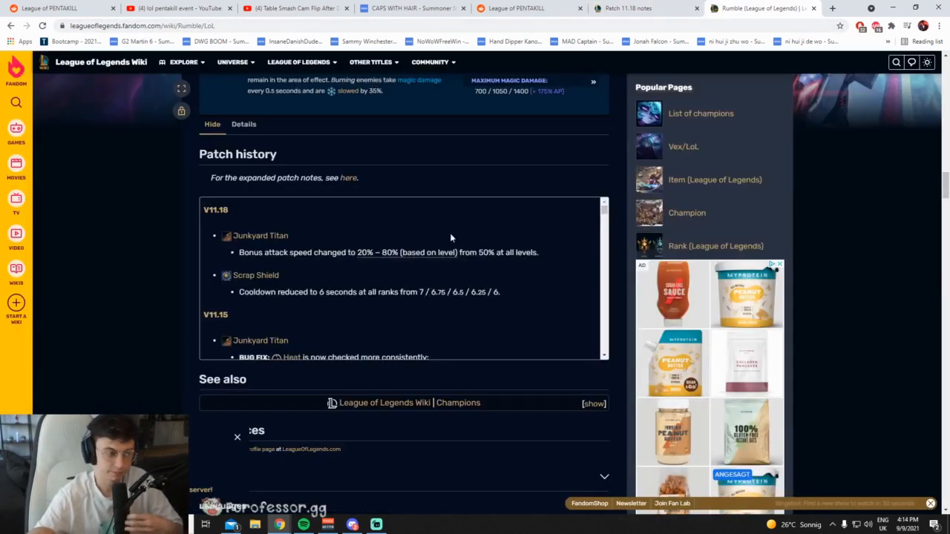
scroll(down, 3)
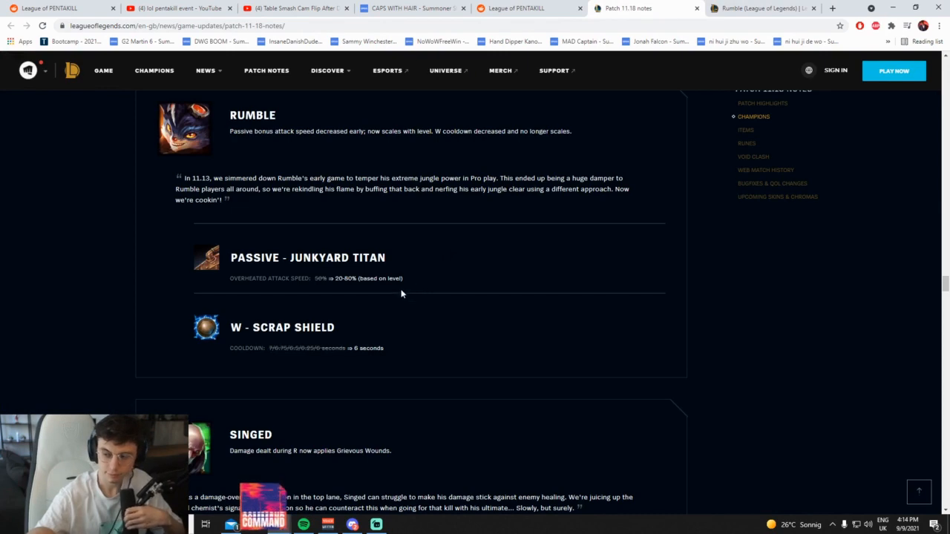
mouse_move(384, 282)
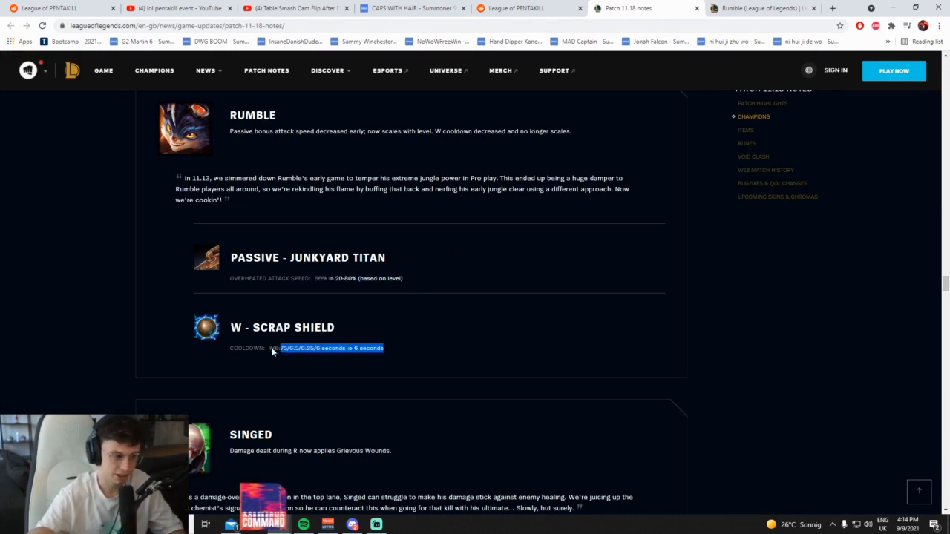
Recheck the top of Rumble's wiki page, then return to the Patch 11.18 notes' Rumble section
click(750, 9)
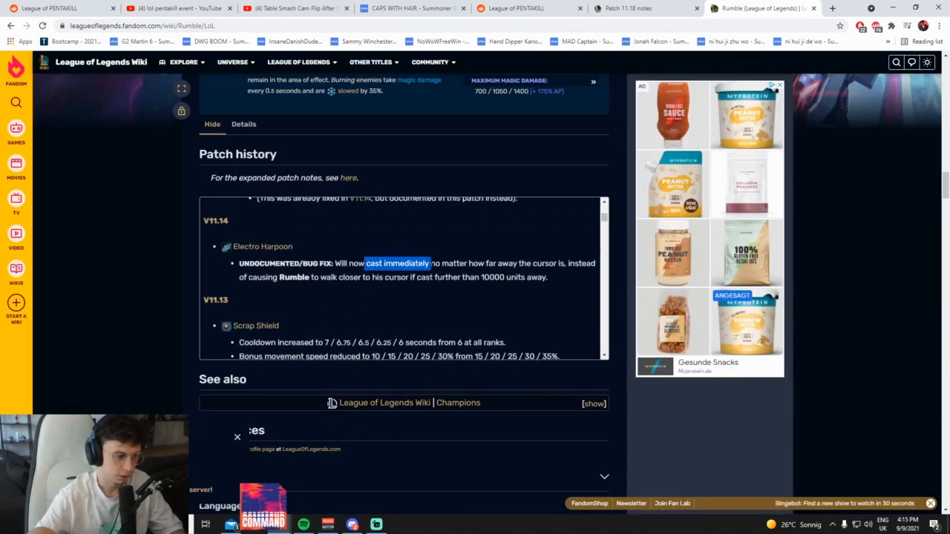
scroll(up, 3)
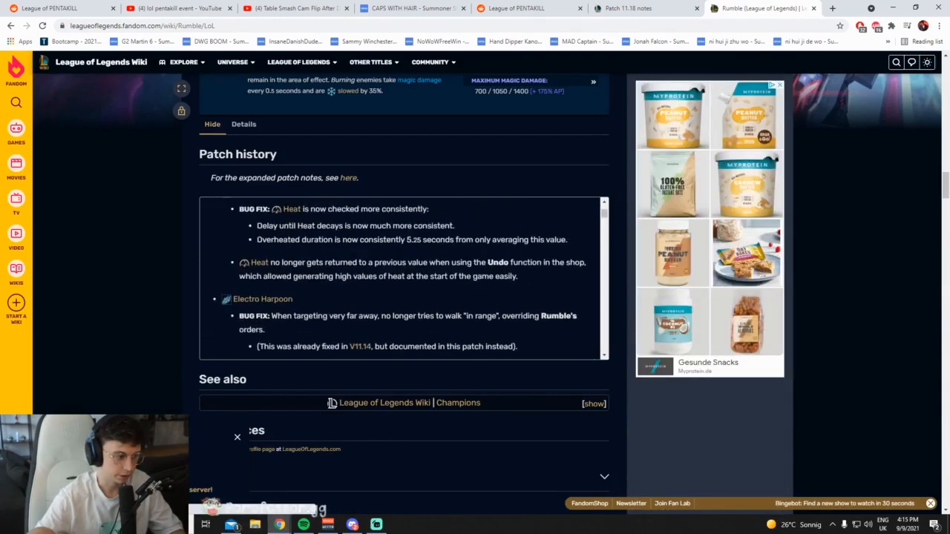
scroll(up, 3)
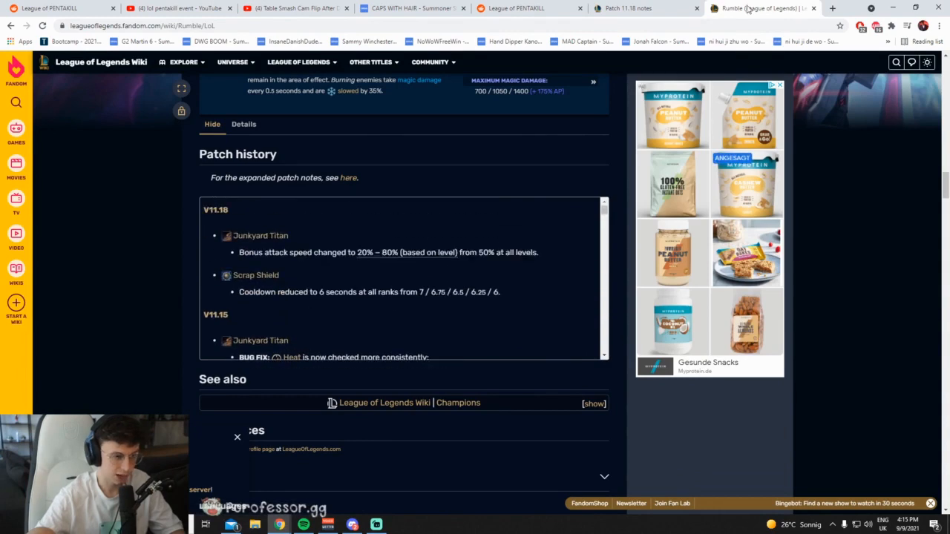
click(626, 9)
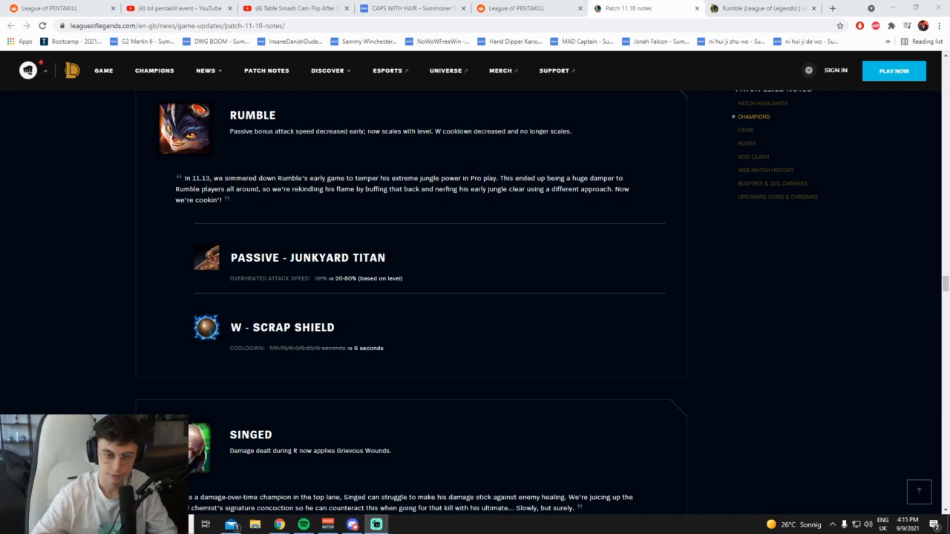
Scroll past Rumble to Singed's R - Insanity Potion Grievous Wounds change
scroll(down, 3)
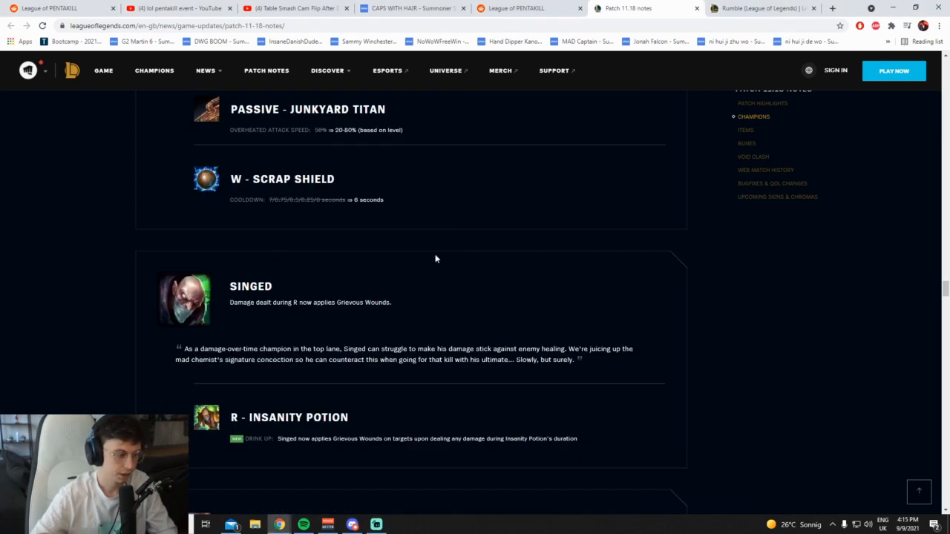
mouse_move(338, 308)
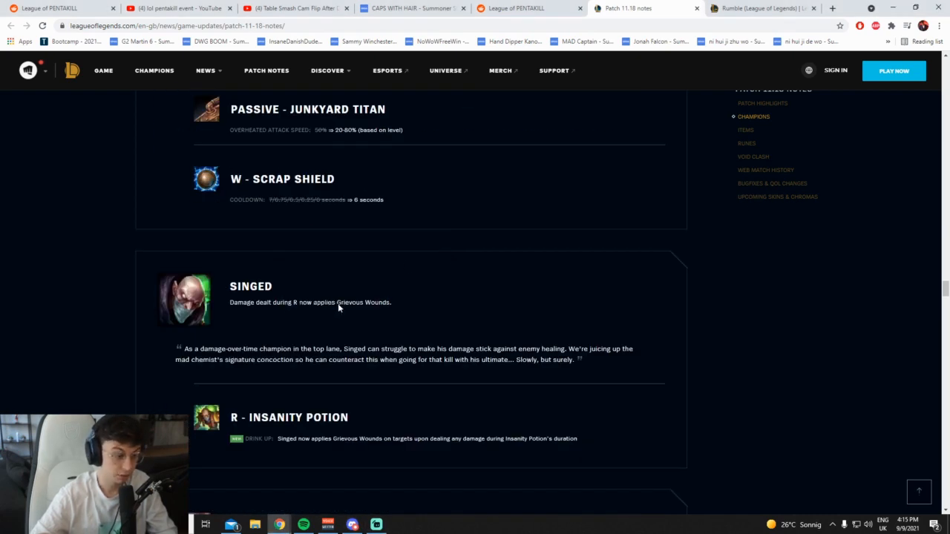
scroll(down, 3)
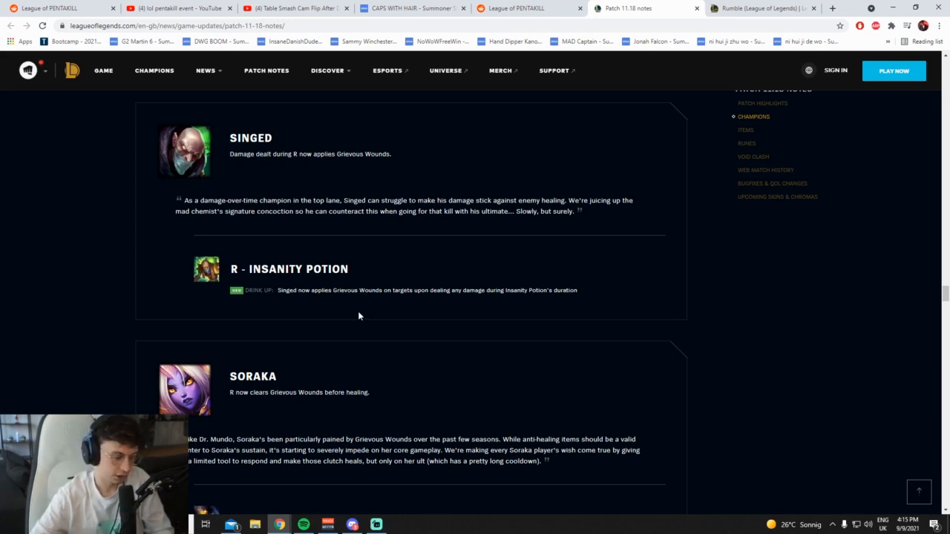
mouse_move(356, 314)
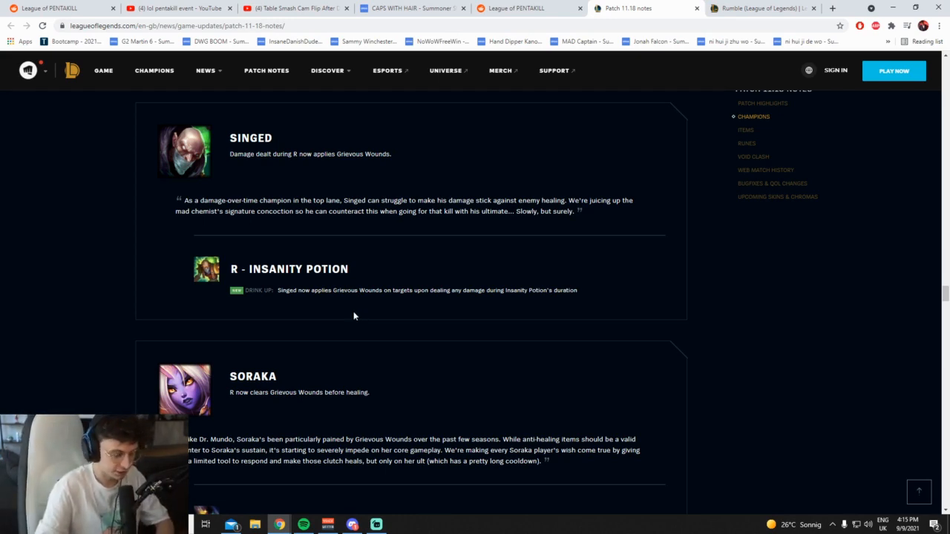
mouse_move(312, 328)
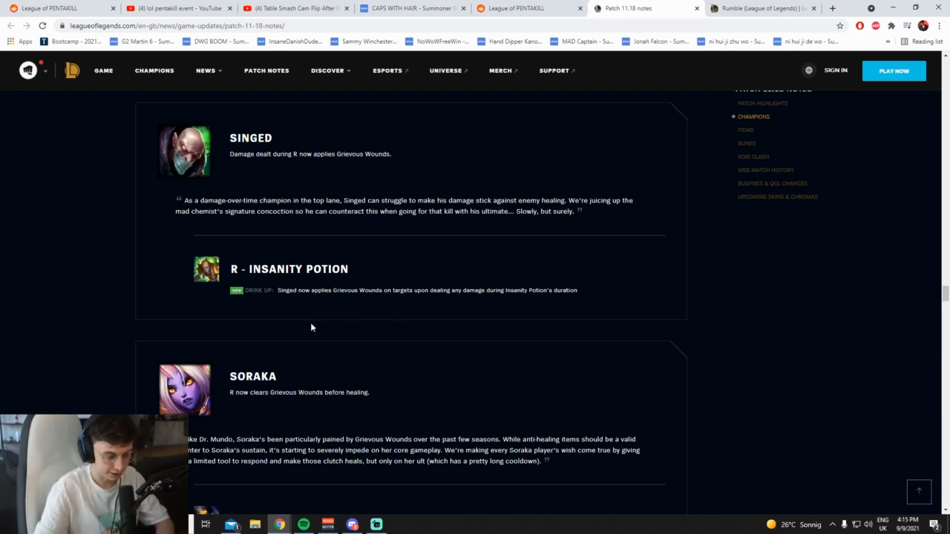
mouse_move(303, 328)
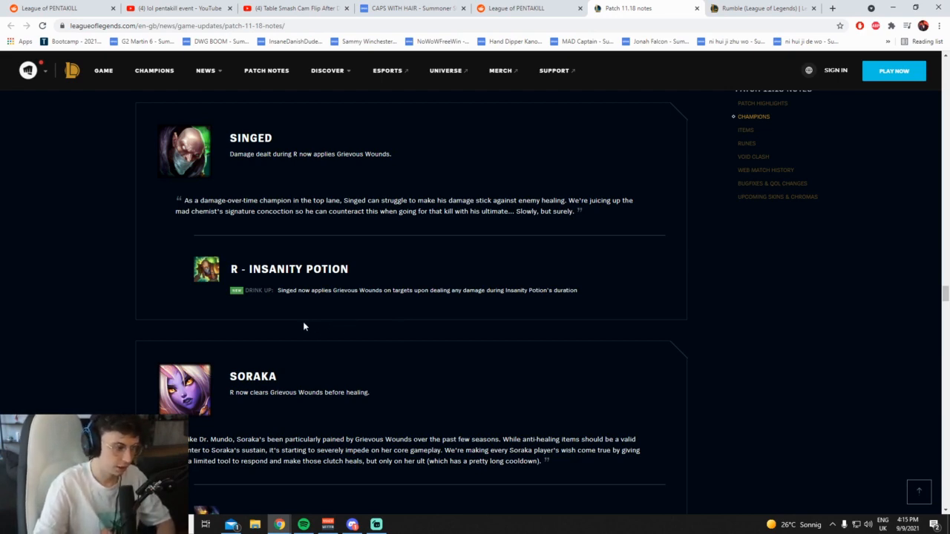
mouse_move(330, 272)
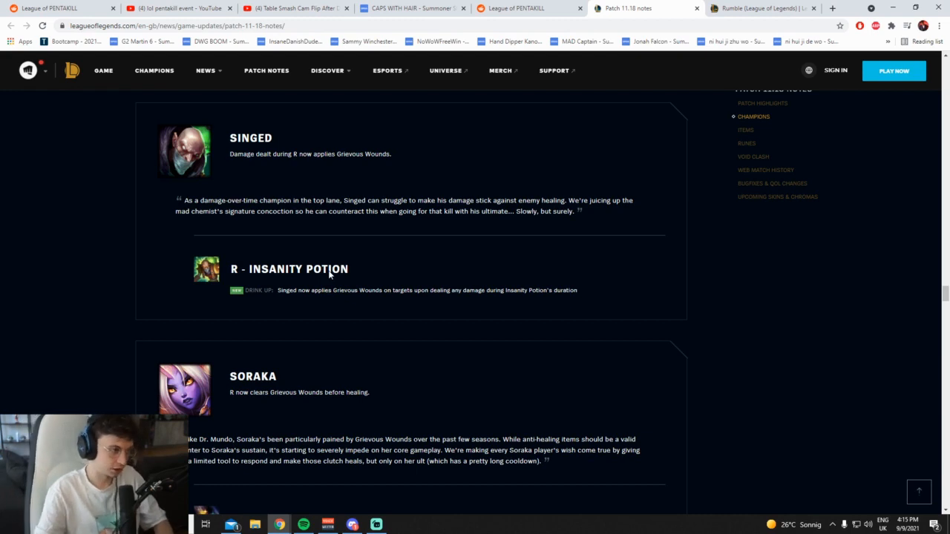
mouse_move(340, 255)
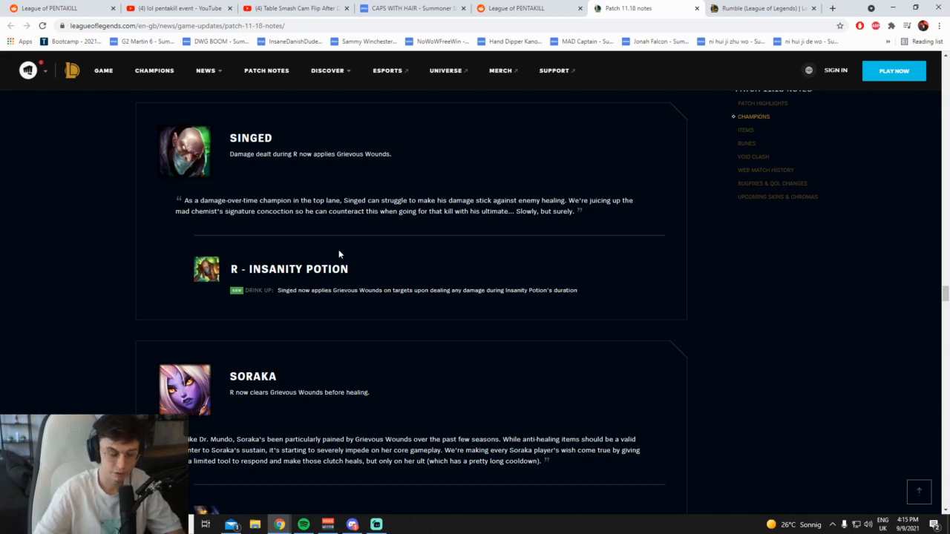
scroll(down, 3)
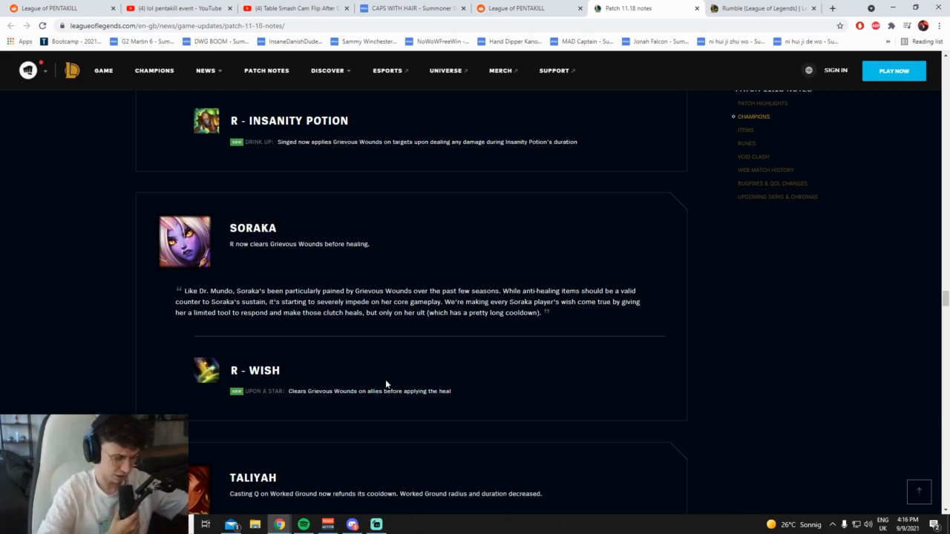
mouse_move(523, 345)
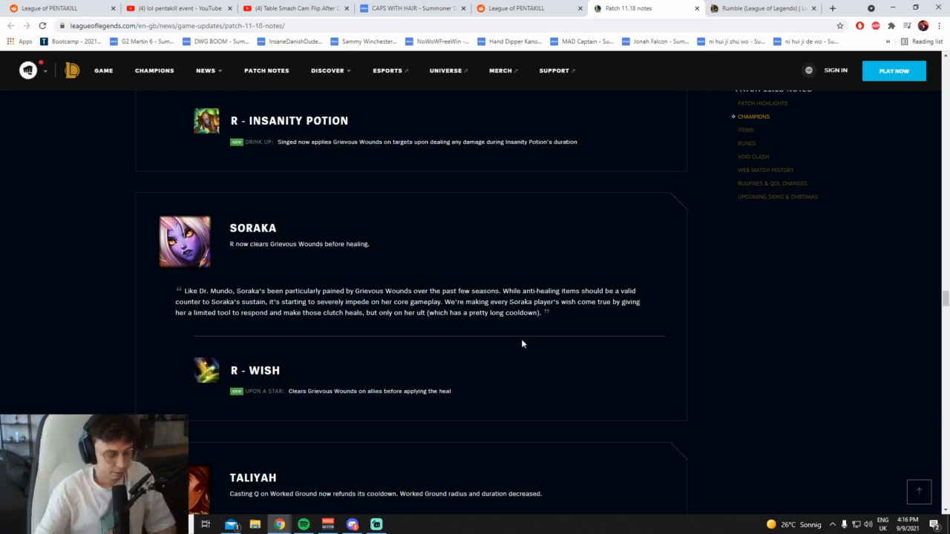
mouse_move(425, 381)
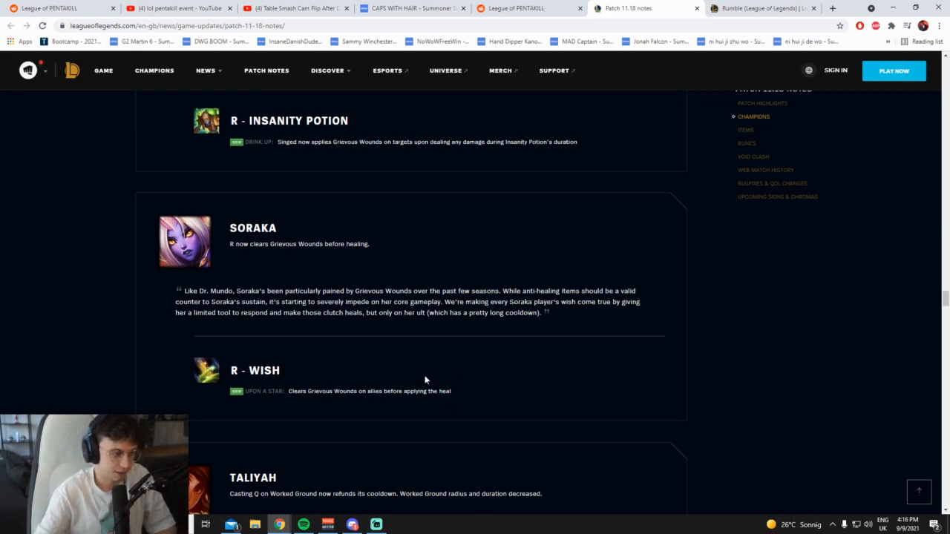
mouse_move(308, 312)
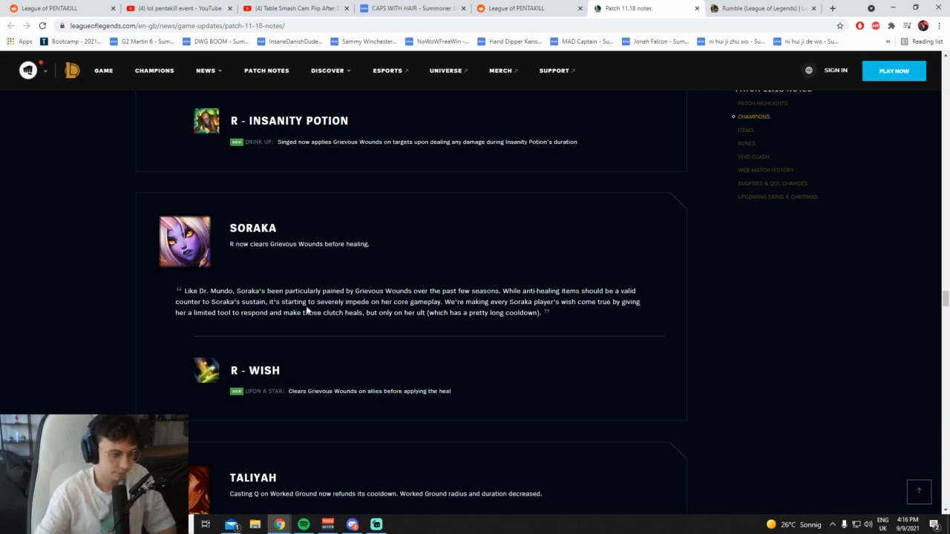
mouse_move(442, 298)
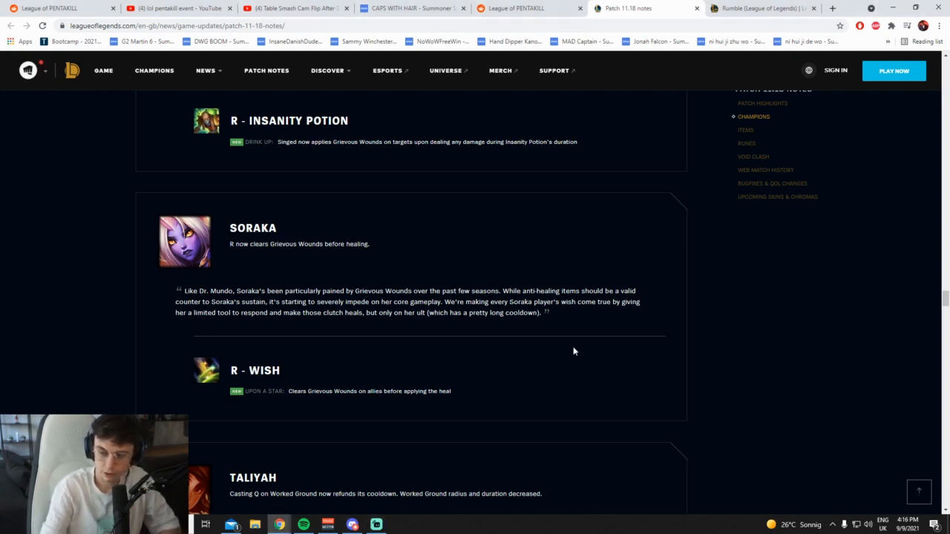
mouse_move(496, 285)
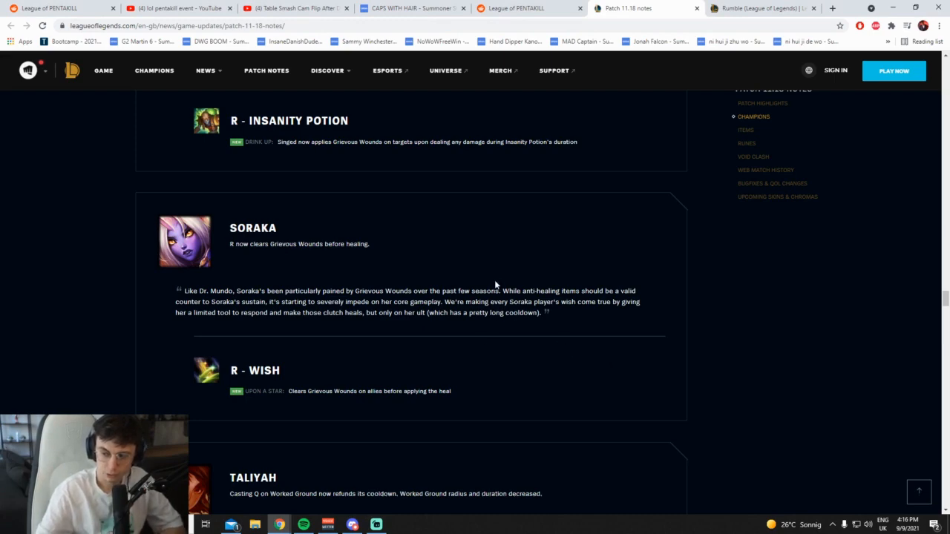
Scroll to Taliyah's Q Threaded Volley / Worked Ground changes and clear the marked summary text
scroll(down, 3)
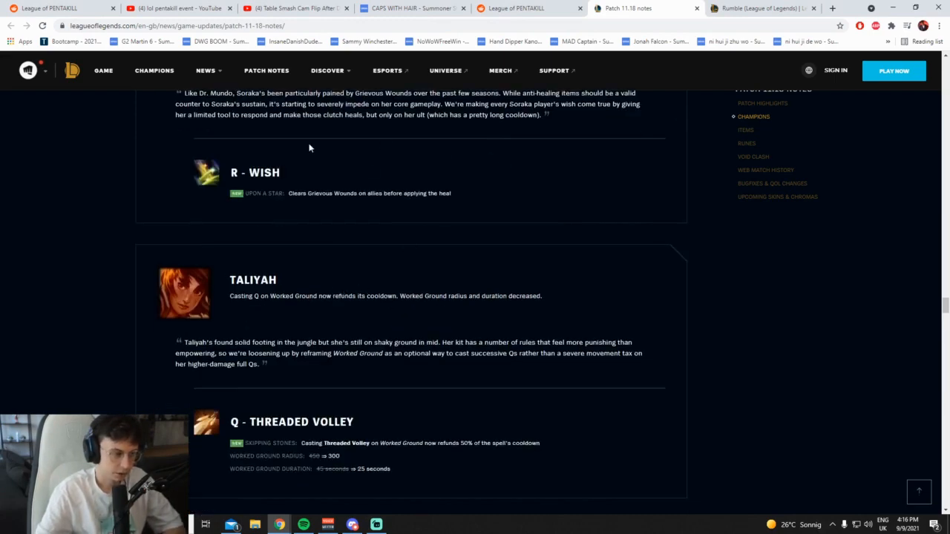
scroll(down, 3)
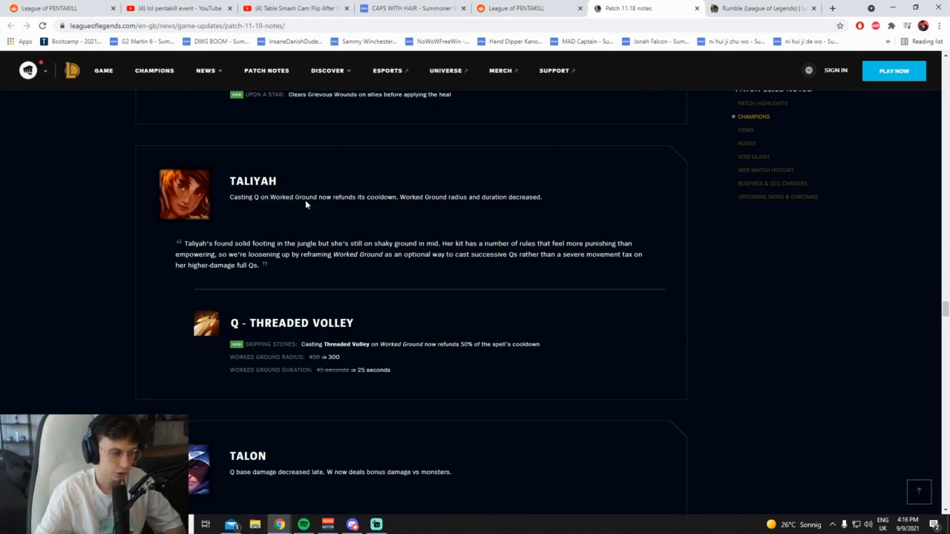
mouse_move(302, 205)
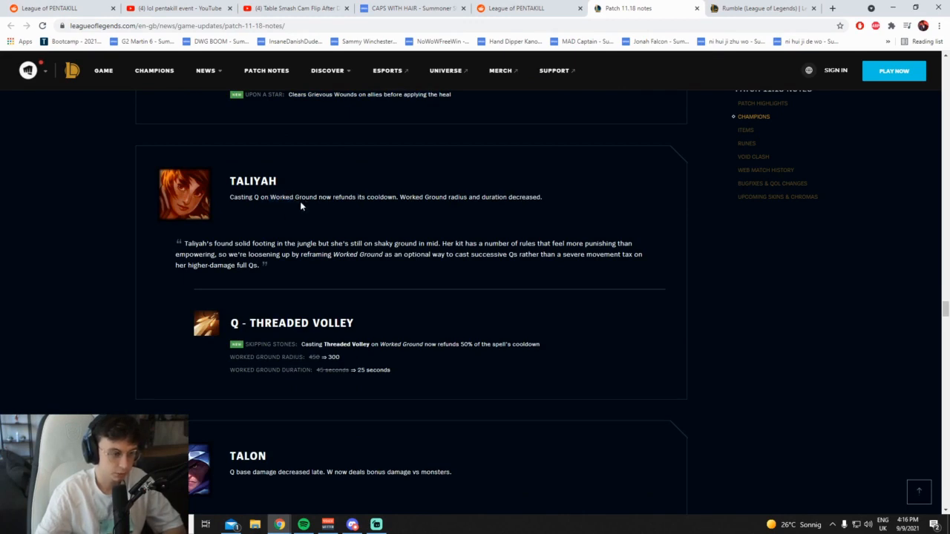
mouse_move(427, 238)
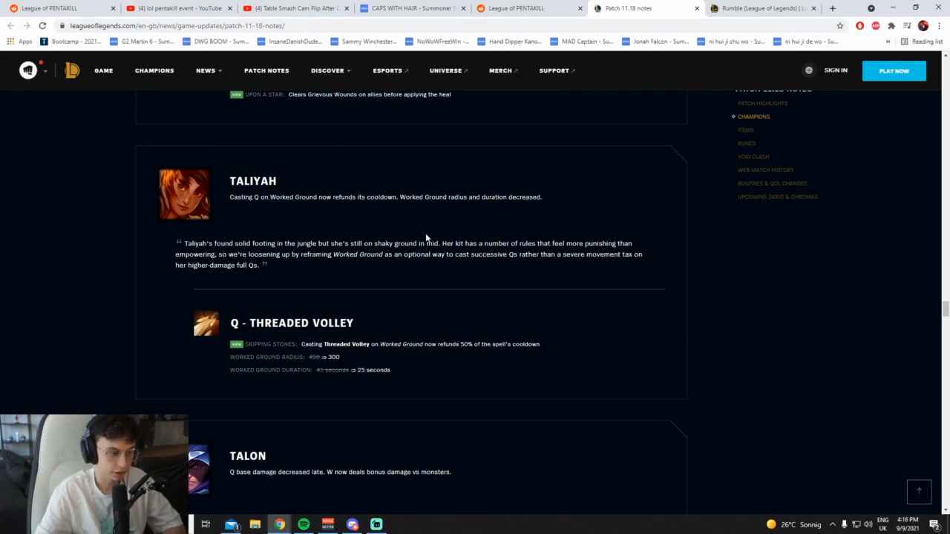
mouse_move(294, 231)
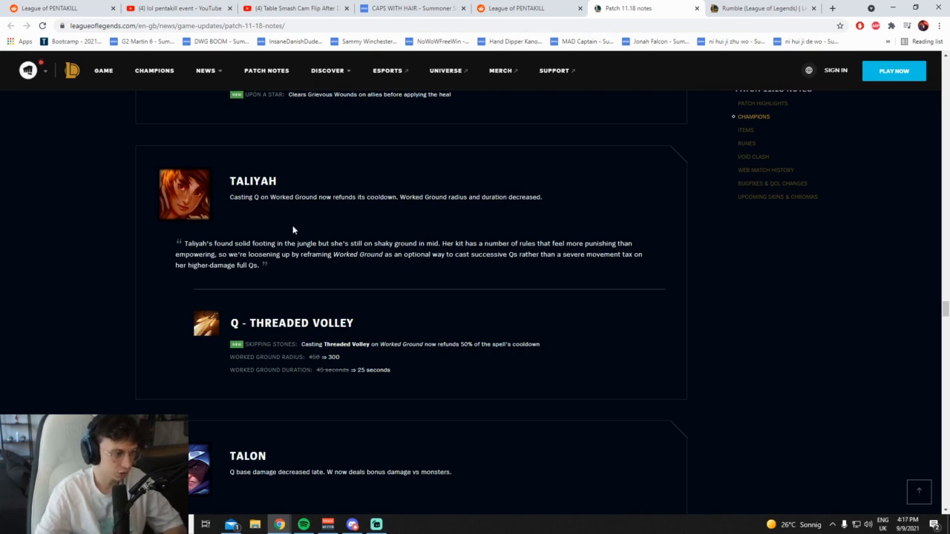
mouse_move(291, 226)
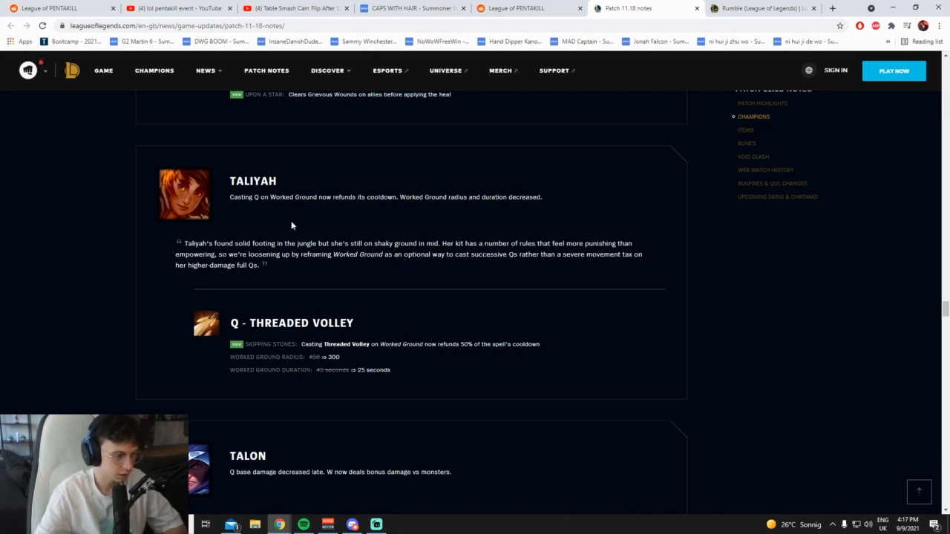
mouse_move(546, 347)
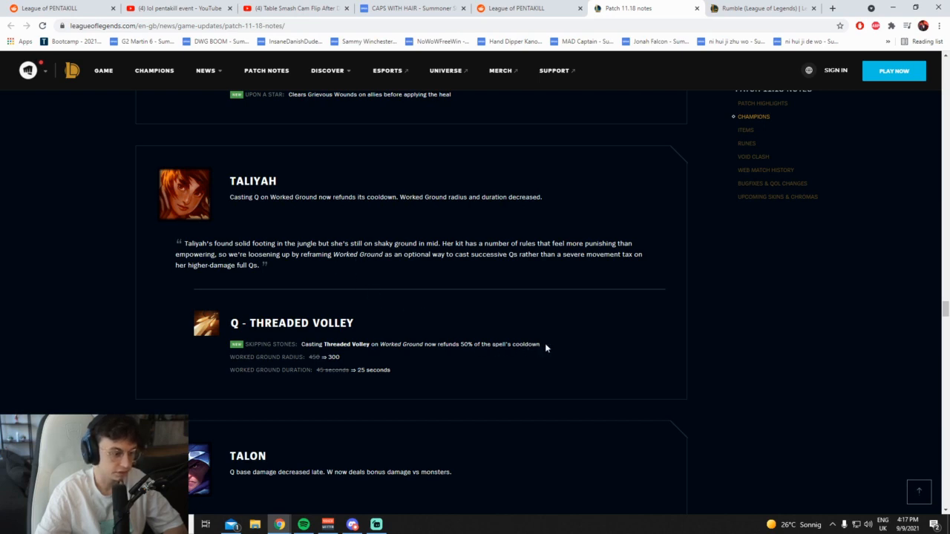
mouse_move(377, 202)
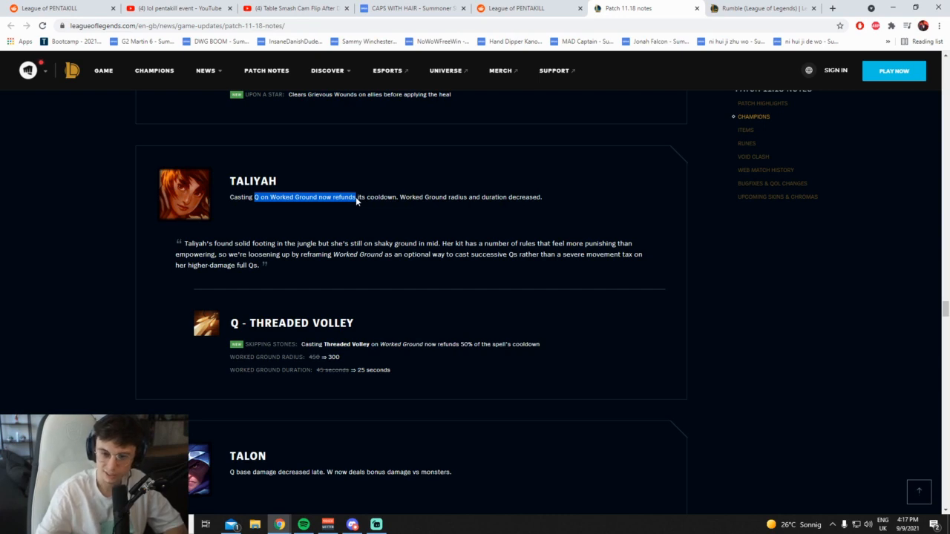
click(364, 202)
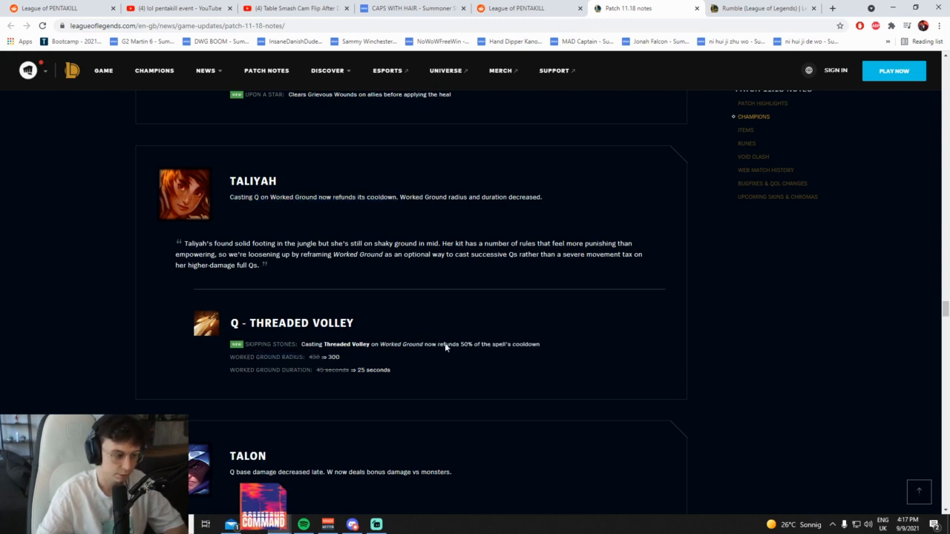
mouse_move(334, 362)
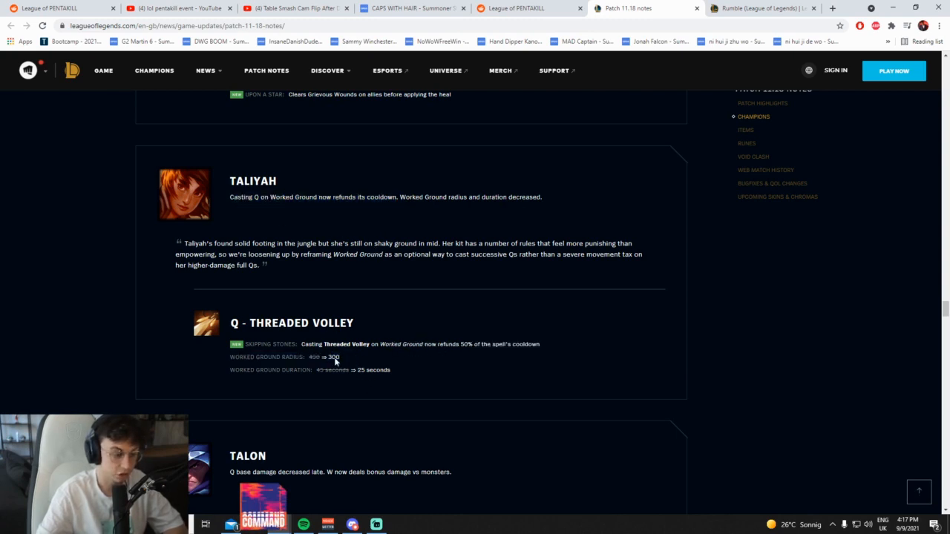
mouse_move(386, 383)
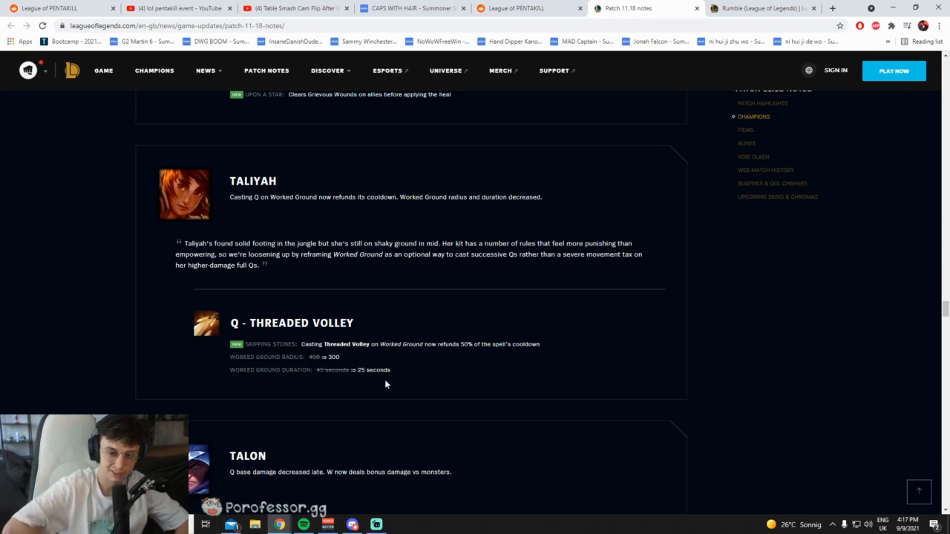
mouse_move(398, 364)
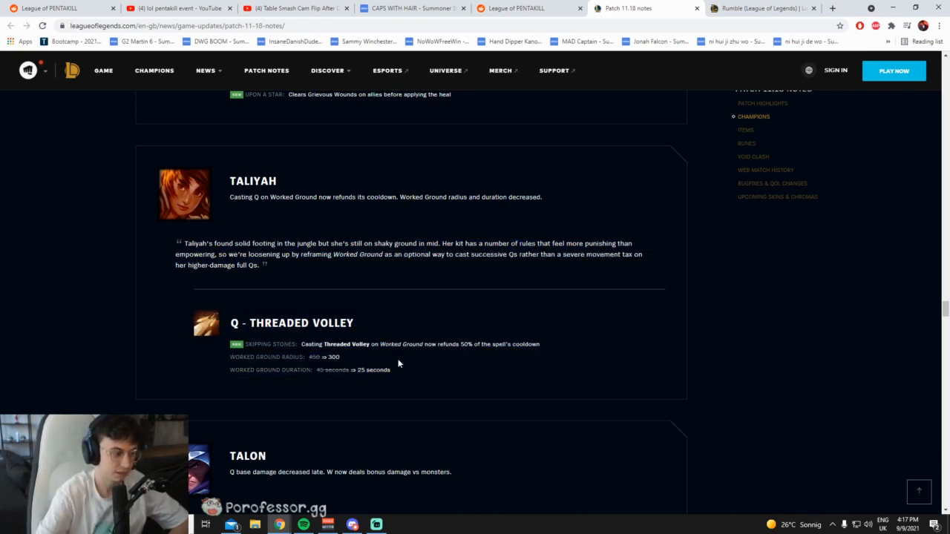
mouse_move(431, 353)
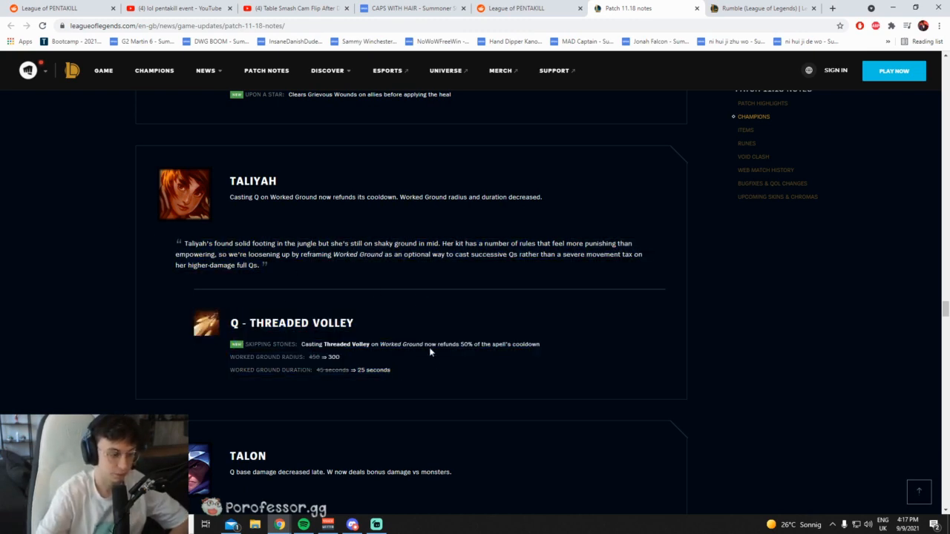
mouse_move(456, 288)
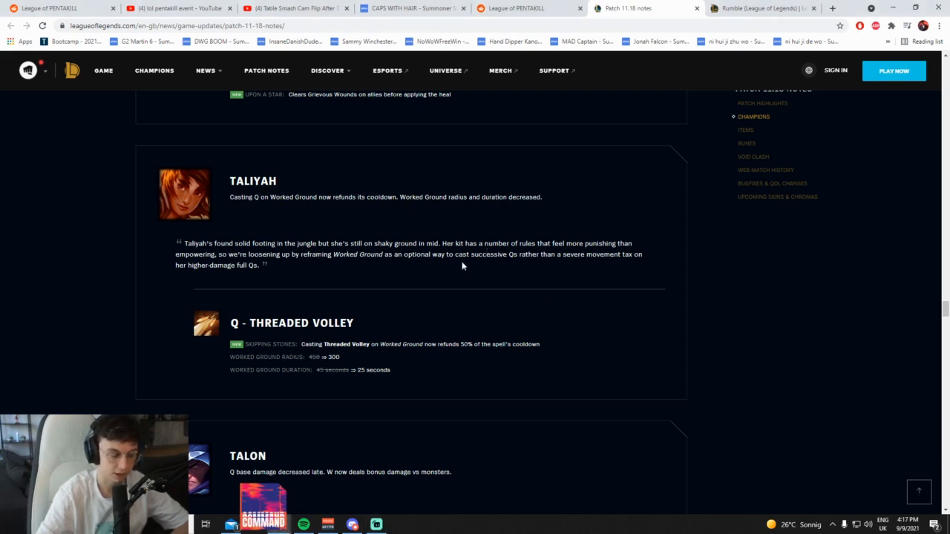
Scroll to Talon's Q - Noxian Diplomacy damage cut and W - Rake monster damage change
scroll(down, 3)
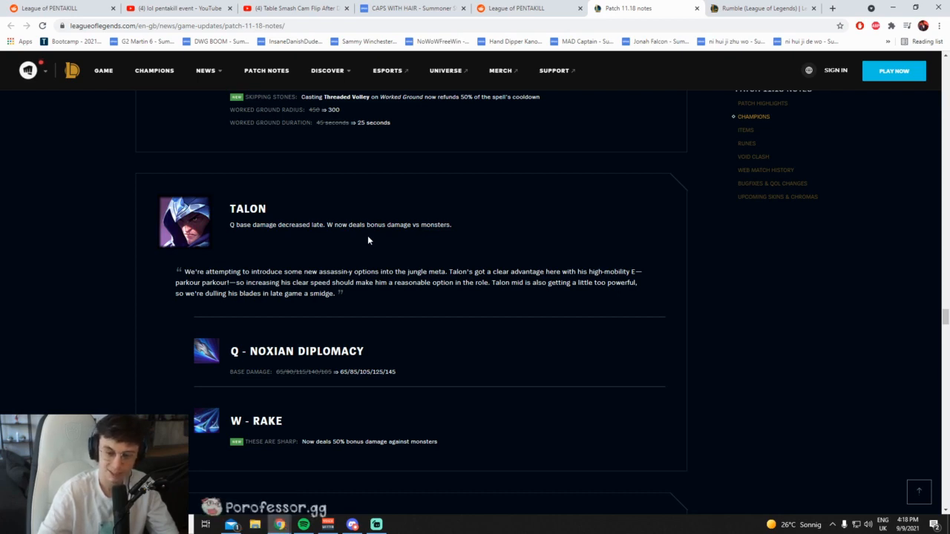
mouse_move(478, 407)
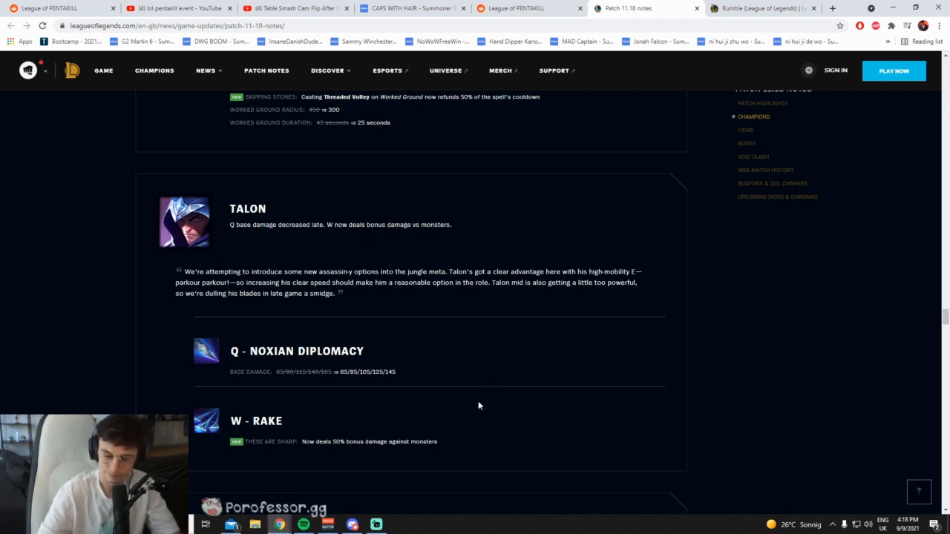
mouse_move(422, 380)
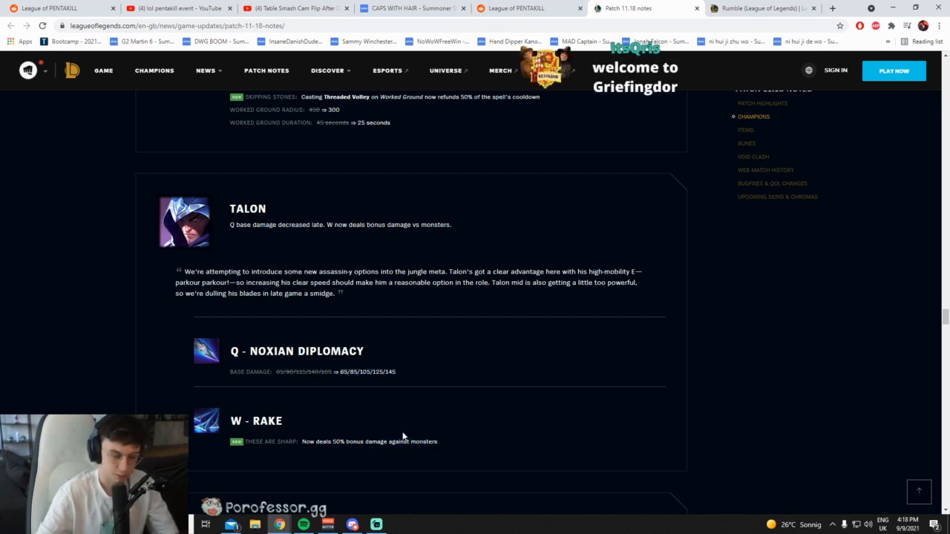
Read through Thresh and Trundle's E slow change down to Twitch's R - Spray and Pray bonus AD increase
scroll(down, 3)
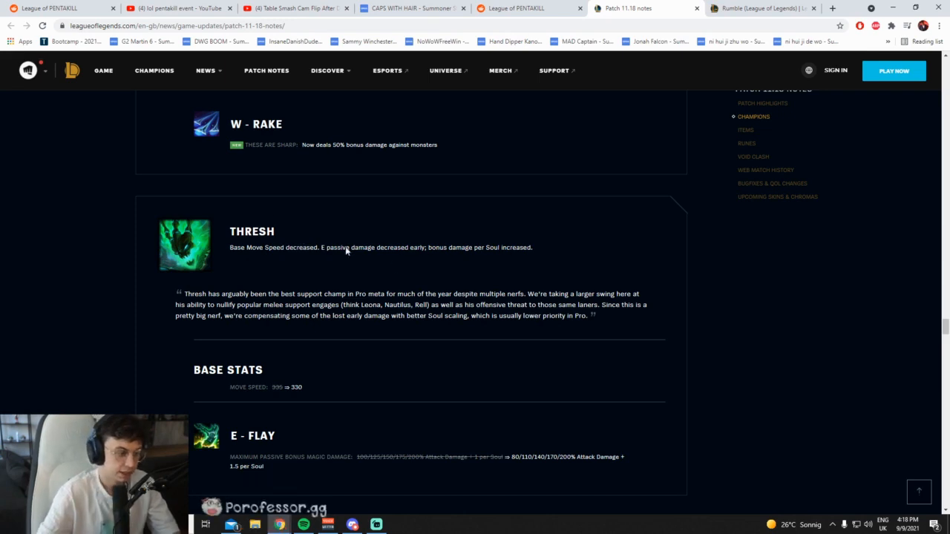
mouse_move(392, 255)
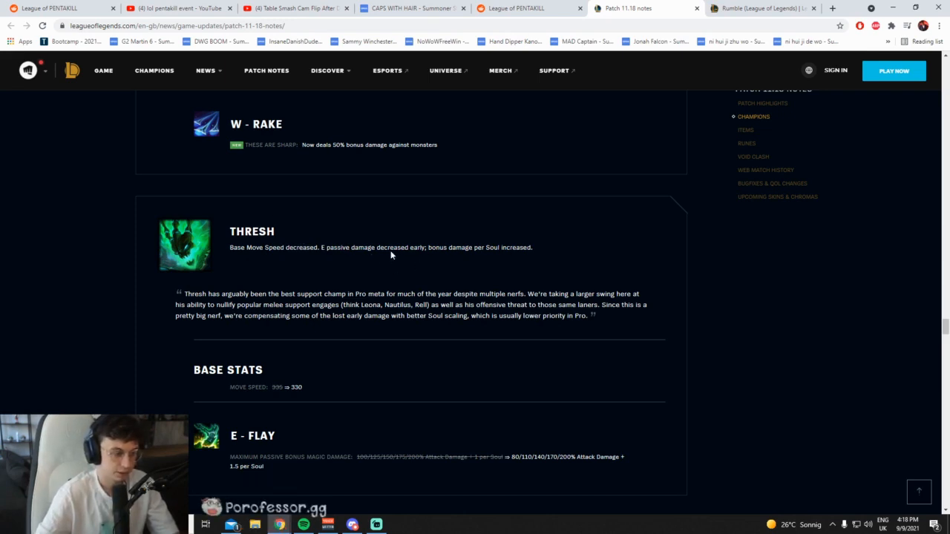
mouse_move(527, 418)
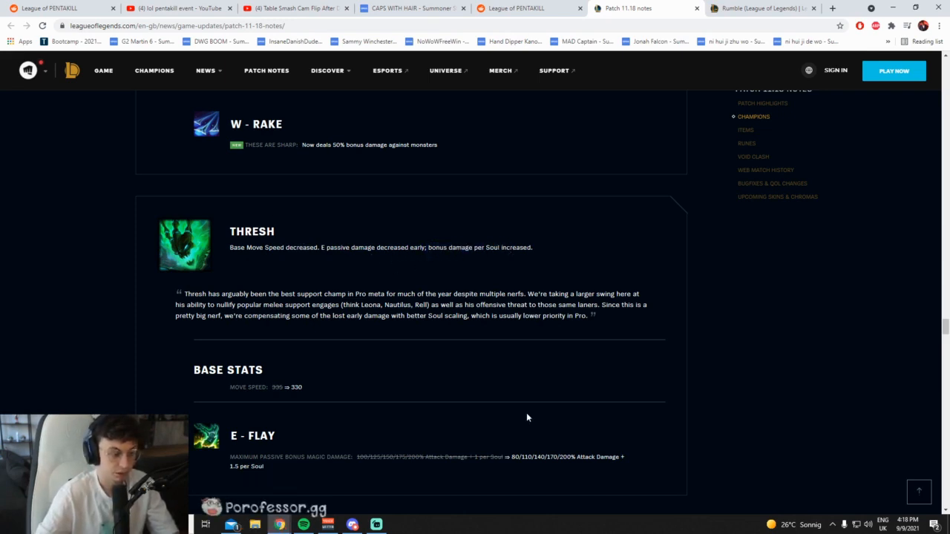
scroll(down, 3)
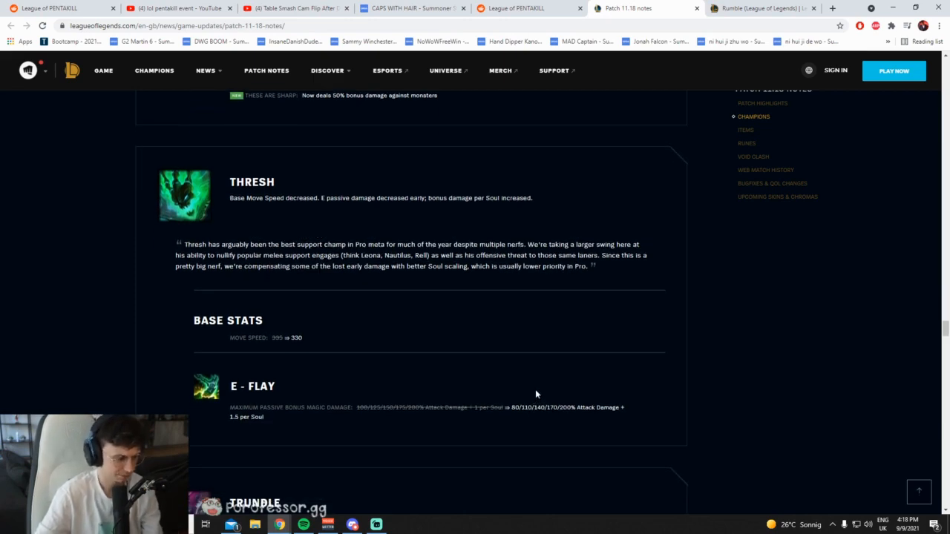
mouse_move(527, 413)
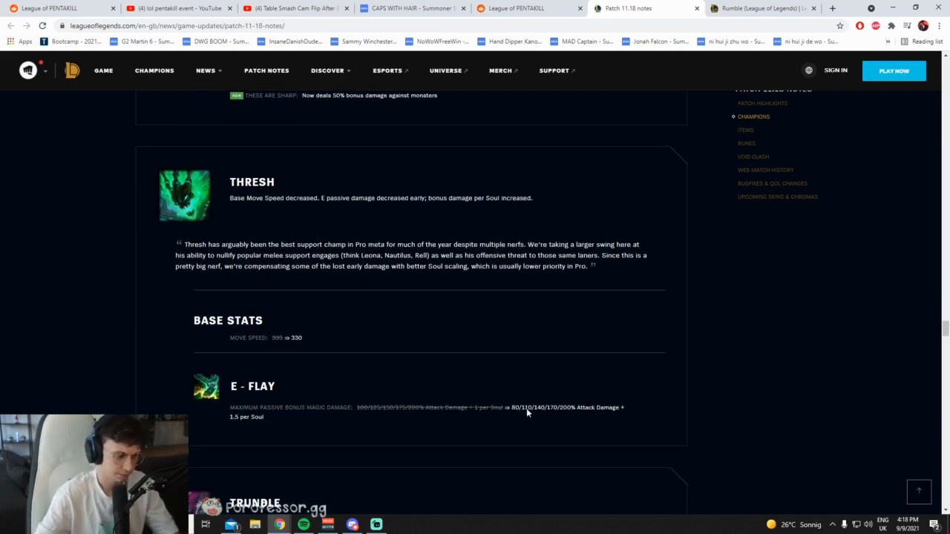
scroll(down, 3)
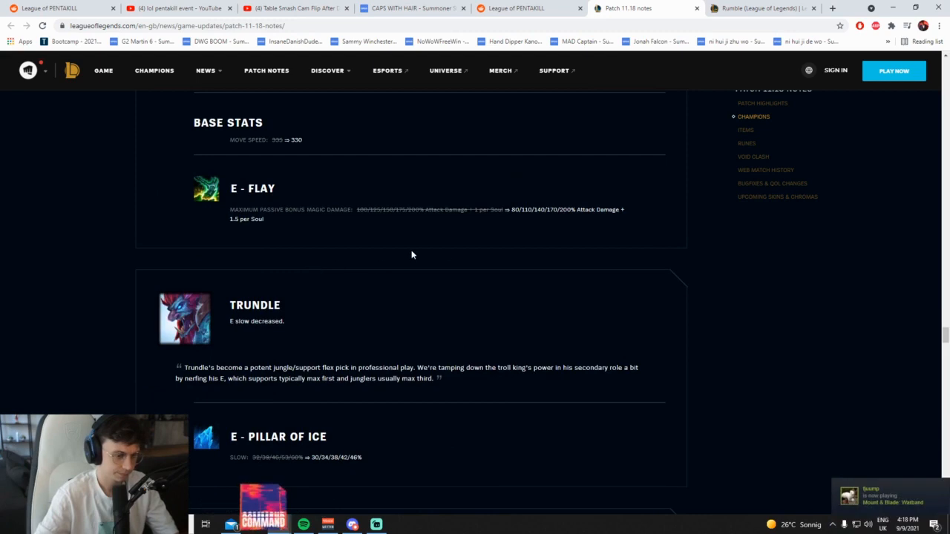
double_click(255, 321)
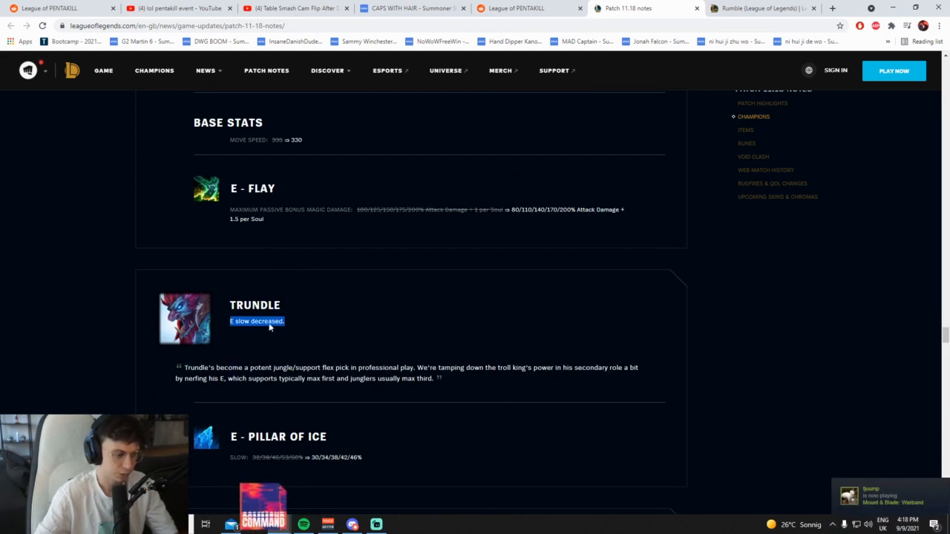
scroll(down, 3)
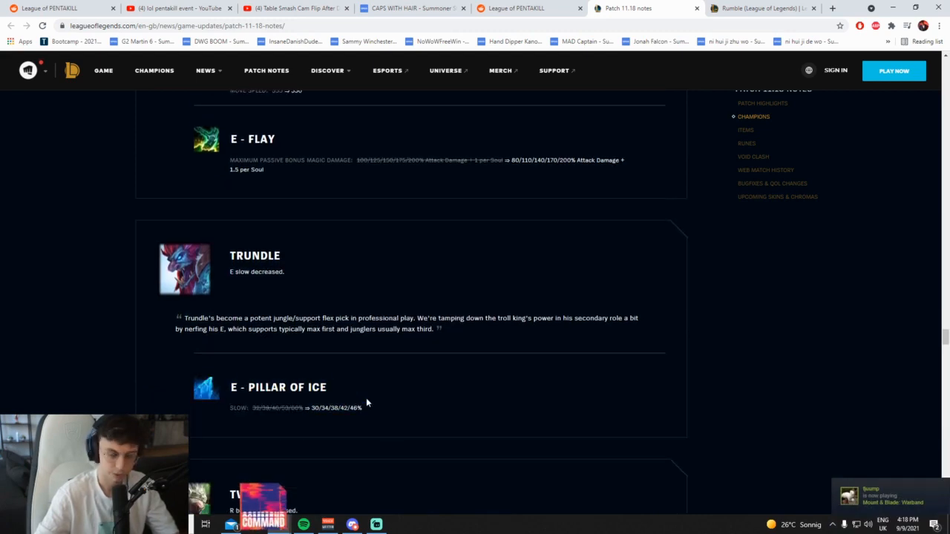
scroll(down, 3)
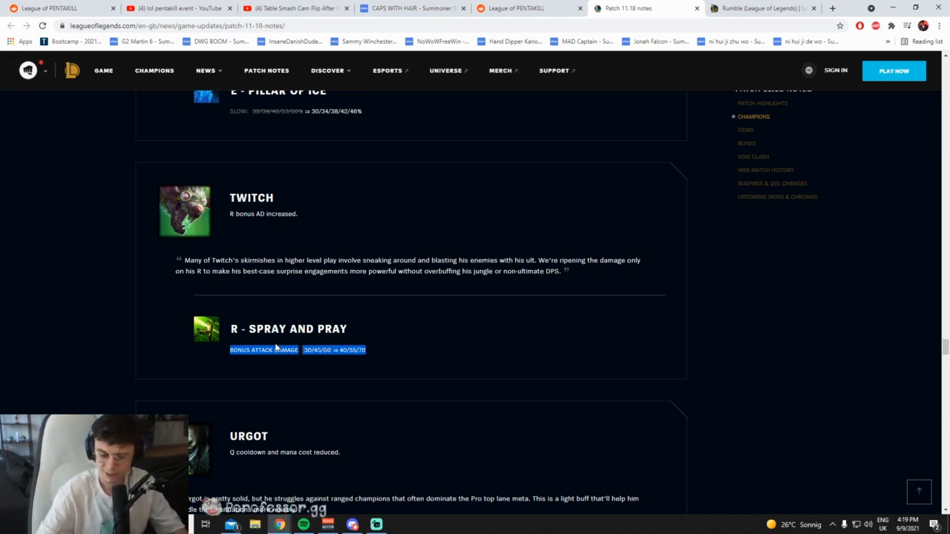
Look up Twitch on LoLVVV and browse the recent pro player Twitch match list
click(831, 9)
text(tw)
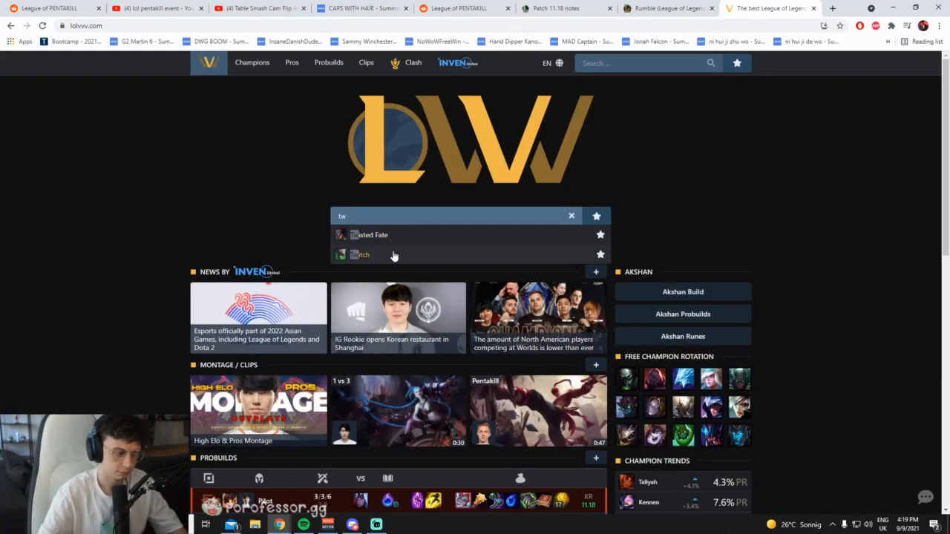
click(359, 256)
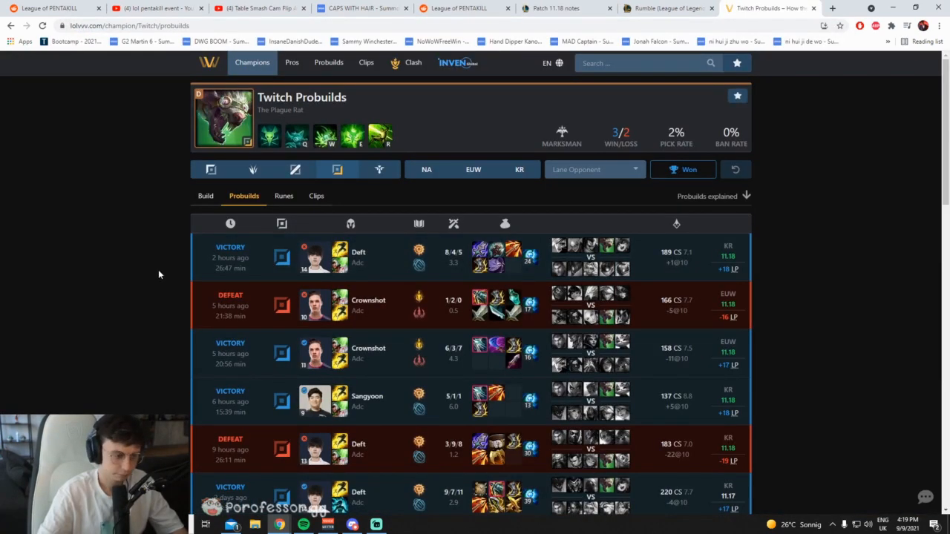
scroll(down, 3)
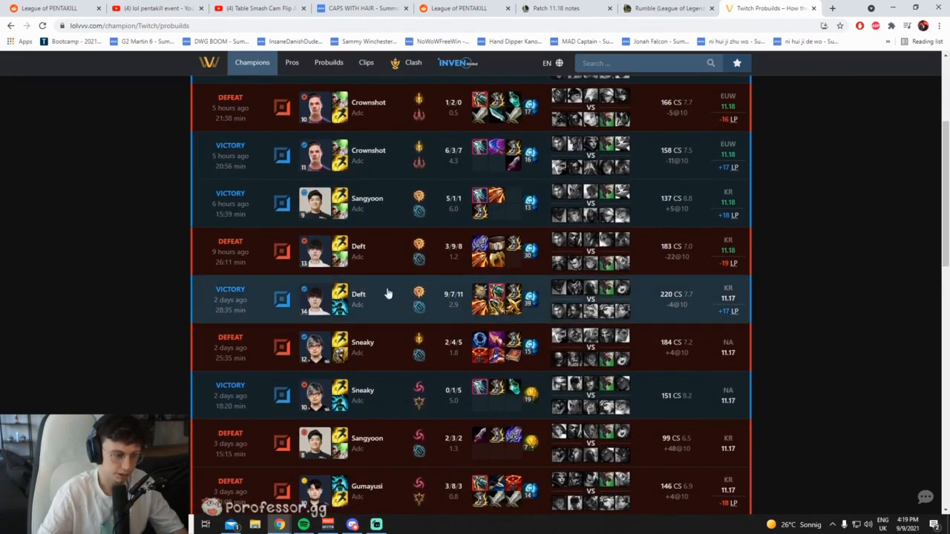
scroll(down, 3)
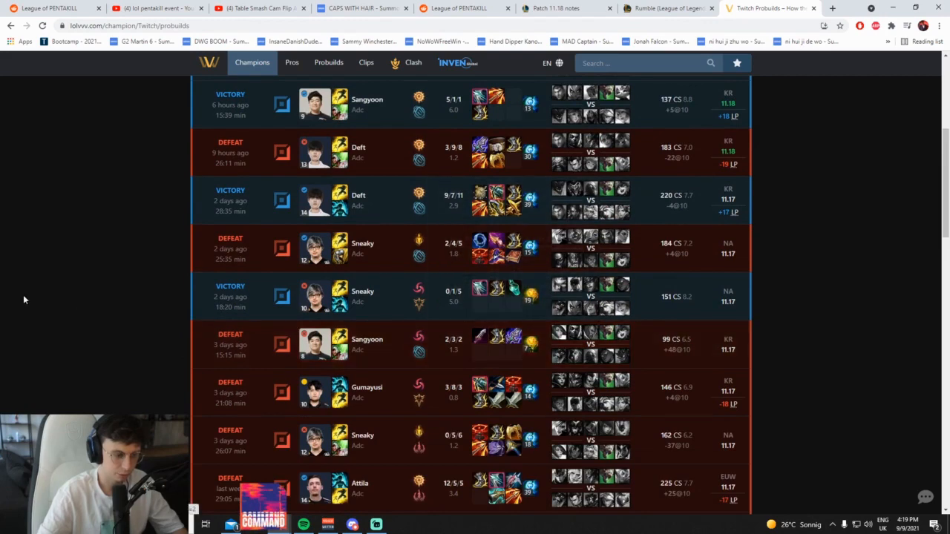
scroll(down, 3)
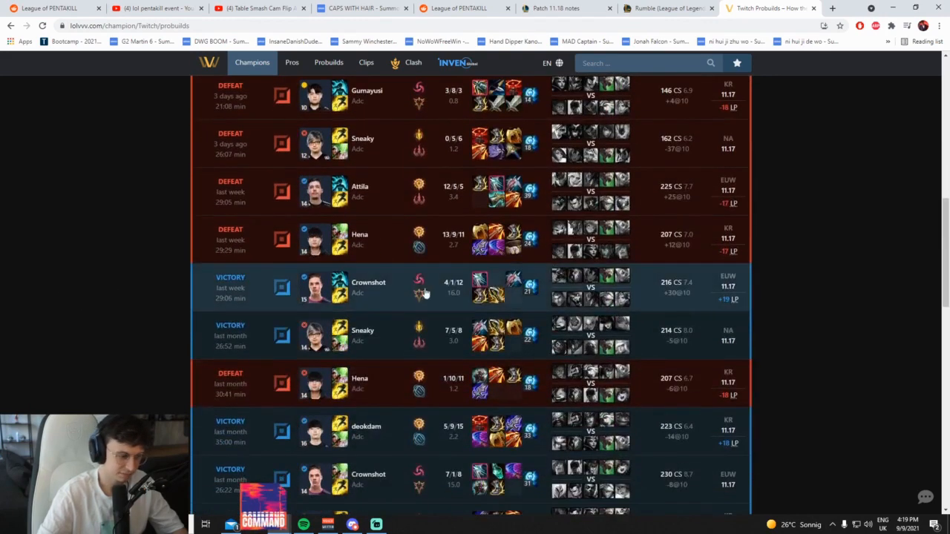
scroll(down, 3)
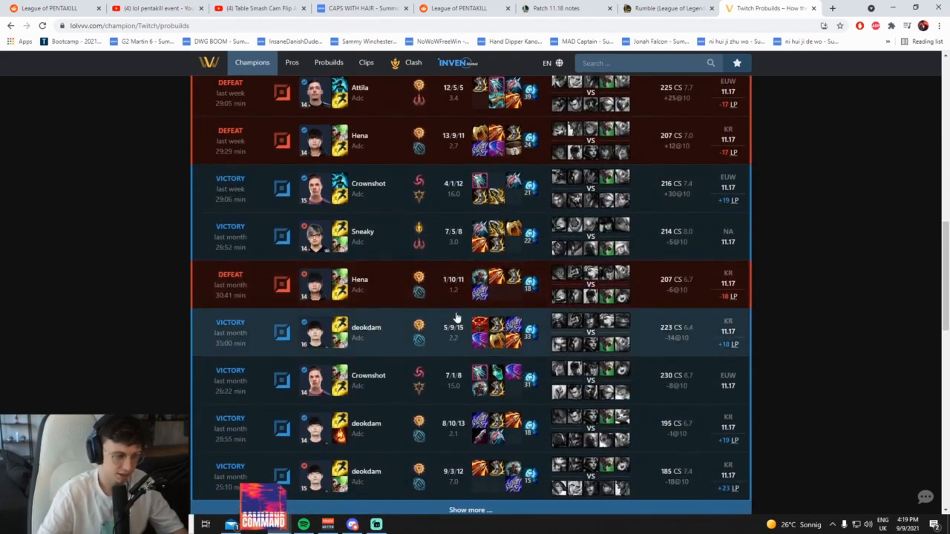
scroll(down, 3)
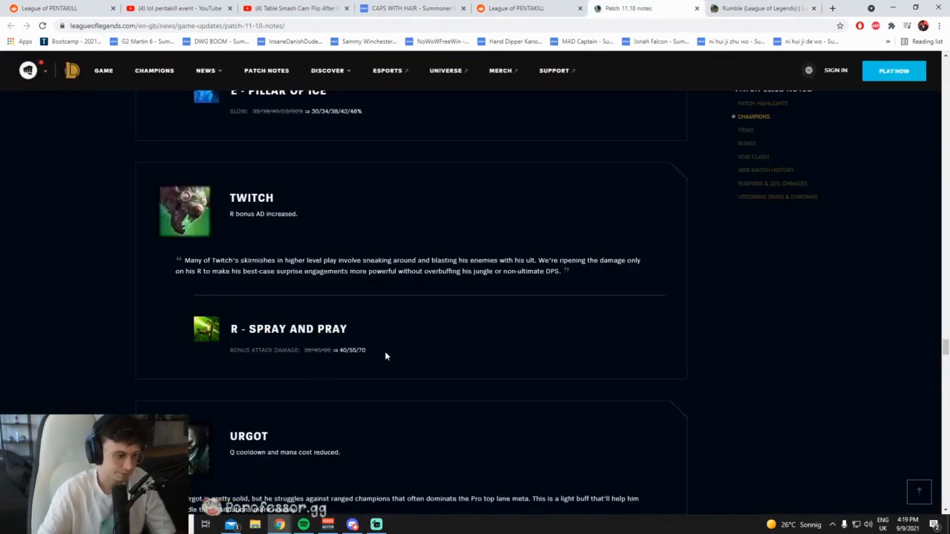
mouse_move(427, 362)
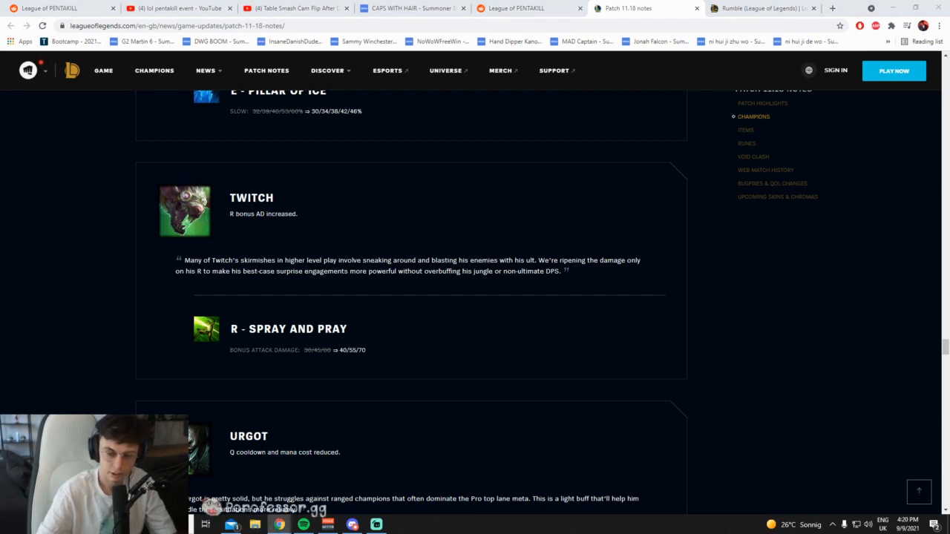
Scroll past Twitch to Urgot's Q - Corrosive Charge cooldown and mana cost reductions
scroll(down, 3)
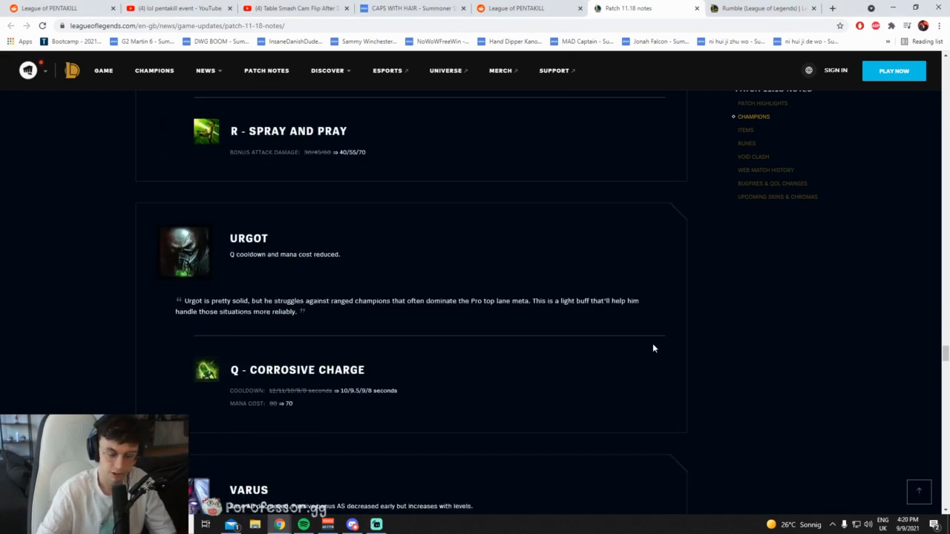
scroll(down, 3)
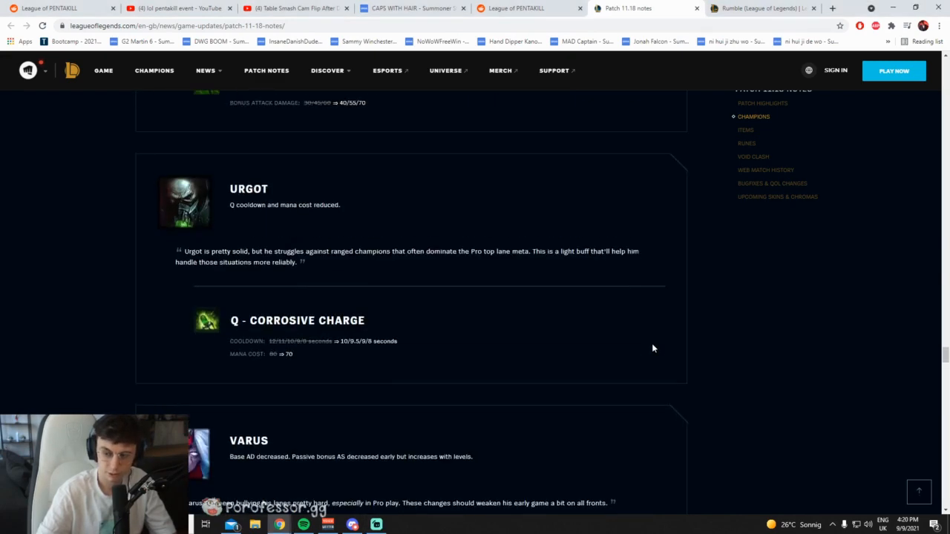
scroll(up, 3)
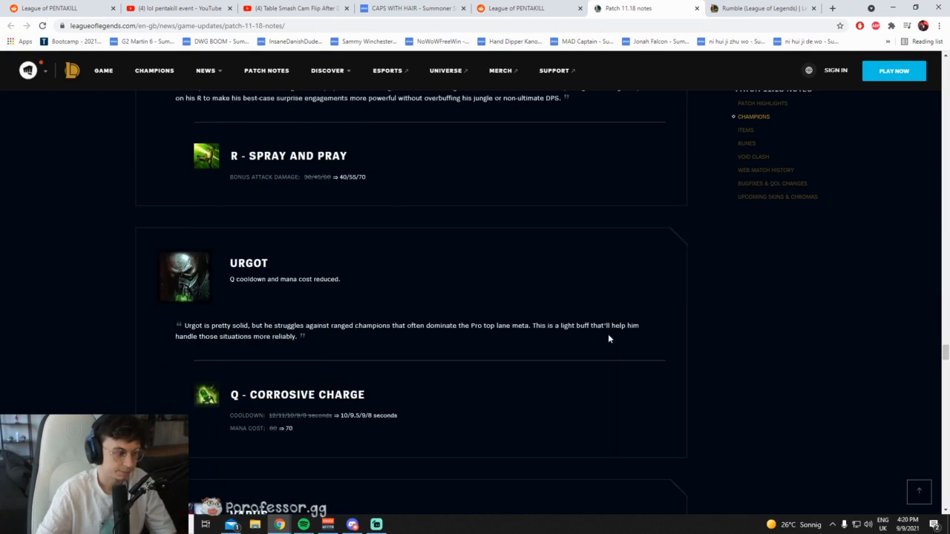
scroll(down, 3)
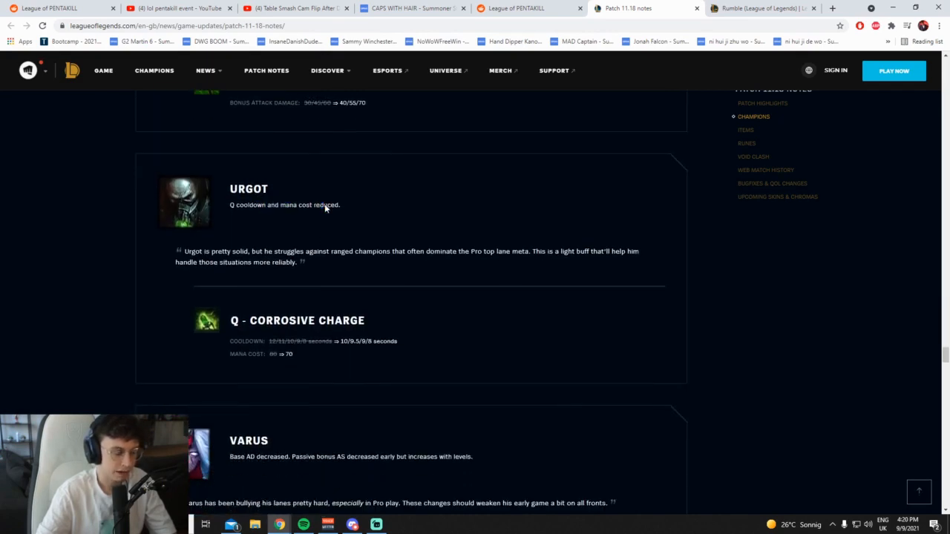
mouse_move(314, 356)
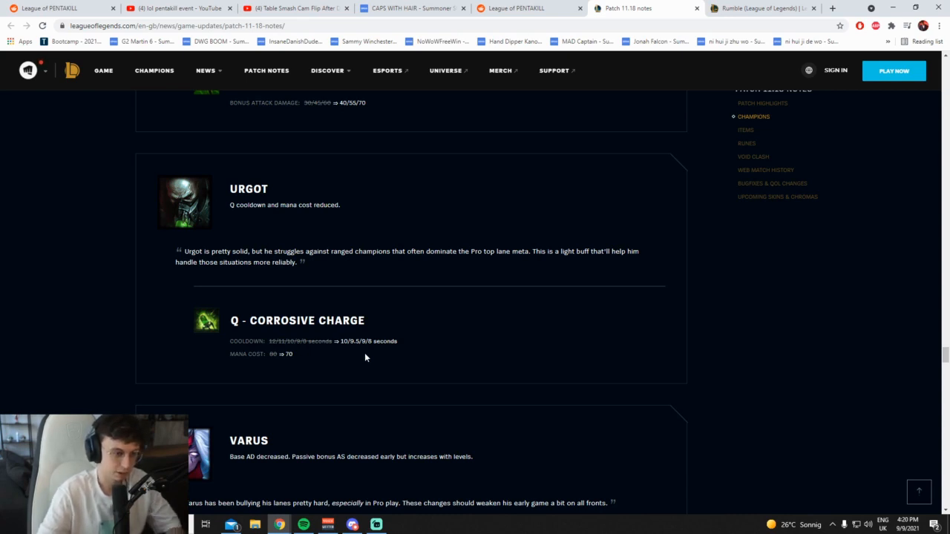
Search 'urgot' on LoLalytics, view his build stats for Master then Challenger, and return to the notes
click(769, 9)
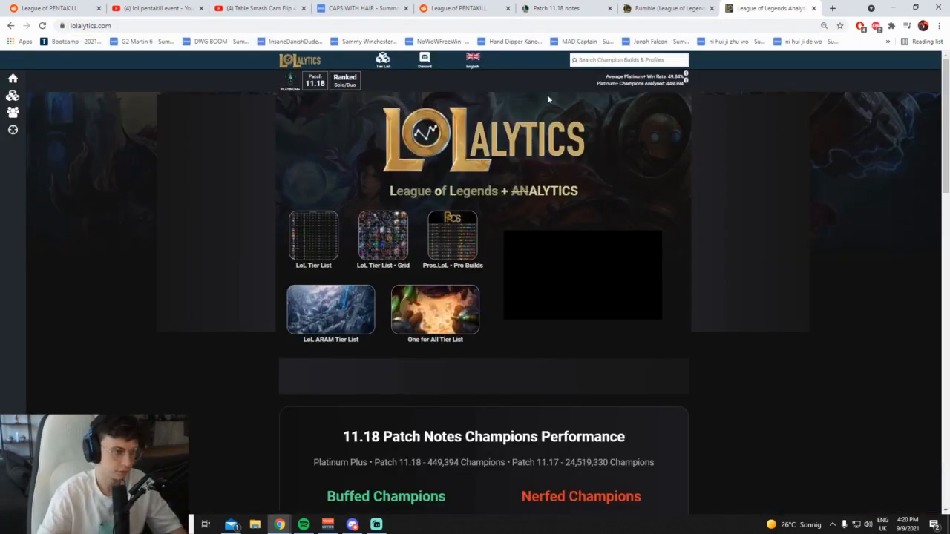
text(urgot)
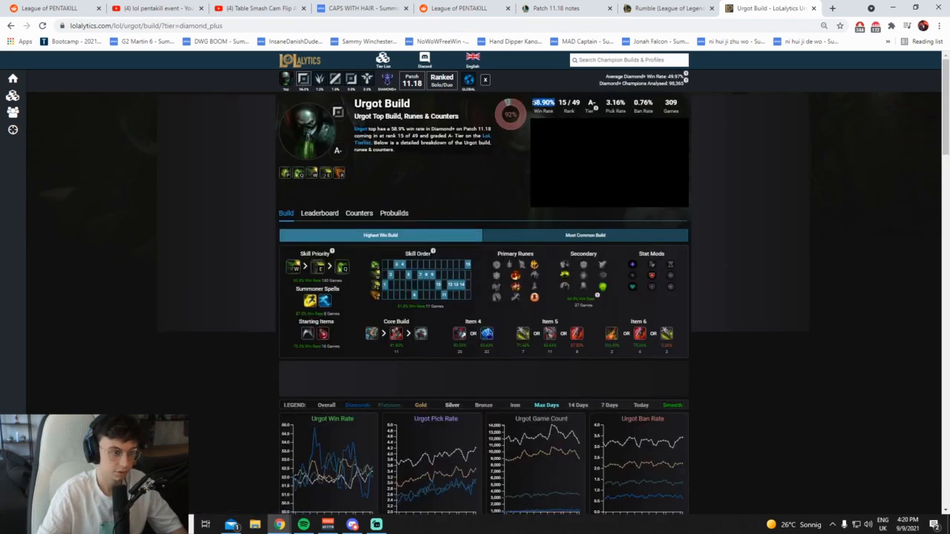
click(386, 81)
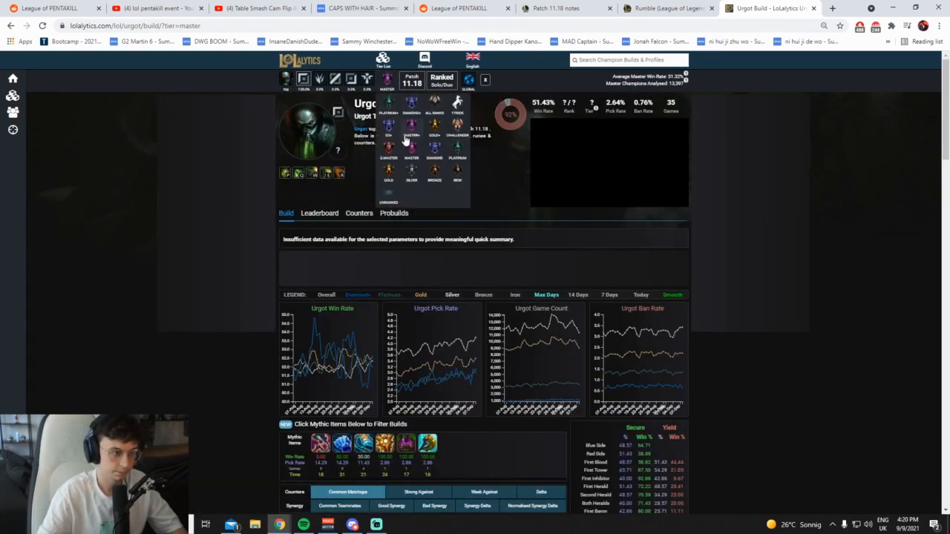
click(457, 136)
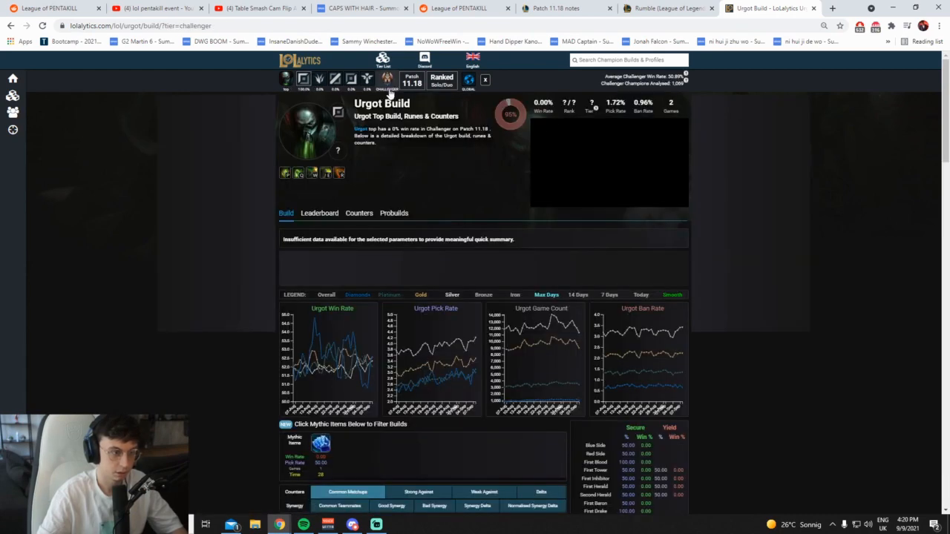
click(646, 9)
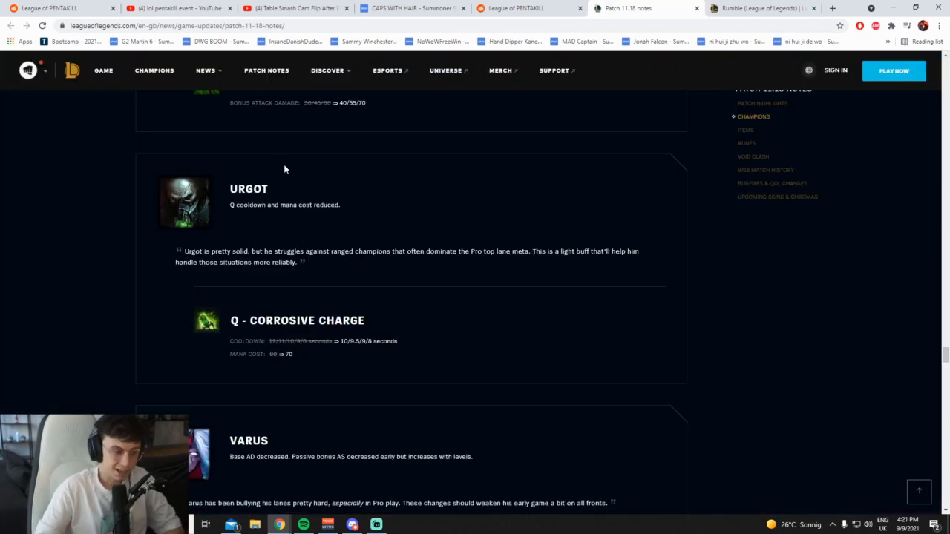
Settle on Varus's base AD and passive attack speed nerfs, clearing the marked passive wording
scroll(down, 3)
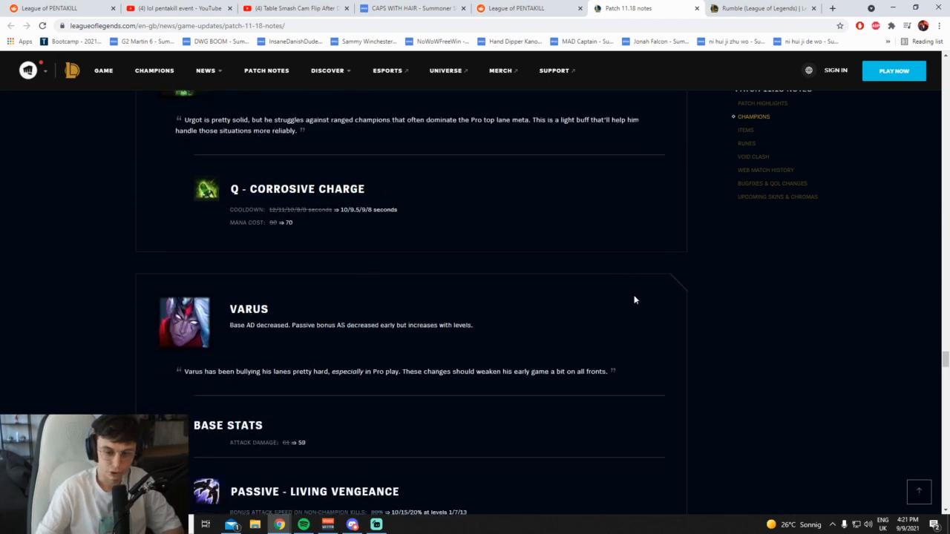
scroll(up, 3)
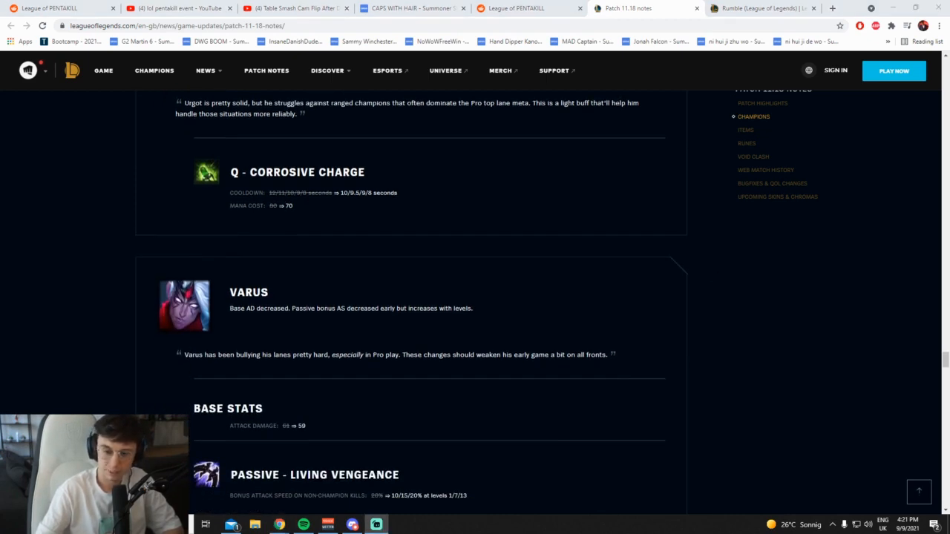
scroll(up, 3)
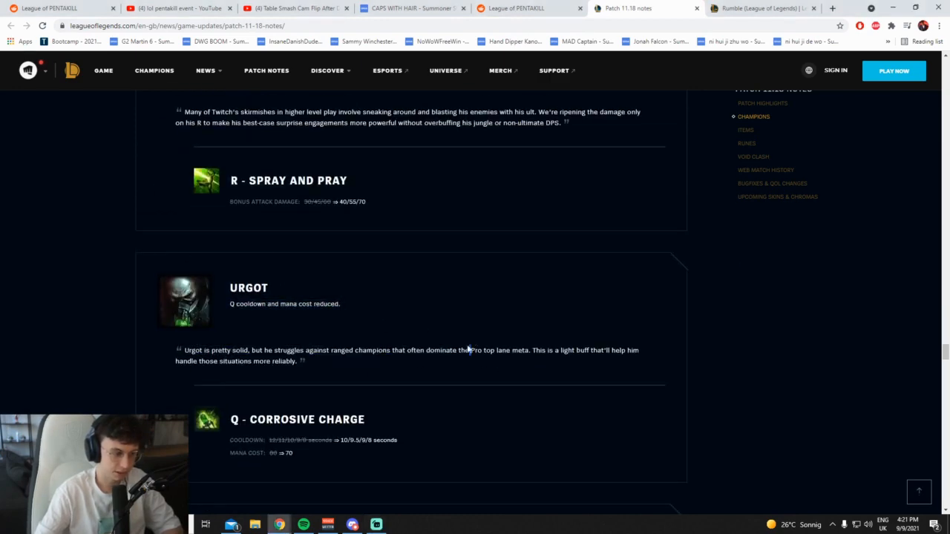
scroll(down, 3)
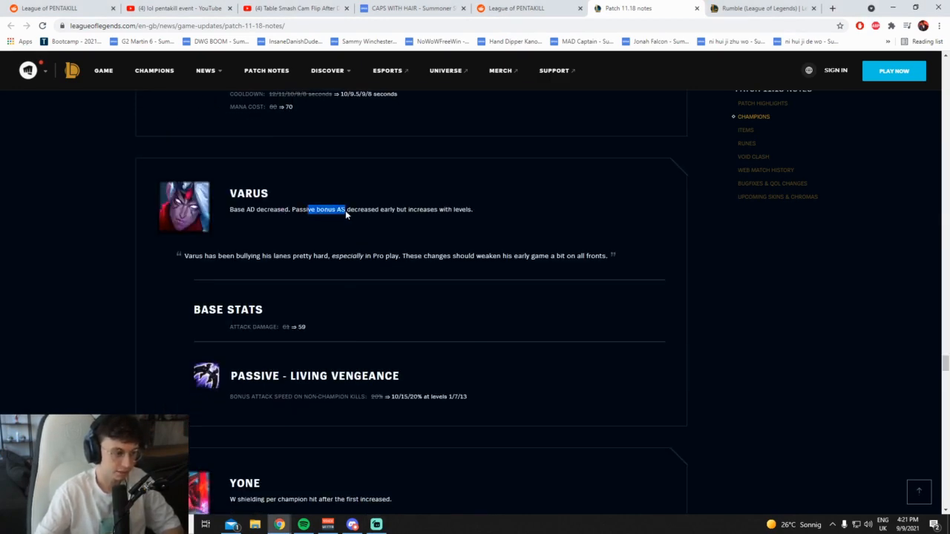
click(344, 210)
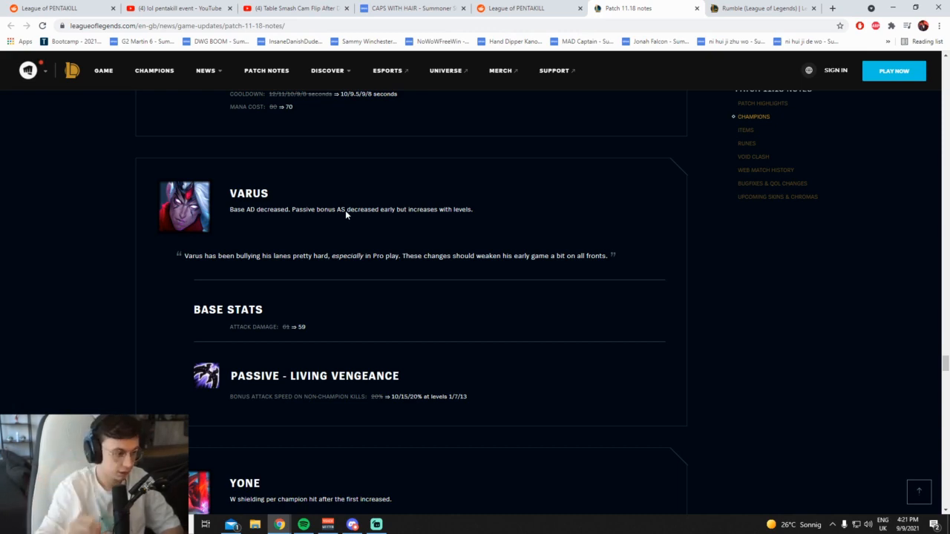
mouse_move(331, 413)
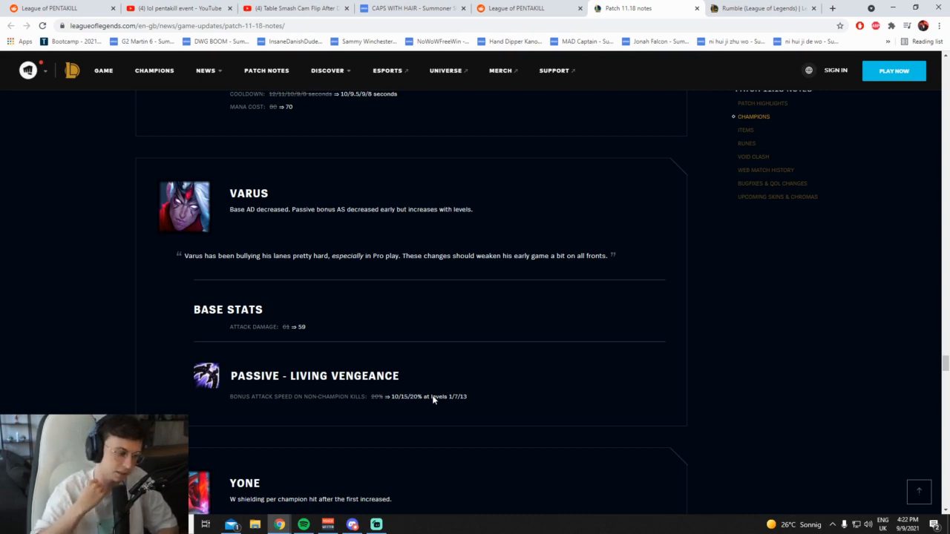
mouse_move(405, 410)
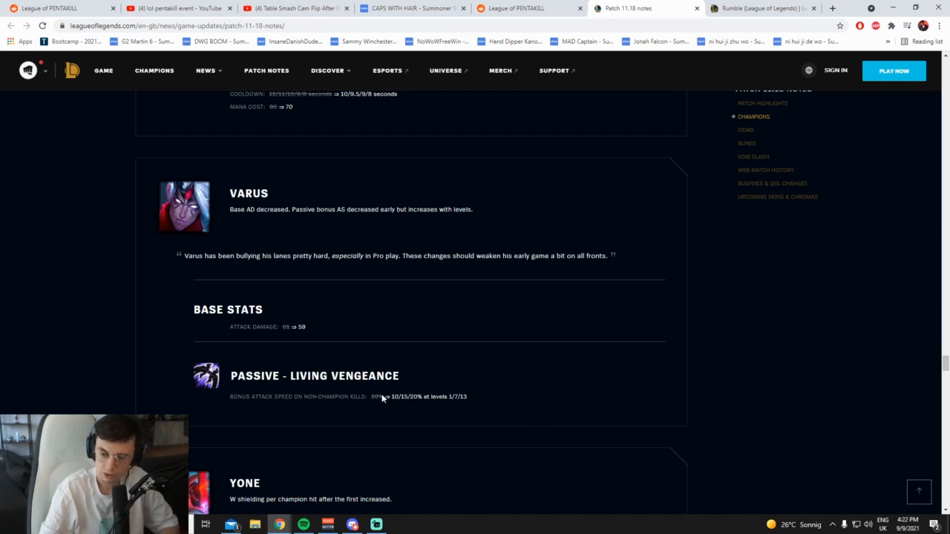
mouse_move(416, 219)
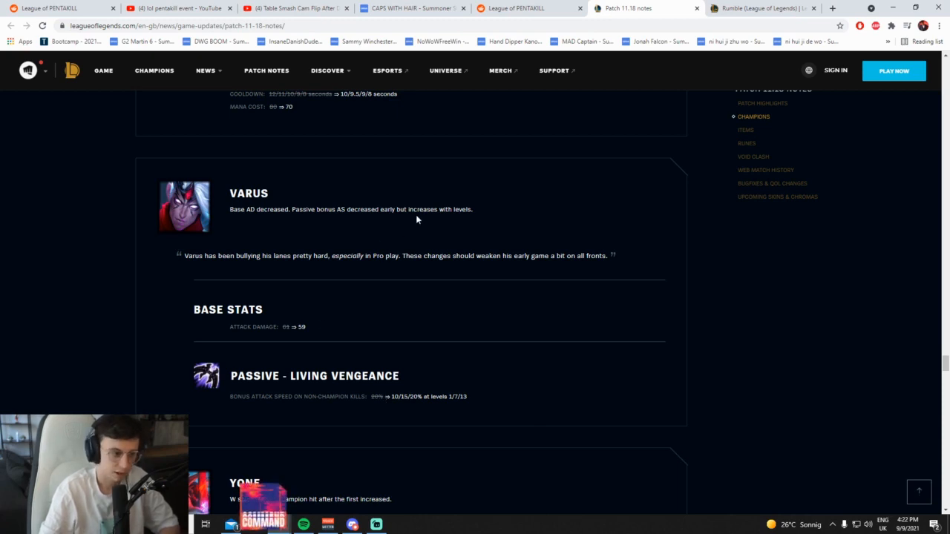
mouse_move(442, 211)
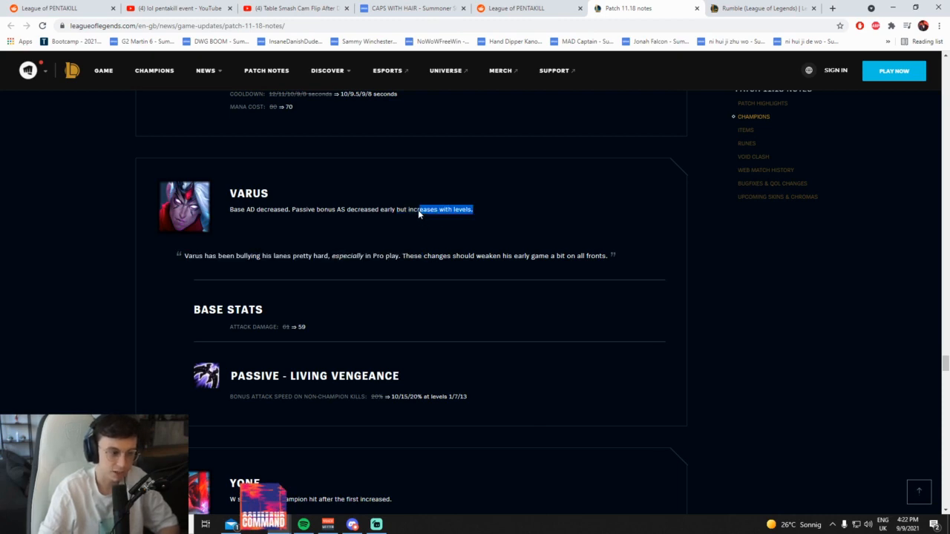
Clear the marked Varus summary wording and scroll on toward Yone's entry
click(475, 250)
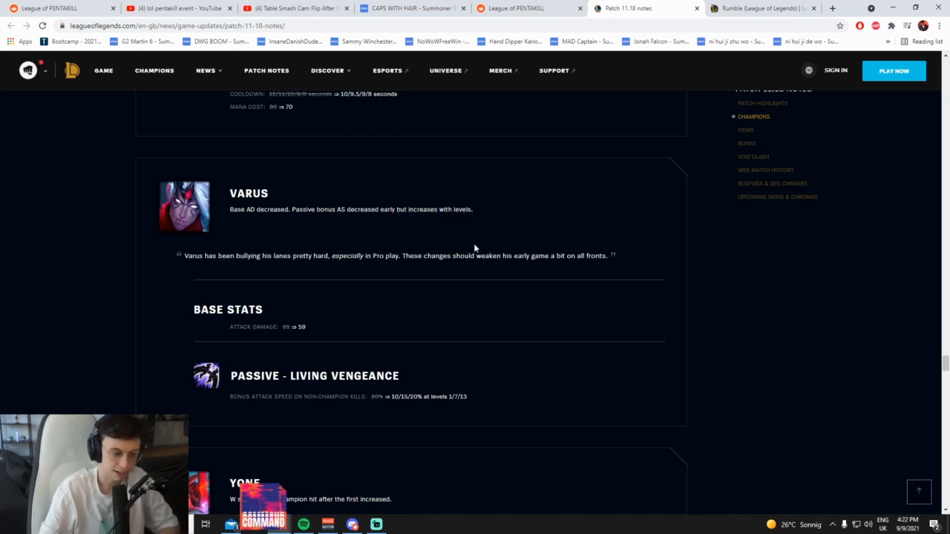
scroll(down, 3)
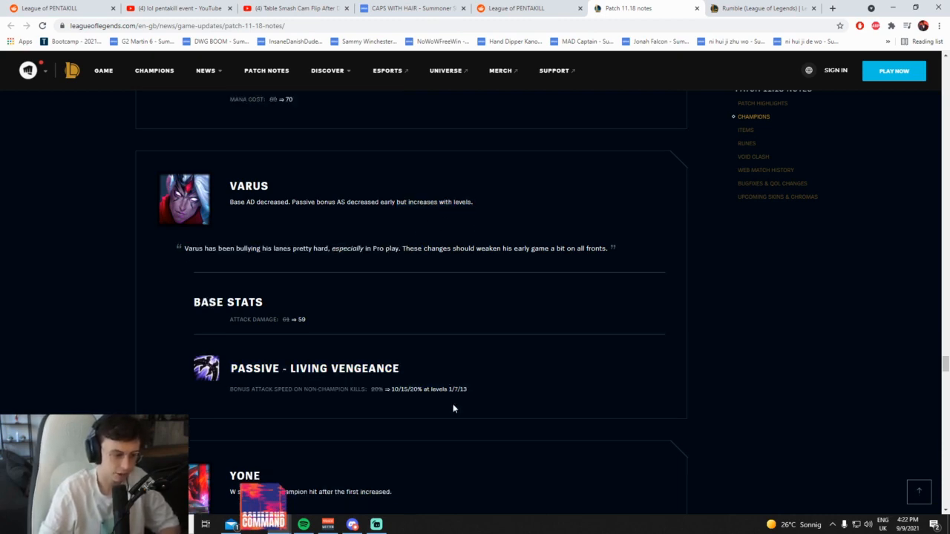
scroll(down, 3)
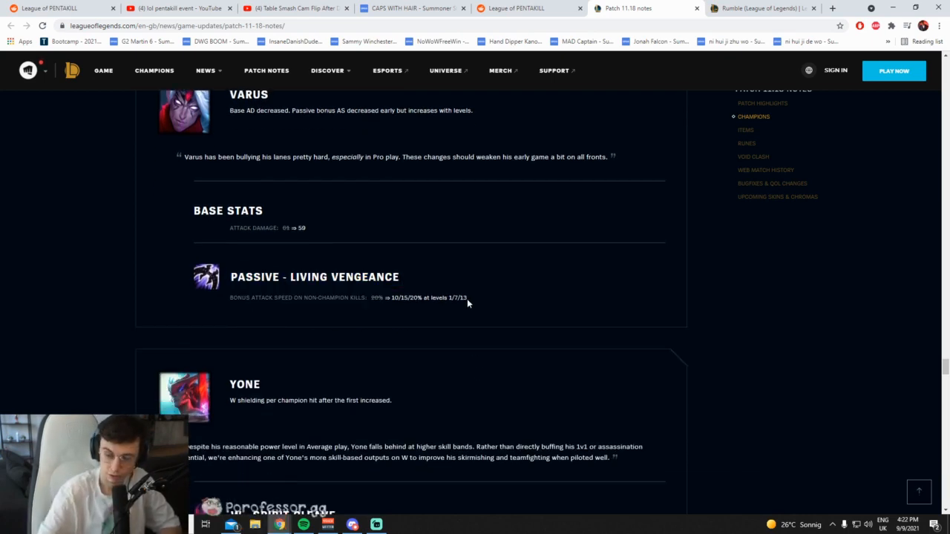
mouse_move(463, 300)
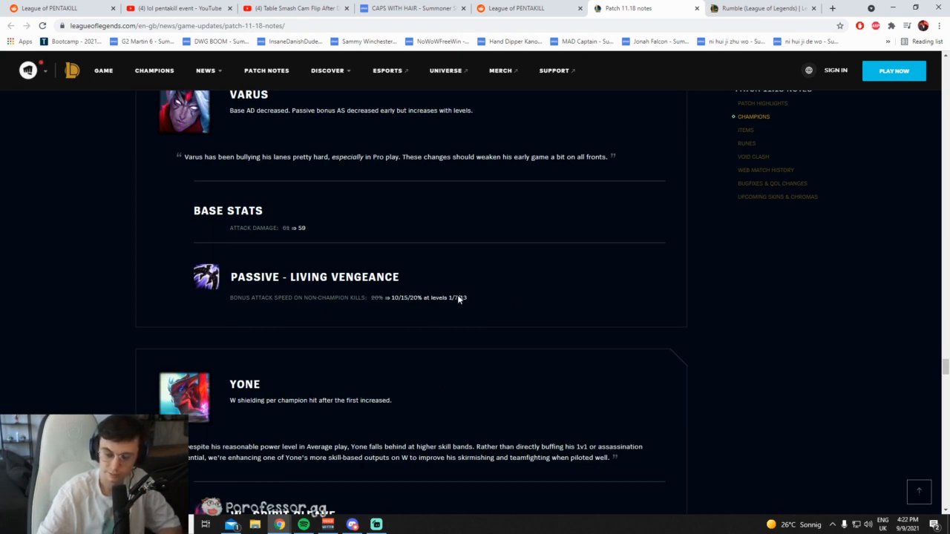
Read Yone's and Yuumi's changes, briefly highlighting part of Yuumi's explanation
scroll(down, 3)
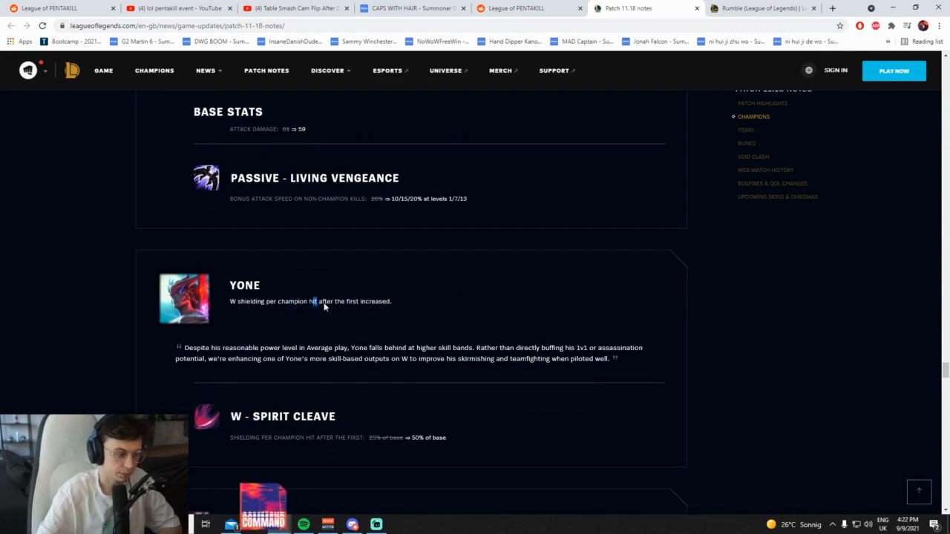
scroll(down, 3)
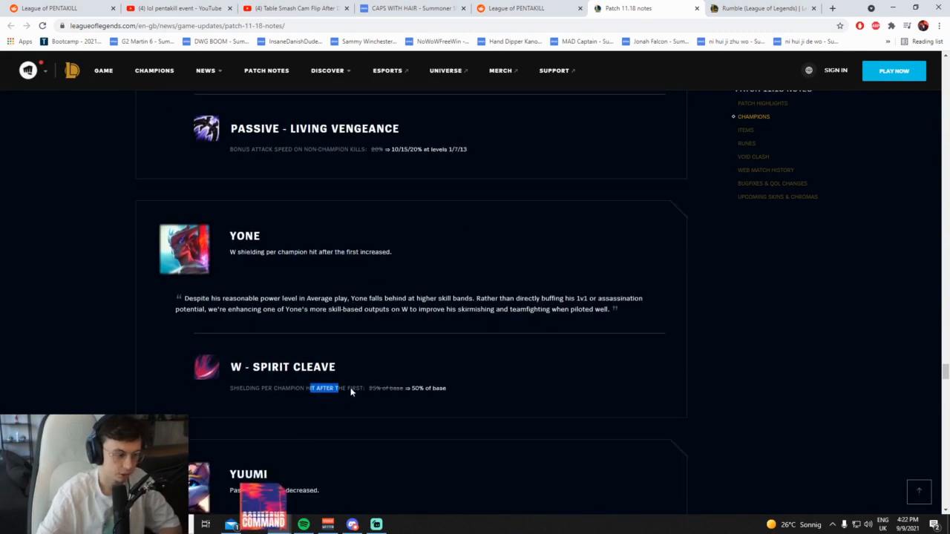
scroll(down, 3)
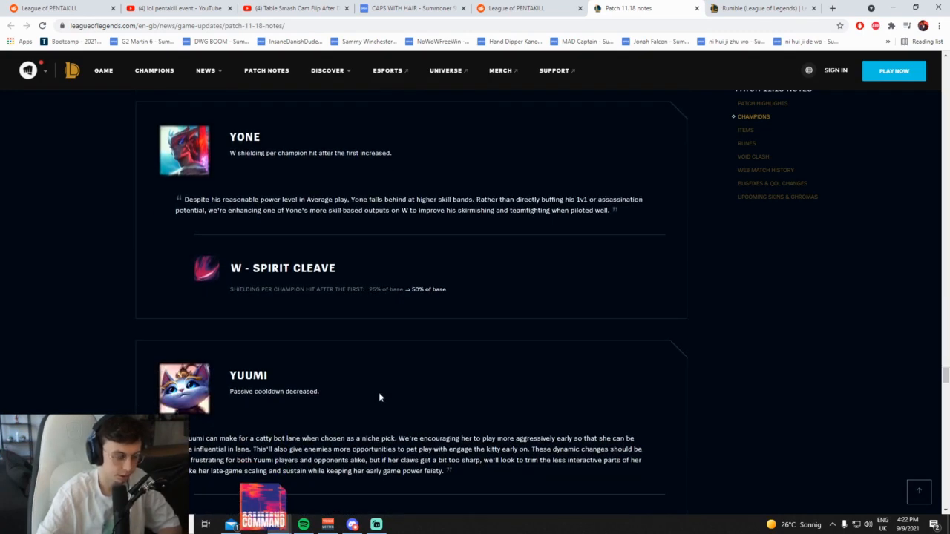
scroll(down, 3)
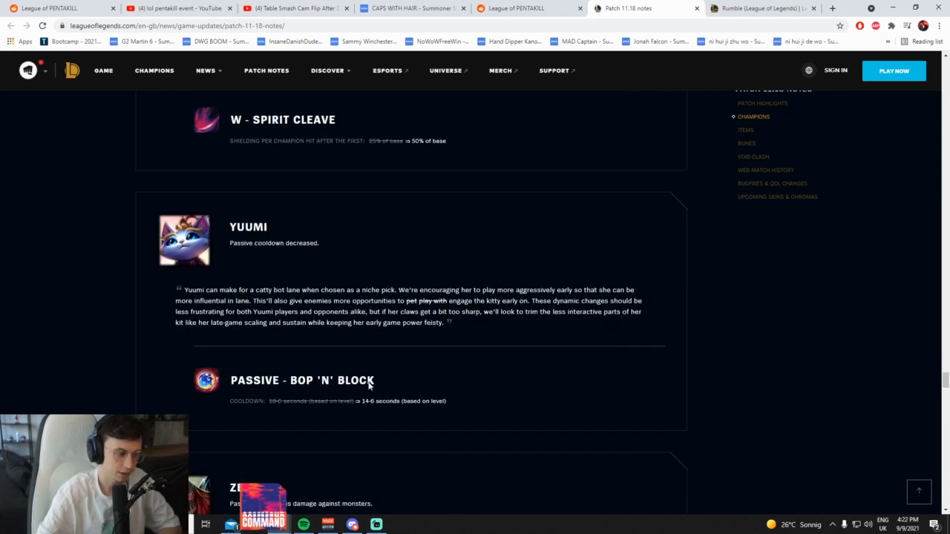
mouse_move(324, 245)
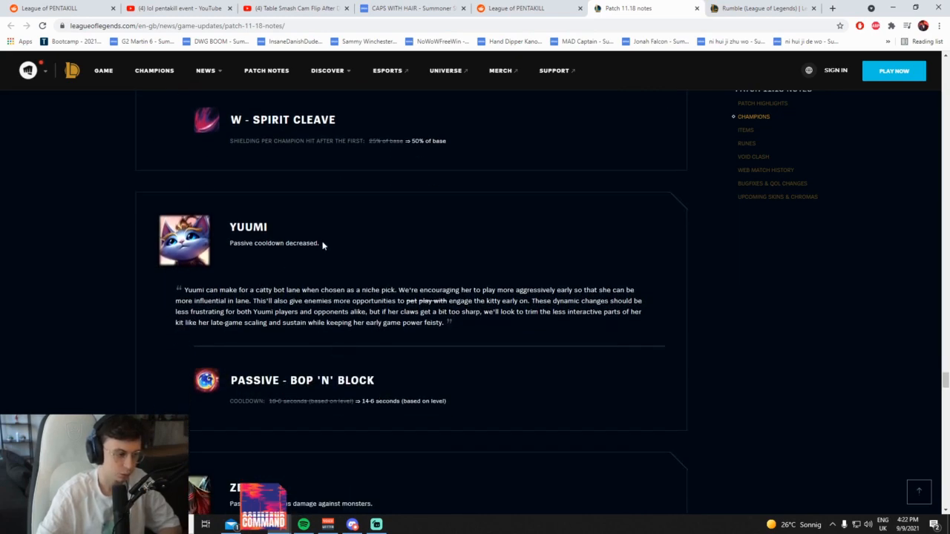
mouse_move(377, 407)
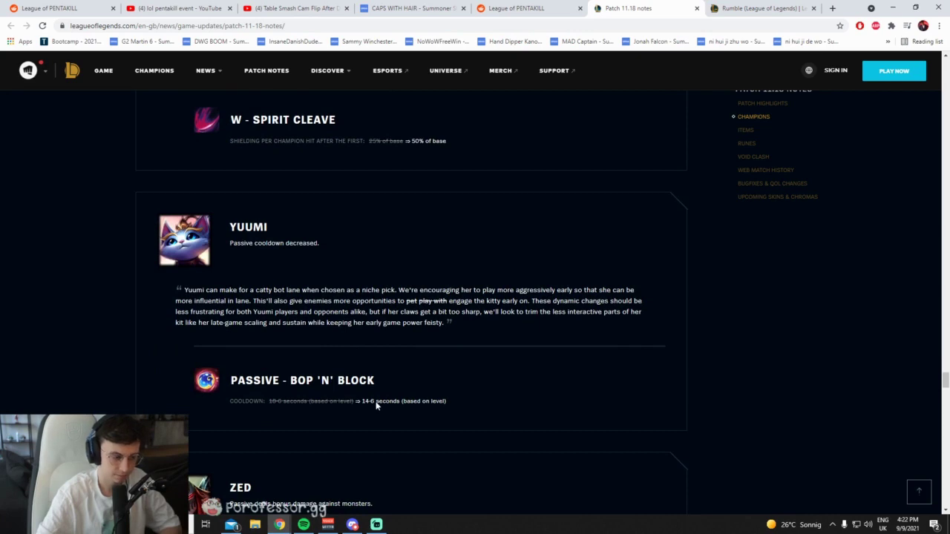
scroll(down, 3)
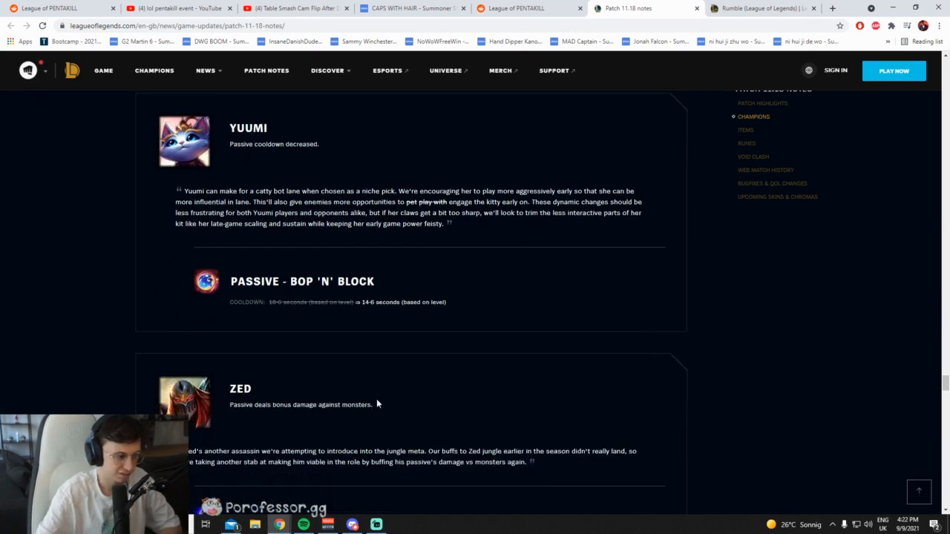
mouse_move(374, 389)
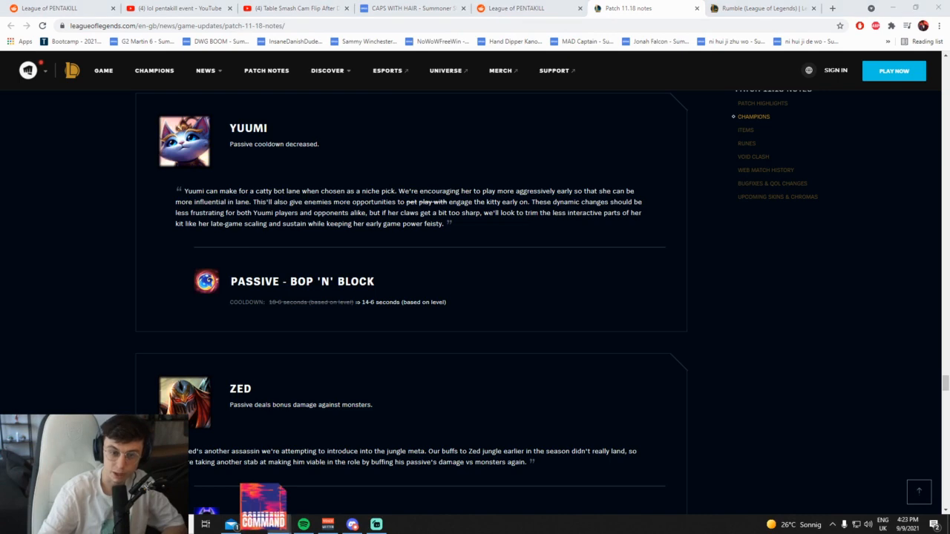
drag(463, 190, 552, 214)
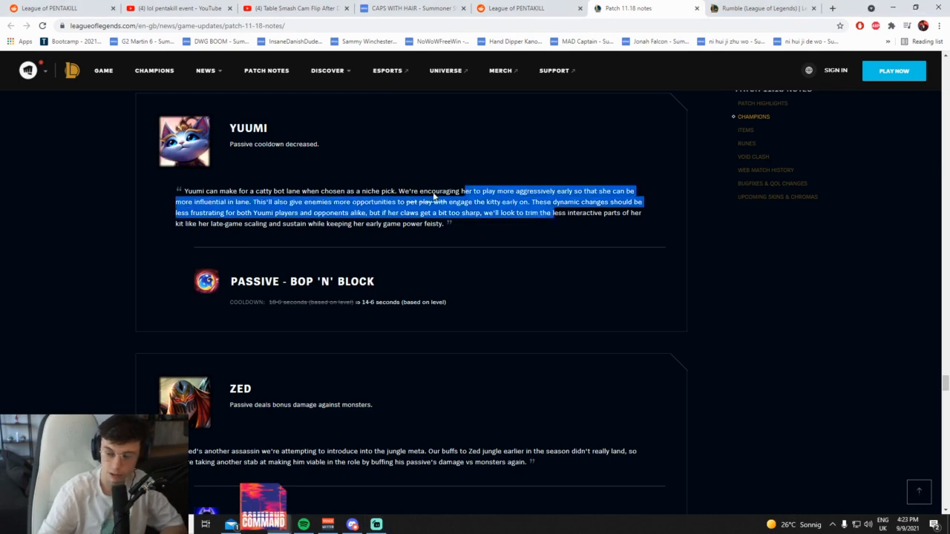
click(489, 228)
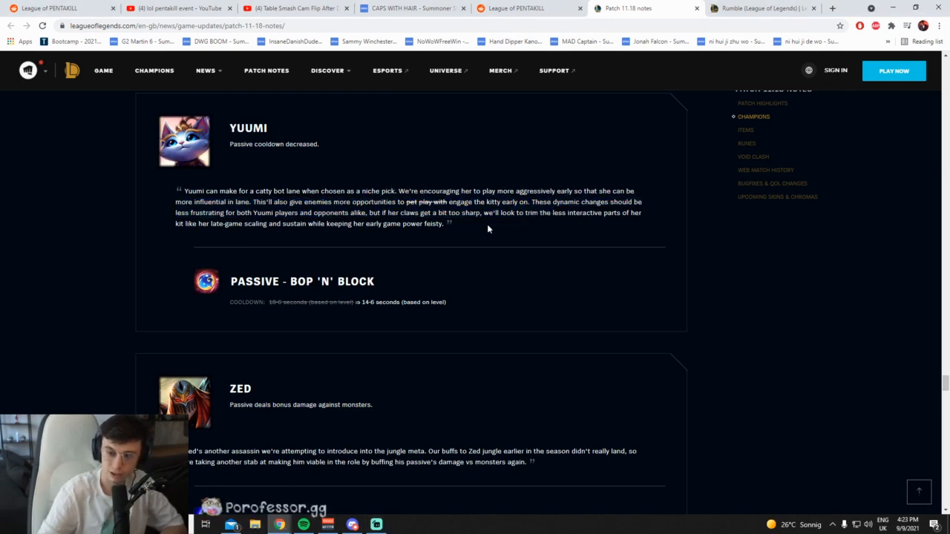
mouse_move(489, 213)
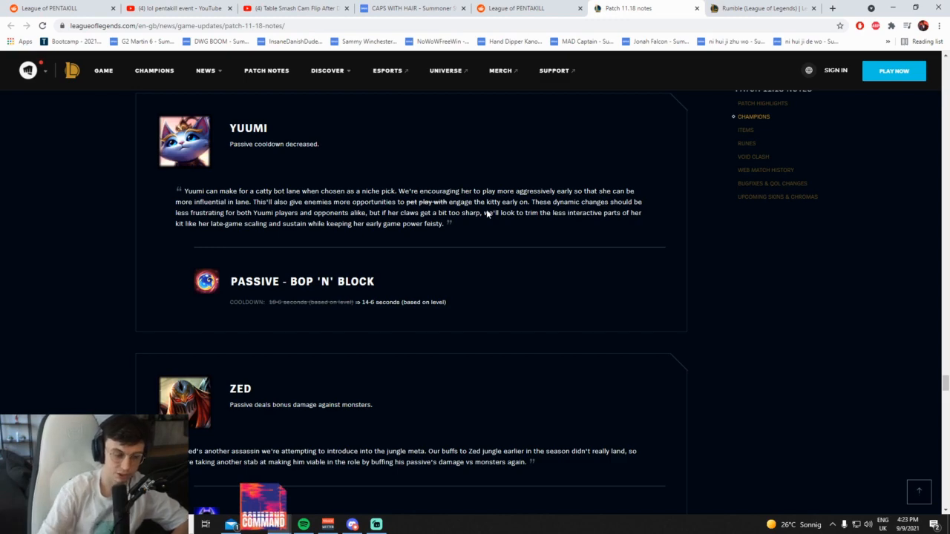
Read Zed's passive bonus monster damage change, then switch to Zed's wiki character page
scroll(down, 3)
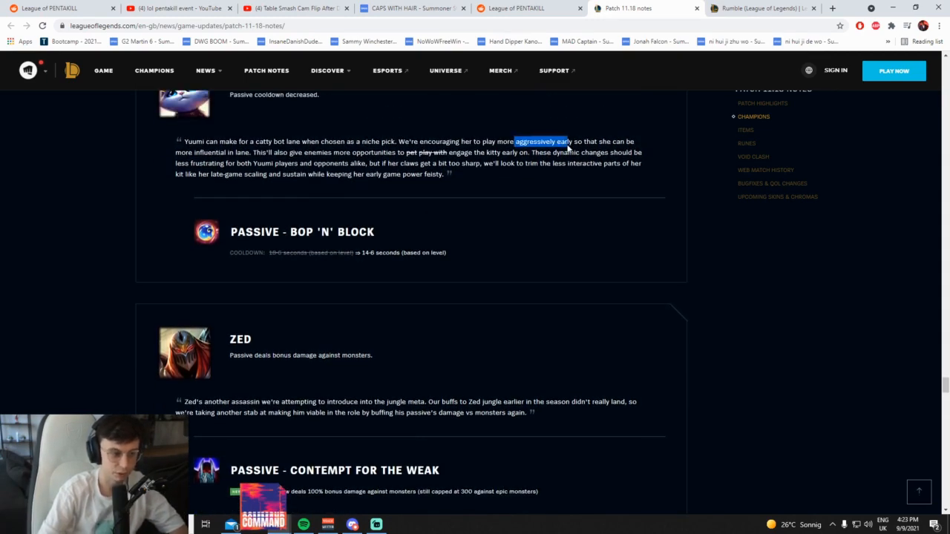
scroll(down, 3)
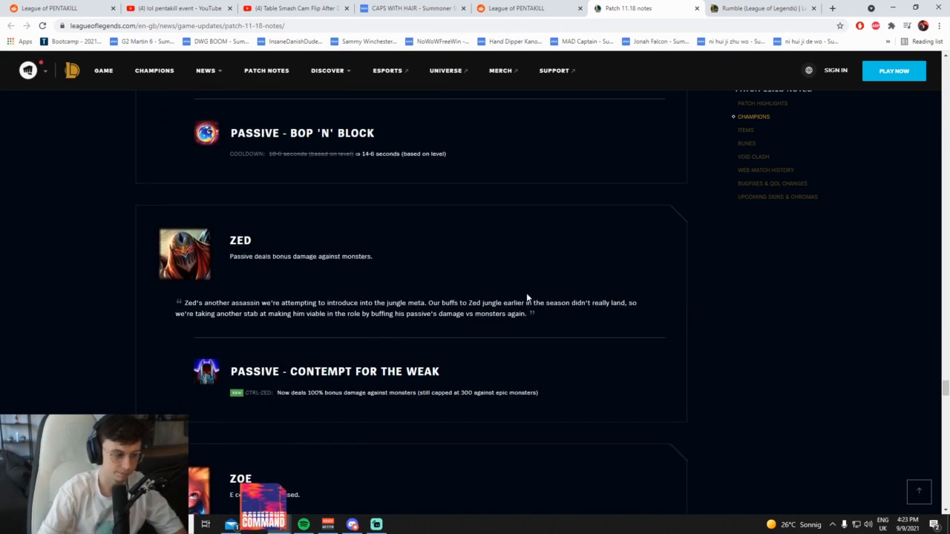
scroll(down, 3)
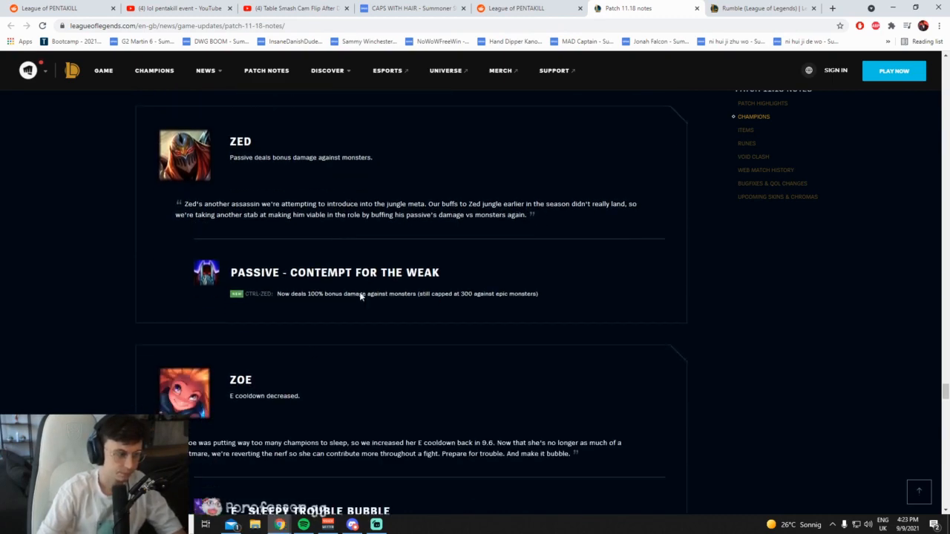
scroll(up, 3)
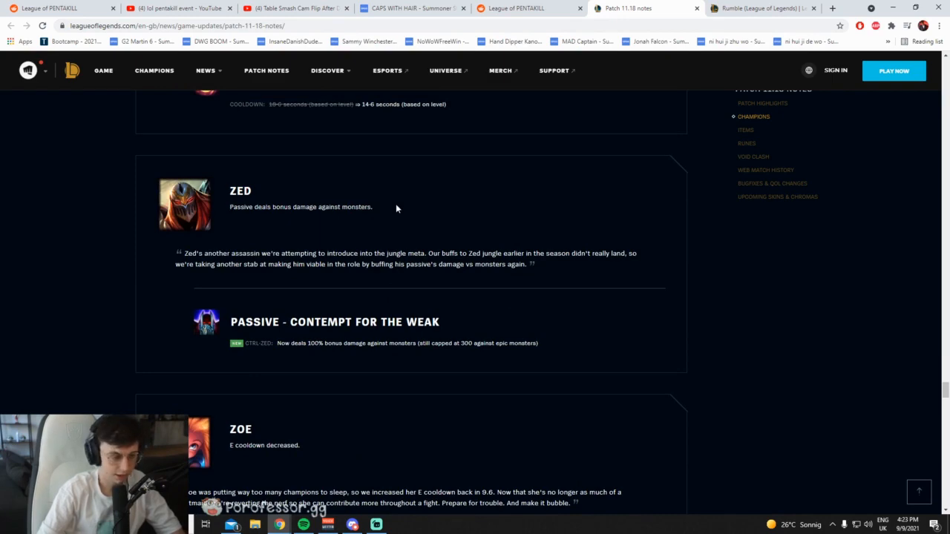
click(760, 9)
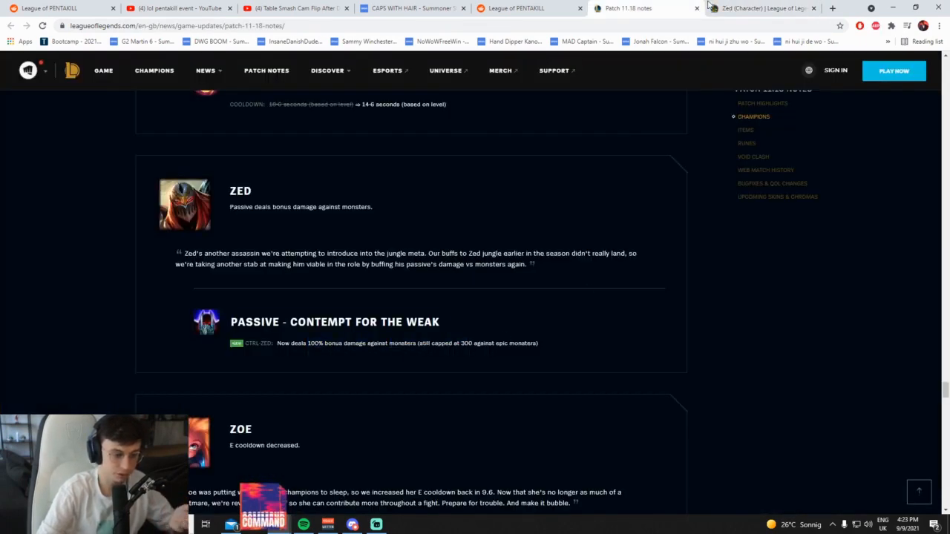
Review Zed's Summer Season 11 jungle stats on gol.gg and reach the top Zed player, Pridestalkr
click(760, 9)
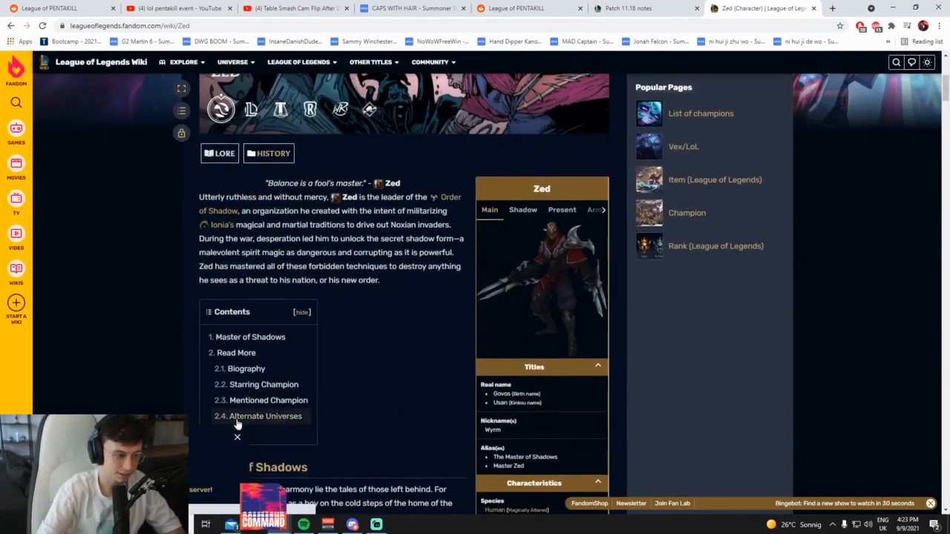
scroll(down, 3)
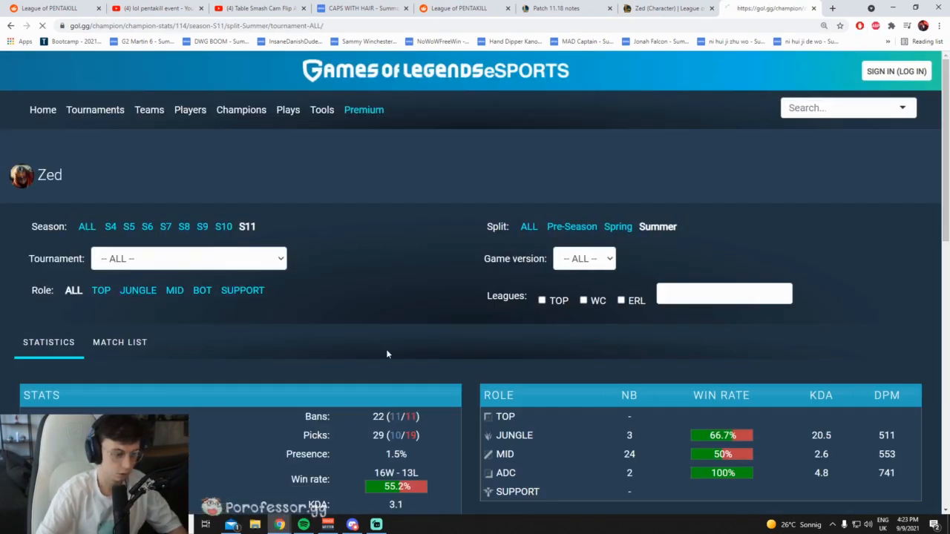
scroll(down, 3)
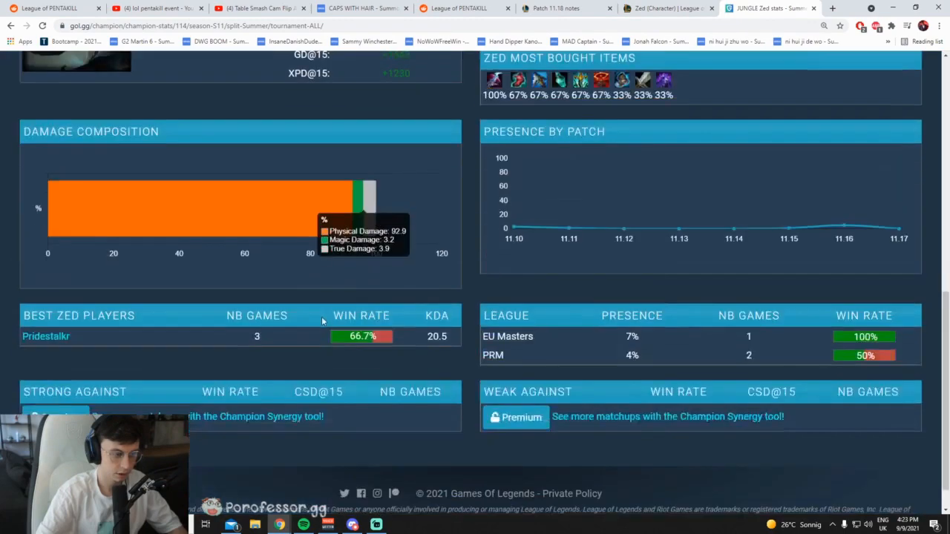
click(46, 335)
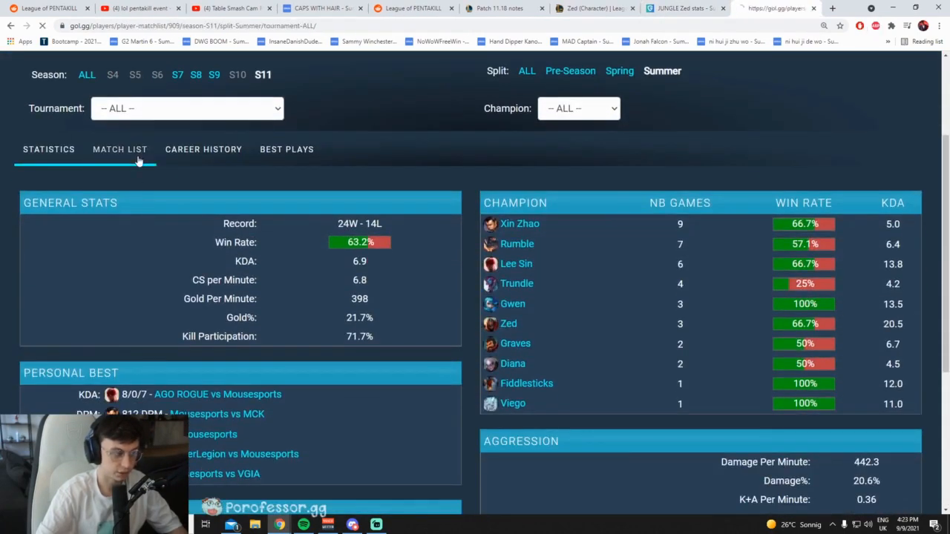
Look over Pridestalkr's recent match list, then return to Zed's wiki page
click(119, 148)
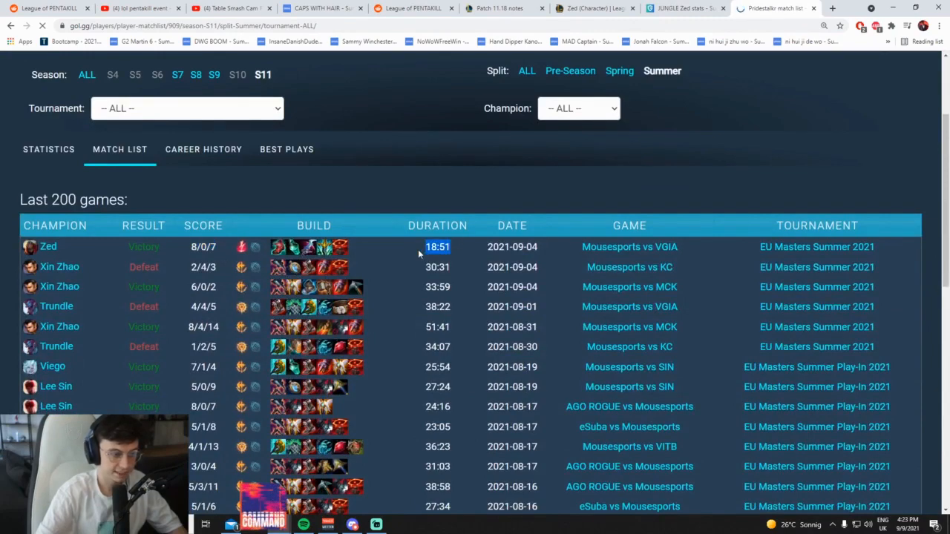
scroll(up, 3)
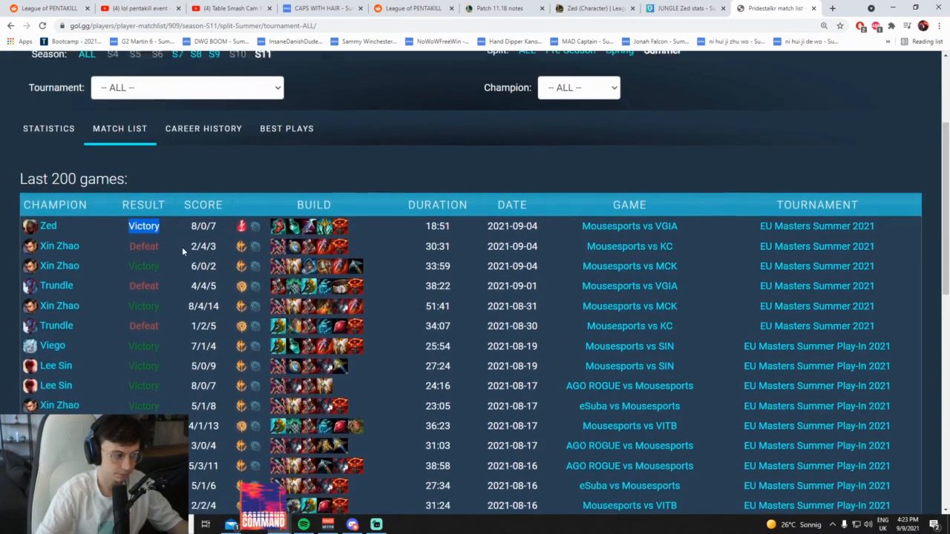
scroll(down, 3)
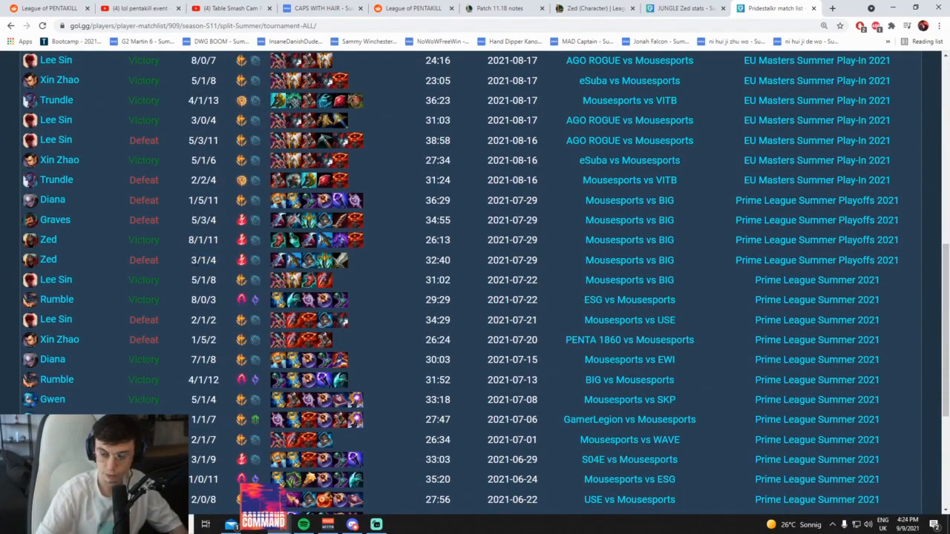
click(668, 9)
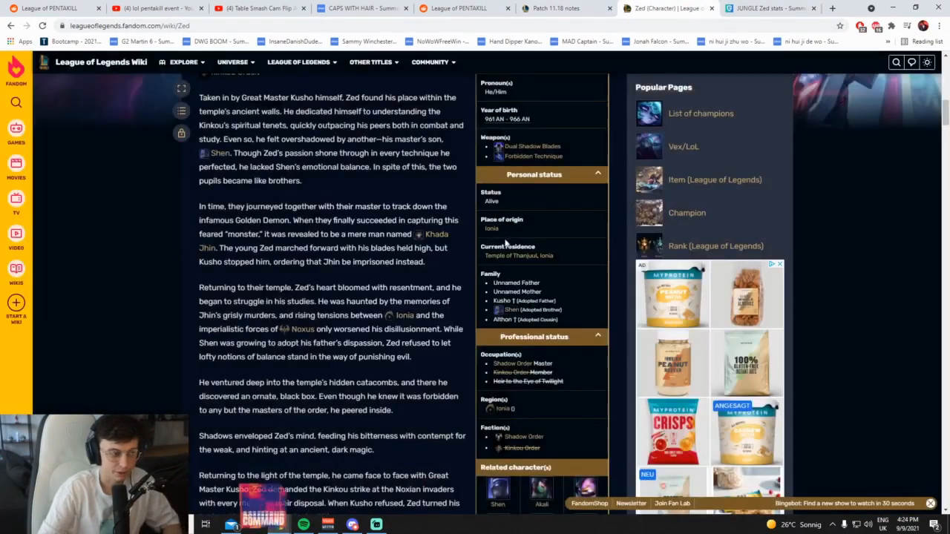
Back in the Patch 11.18 notes, highlight the Zed jungle sentence and reach Zoe's Sleepy Trouble Bubble change
click(549, 9)
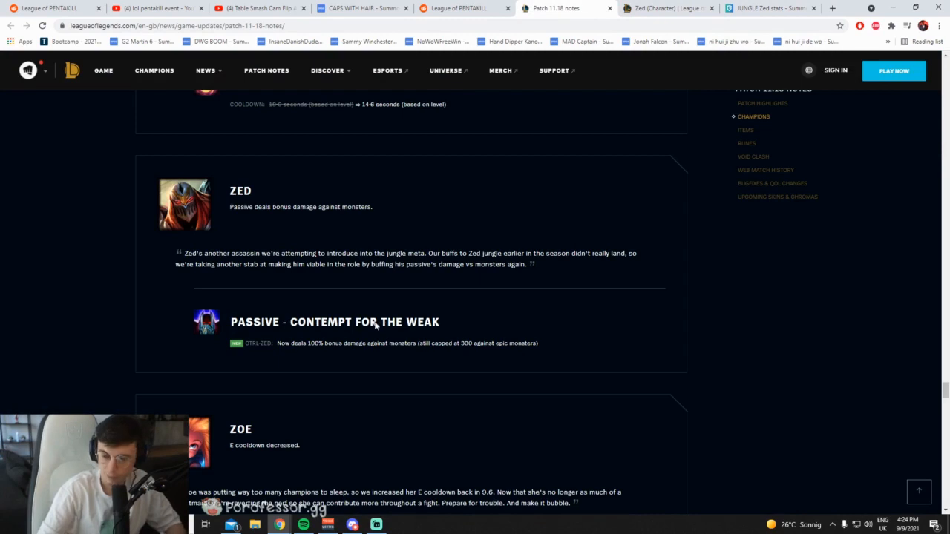
drag(306, 253, 469, 253)
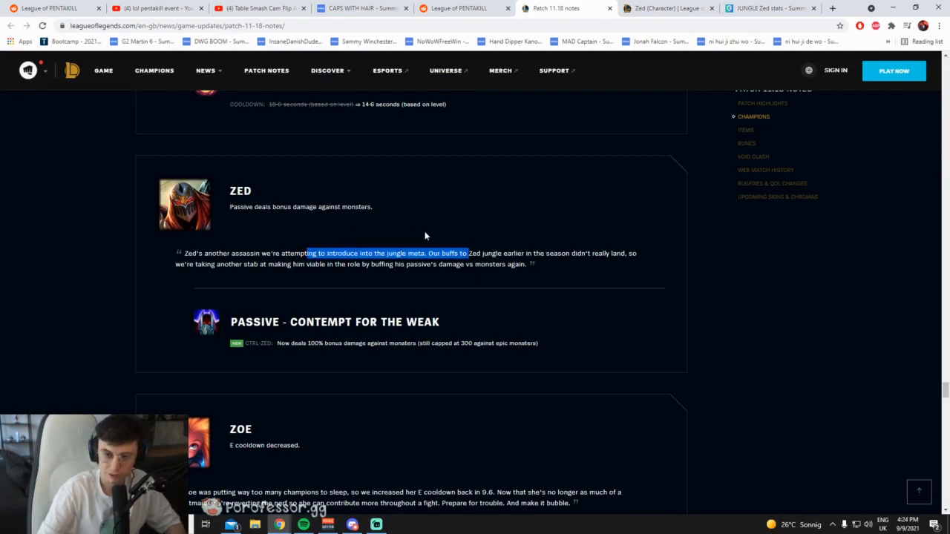
scroll(down, 3)
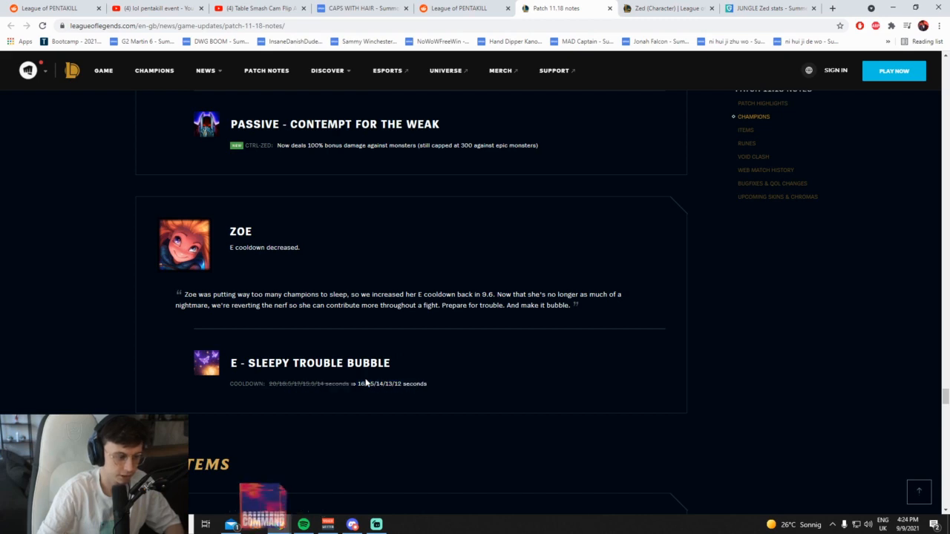
Read the item notes: Hydras no longer cleave turrets and Umbral Glaive's cost reduction
scroll(down, 3)
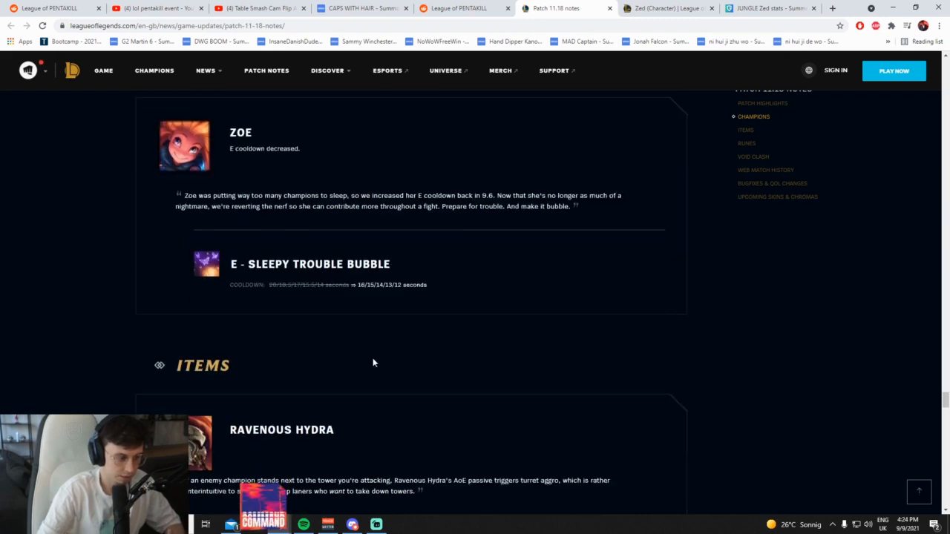
scroll(down, 3)
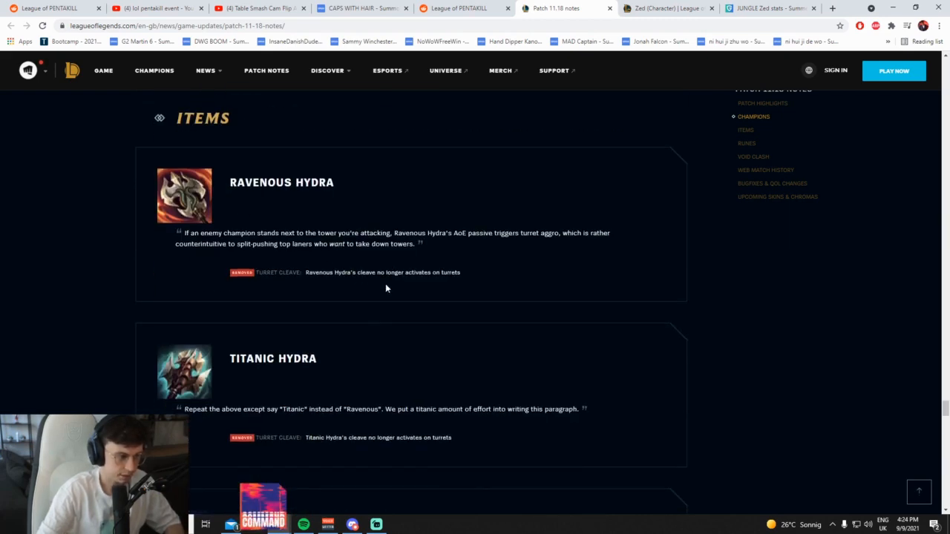
mouse_move(368, 277)
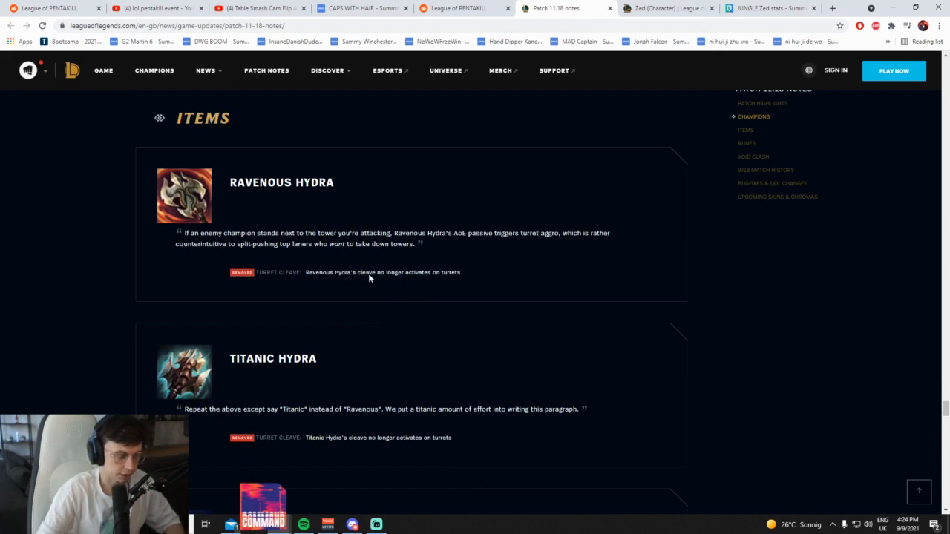
scroll(down, 3)
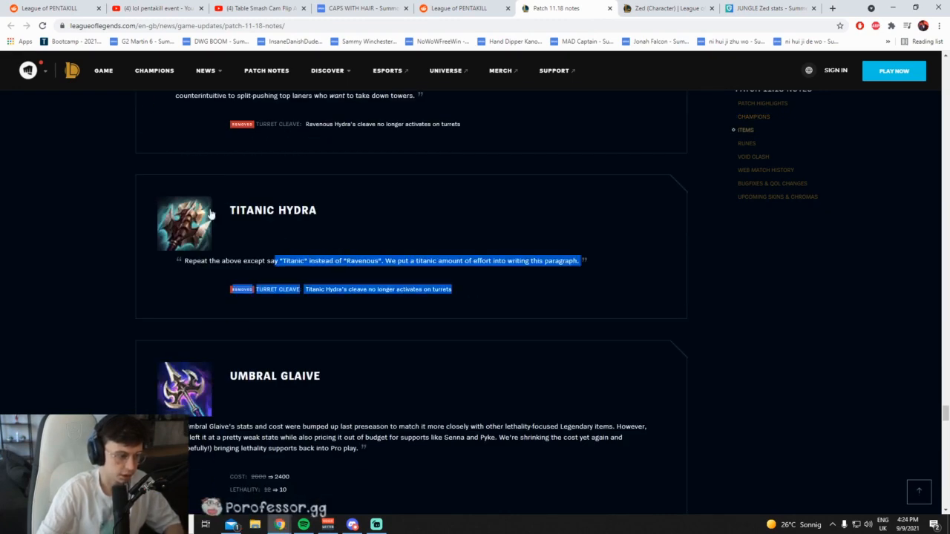
scroll(down, 3)
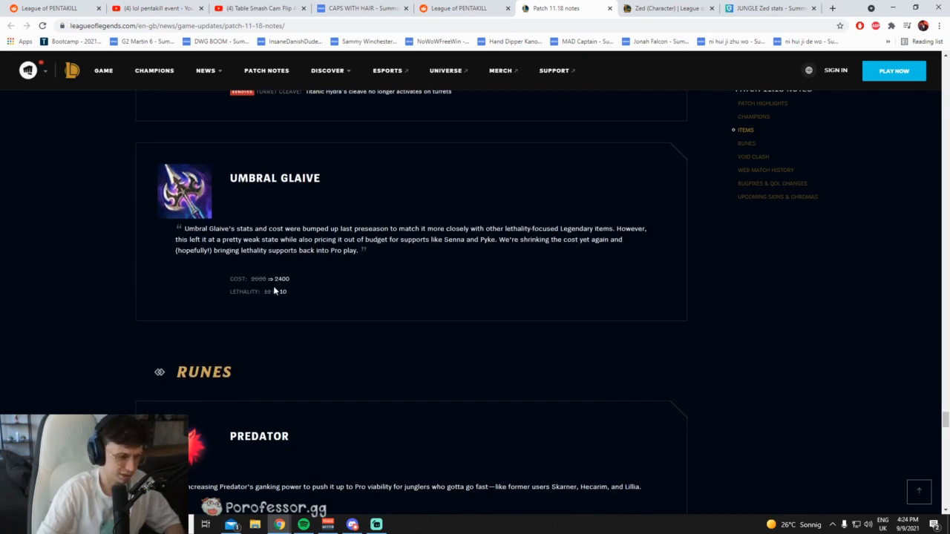
mouse_move(312, 279)
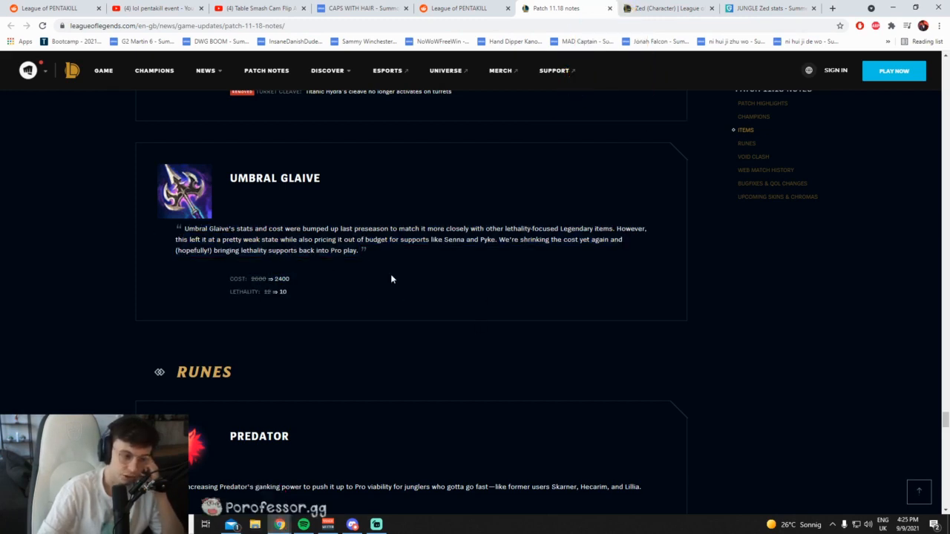
mouse_move(448, 240)
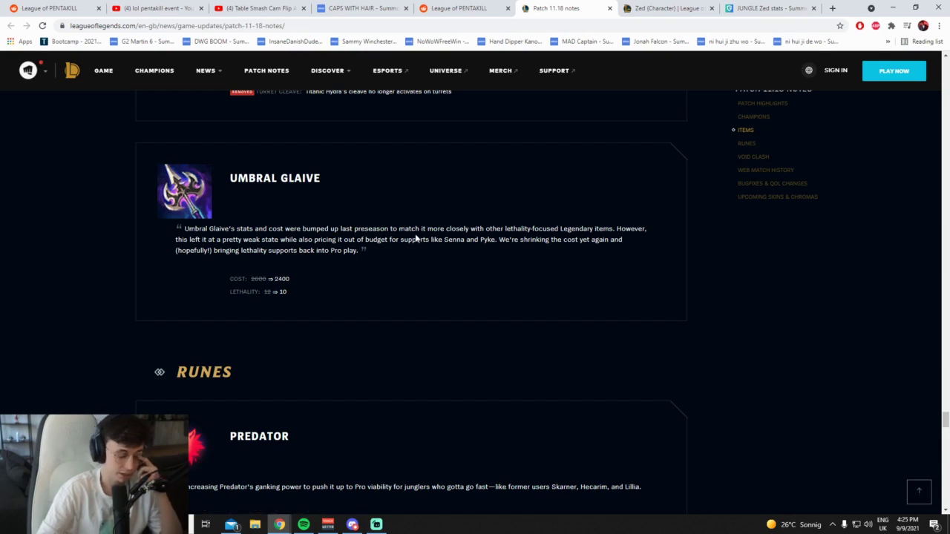
mouse_move(571, 5)
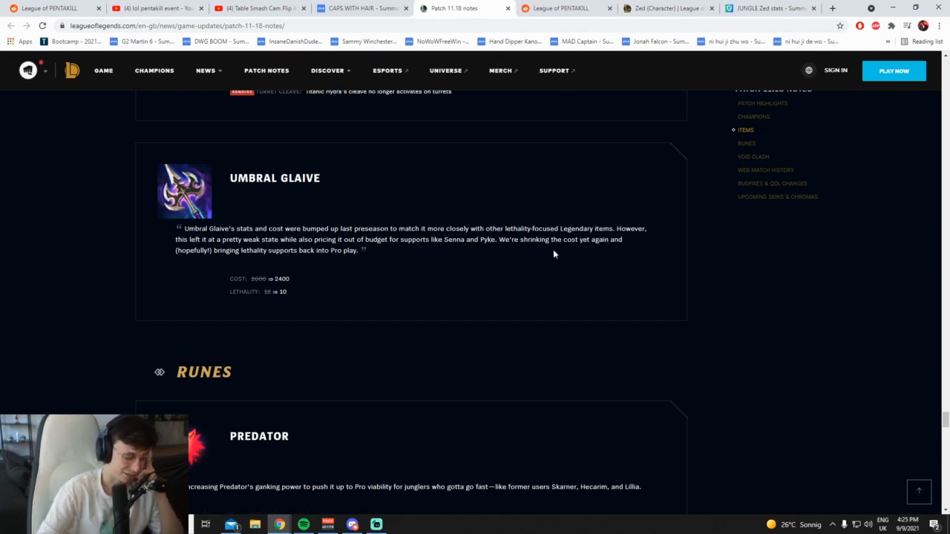
mouse_move(522, 246)
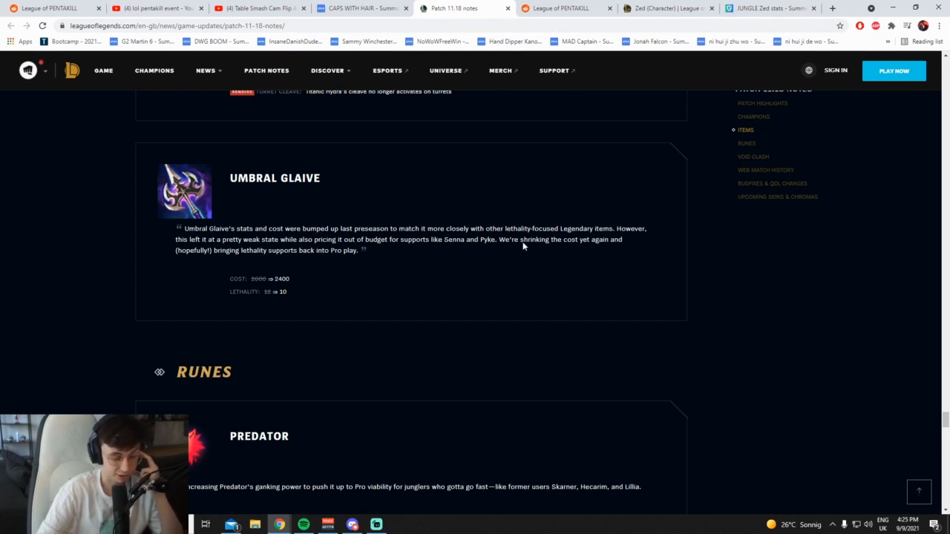
mouse_move(479, 262)
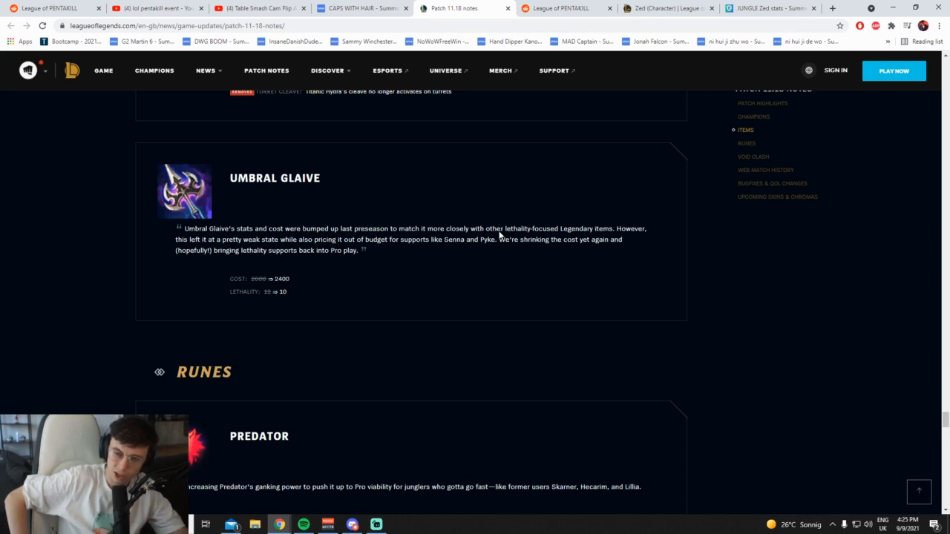
Read Predator's rune buffs, marking Skarner's name, plus the Void Clash and Web Match History notices
scroll(down, 3)
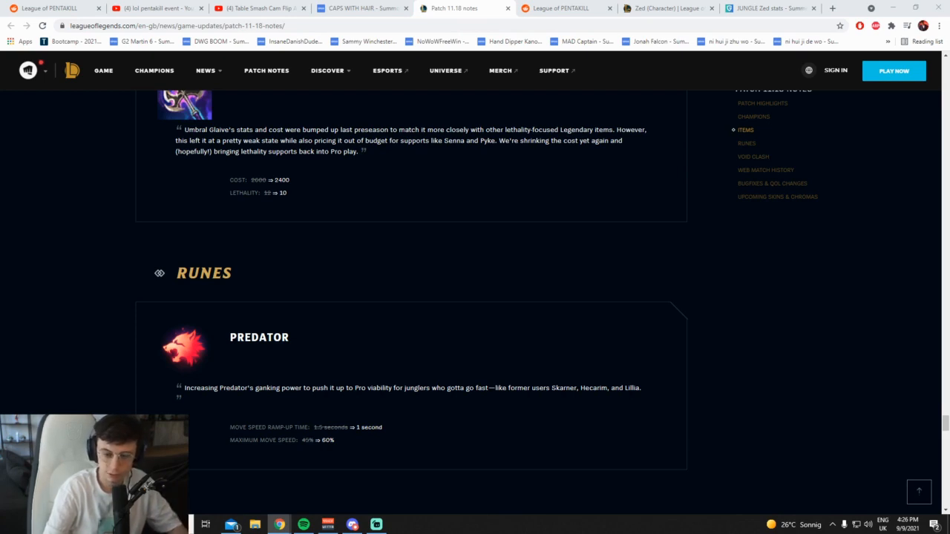
mouse_move(472, 263)
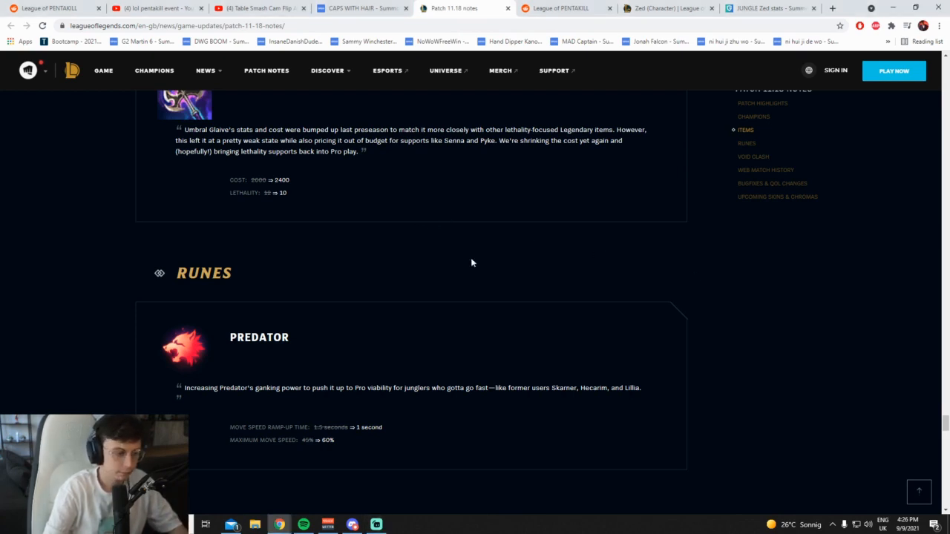
scroll(down, 3)
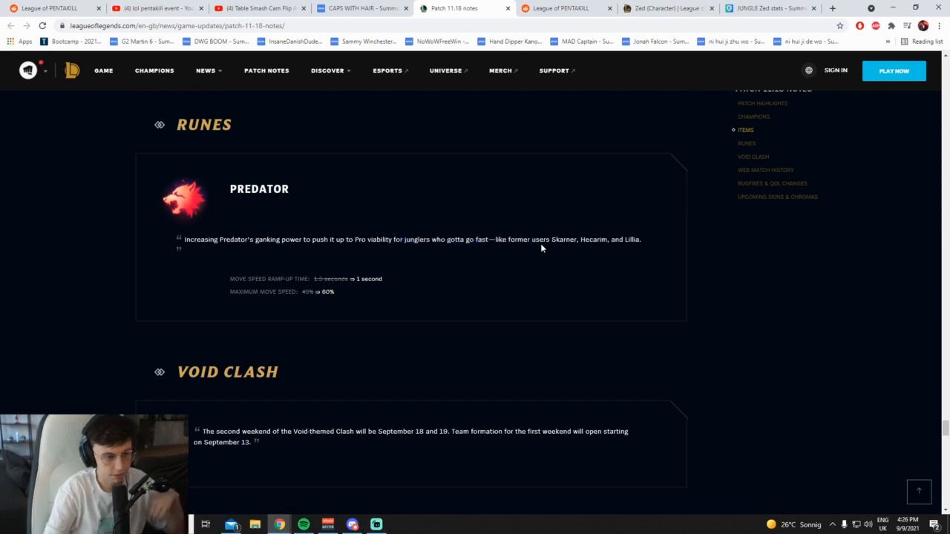
mouse_move(375, 288)
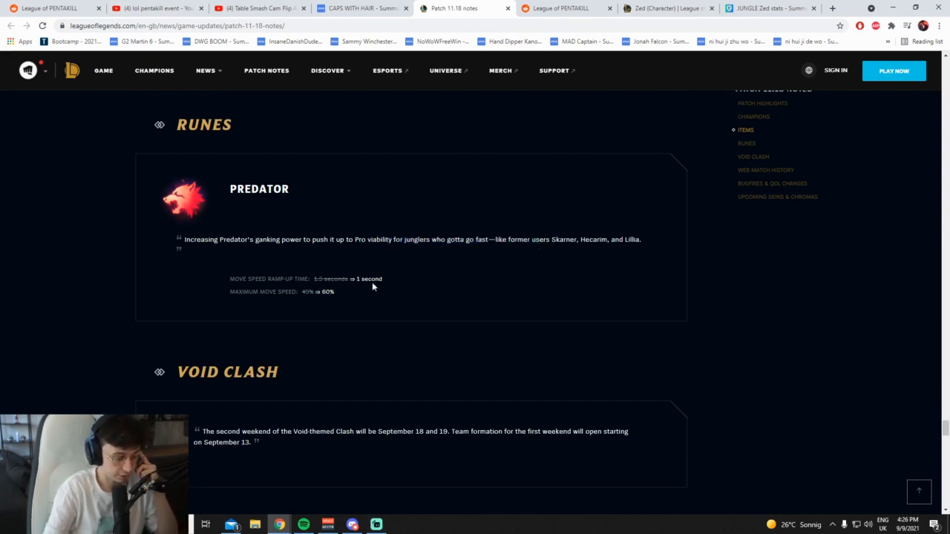
mouse_move(556, 240)
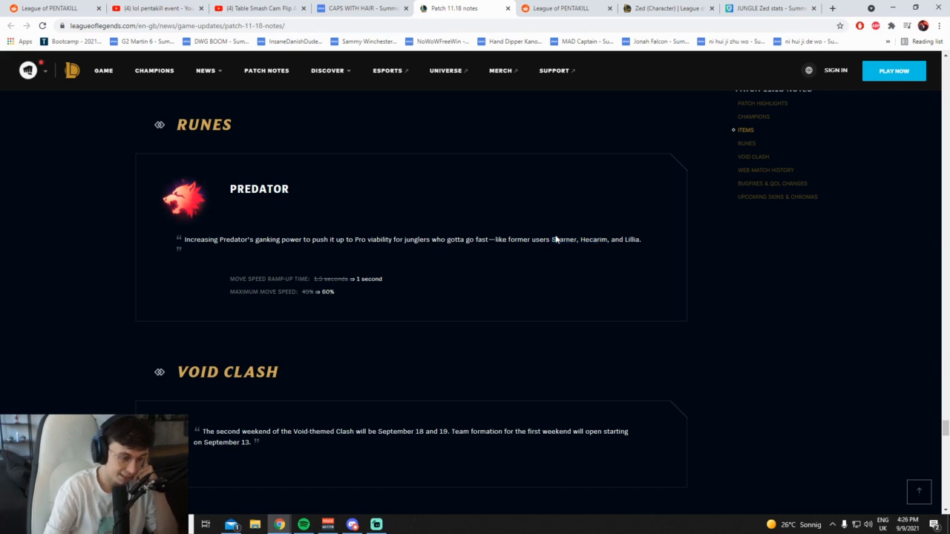
mouse_move(394, 279)
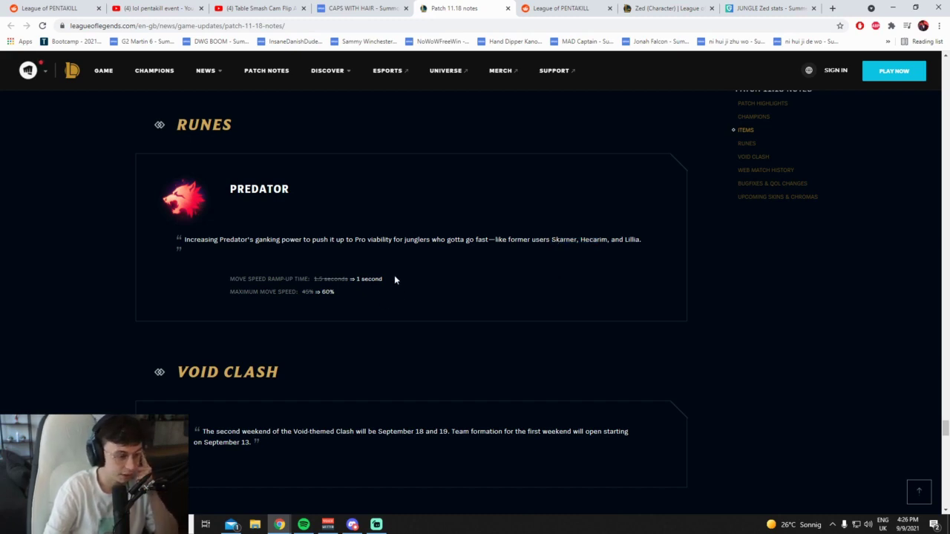
mouse_move(573, 252)
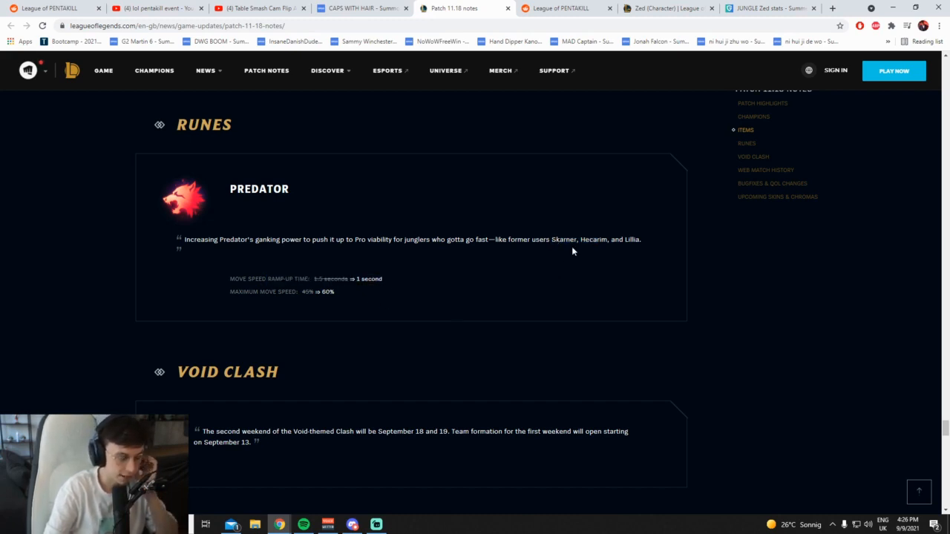
mouse_move(644, 244)
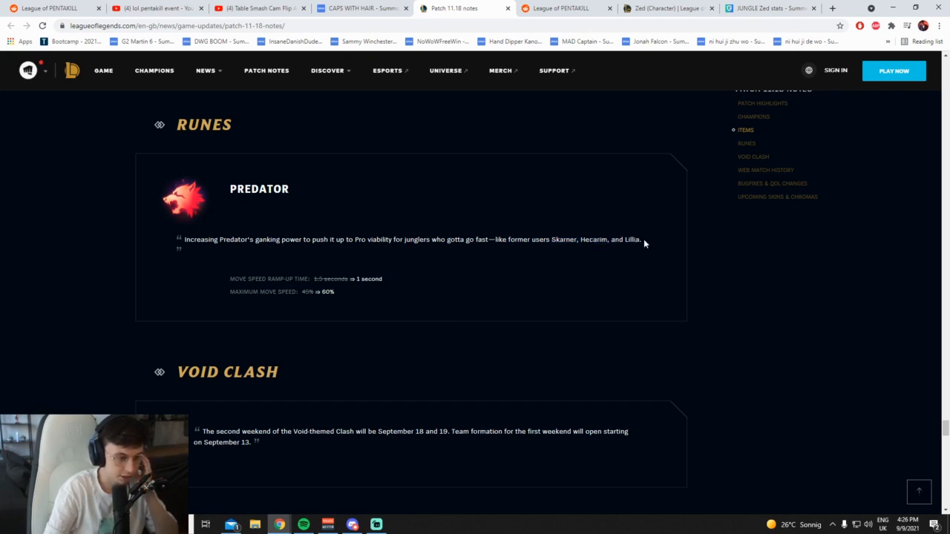
mouse_move(597, 245)
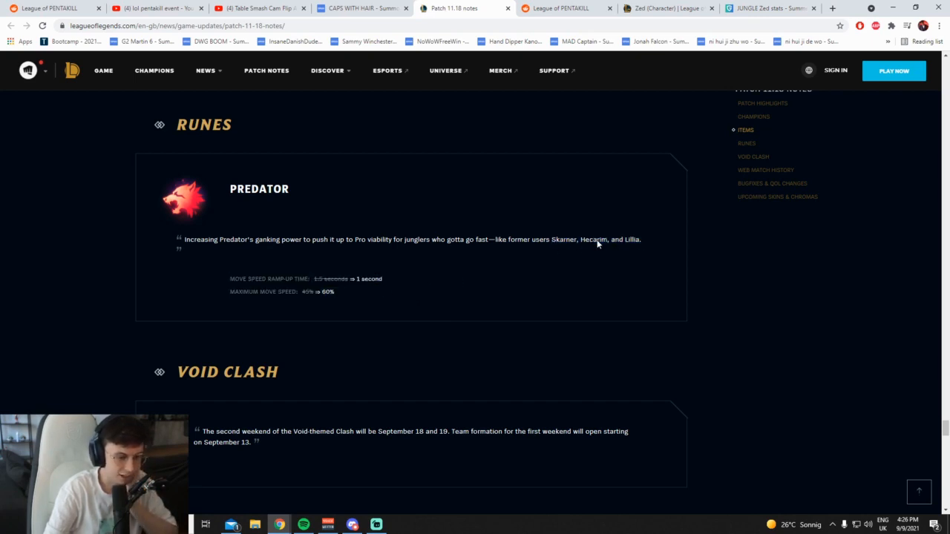
double_click(563, 239)
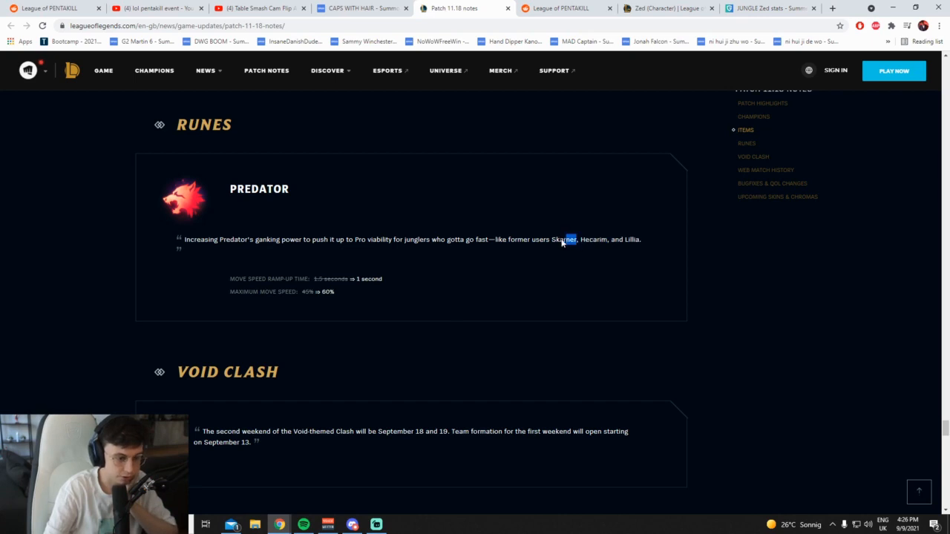
mouse_move(462, 279)
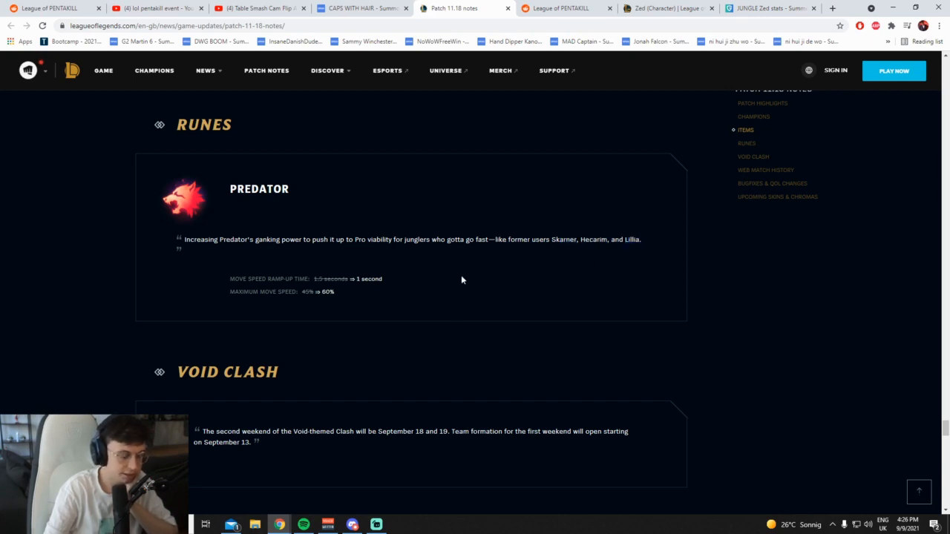
mouse_move(375, 300)
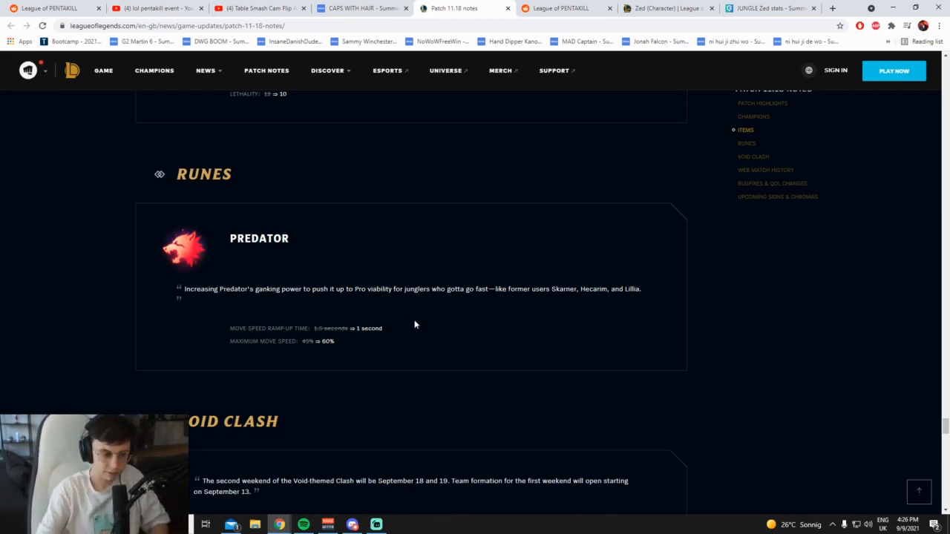
mouse_move(481, 270)
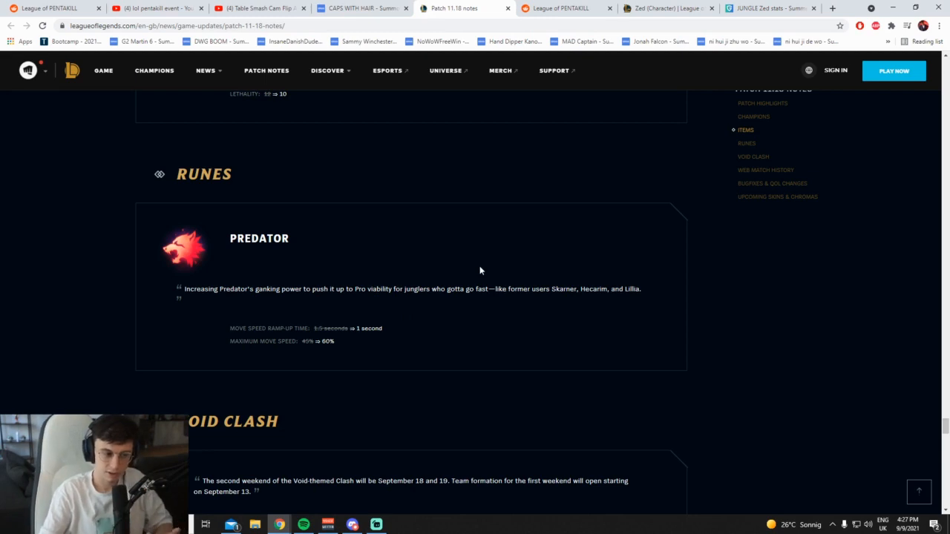
scroll(down, 3)
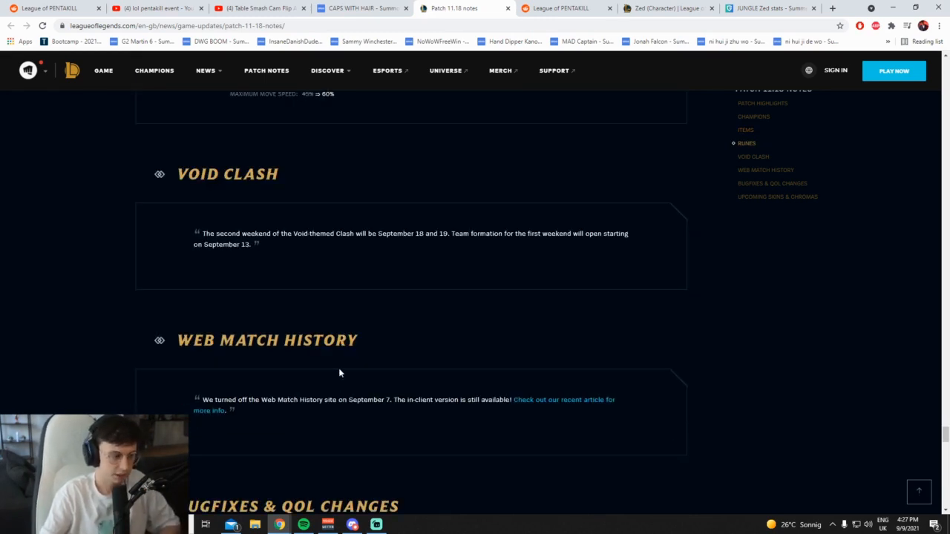
scroll(up, 3)
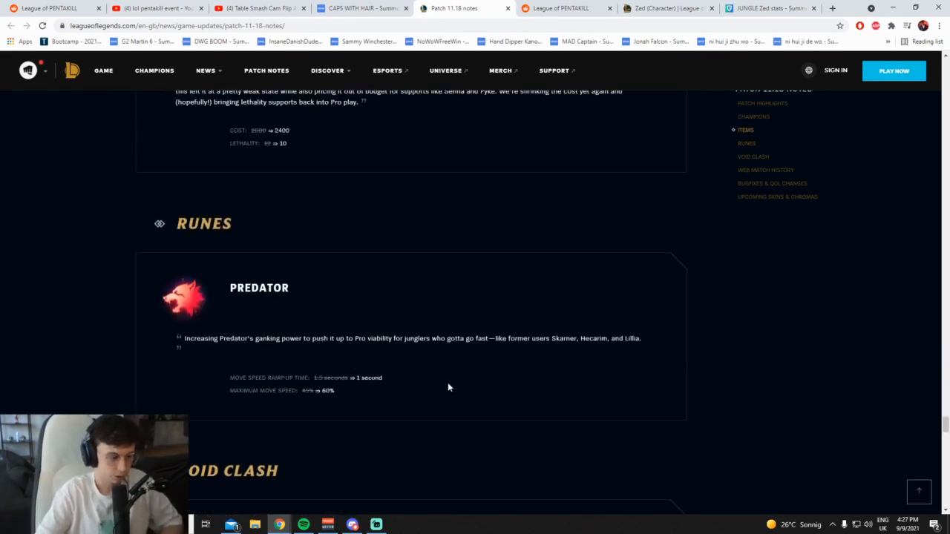